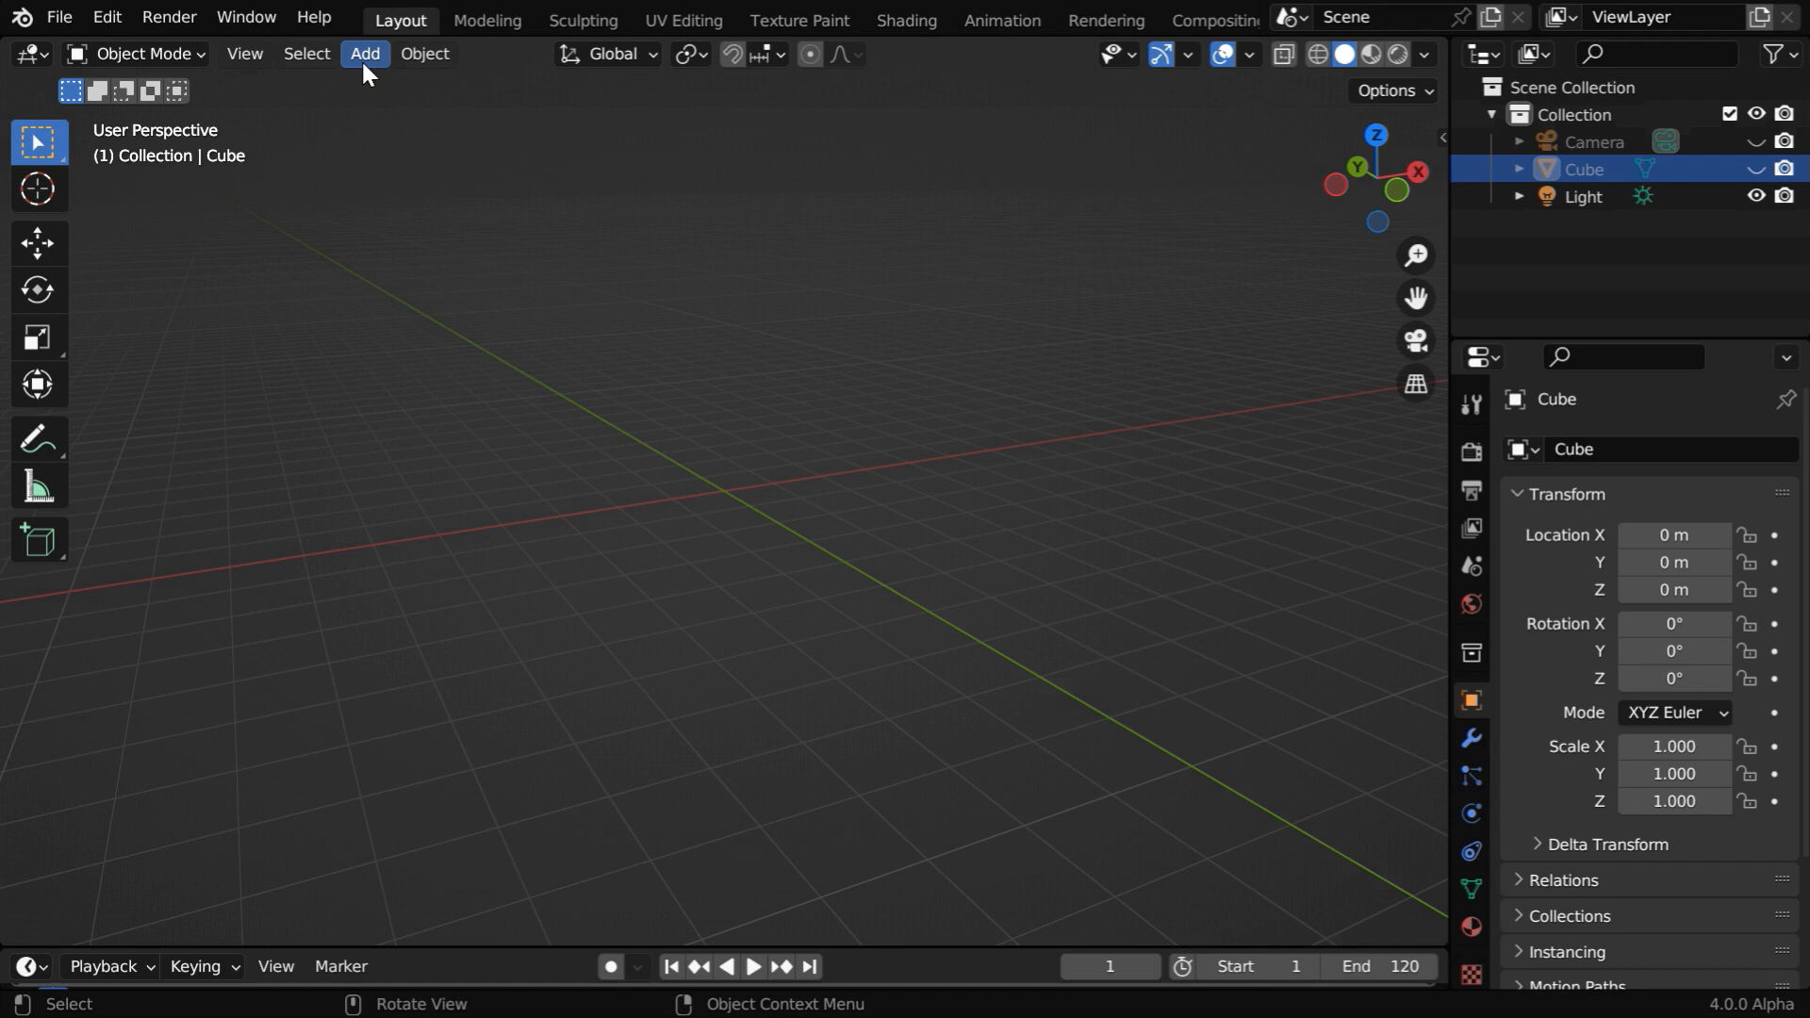
- Add a text object and replace its content with the single character 0
{"action": "left_click", "coordinate": [365, 52]}
{"action": "type", "text": "0"}
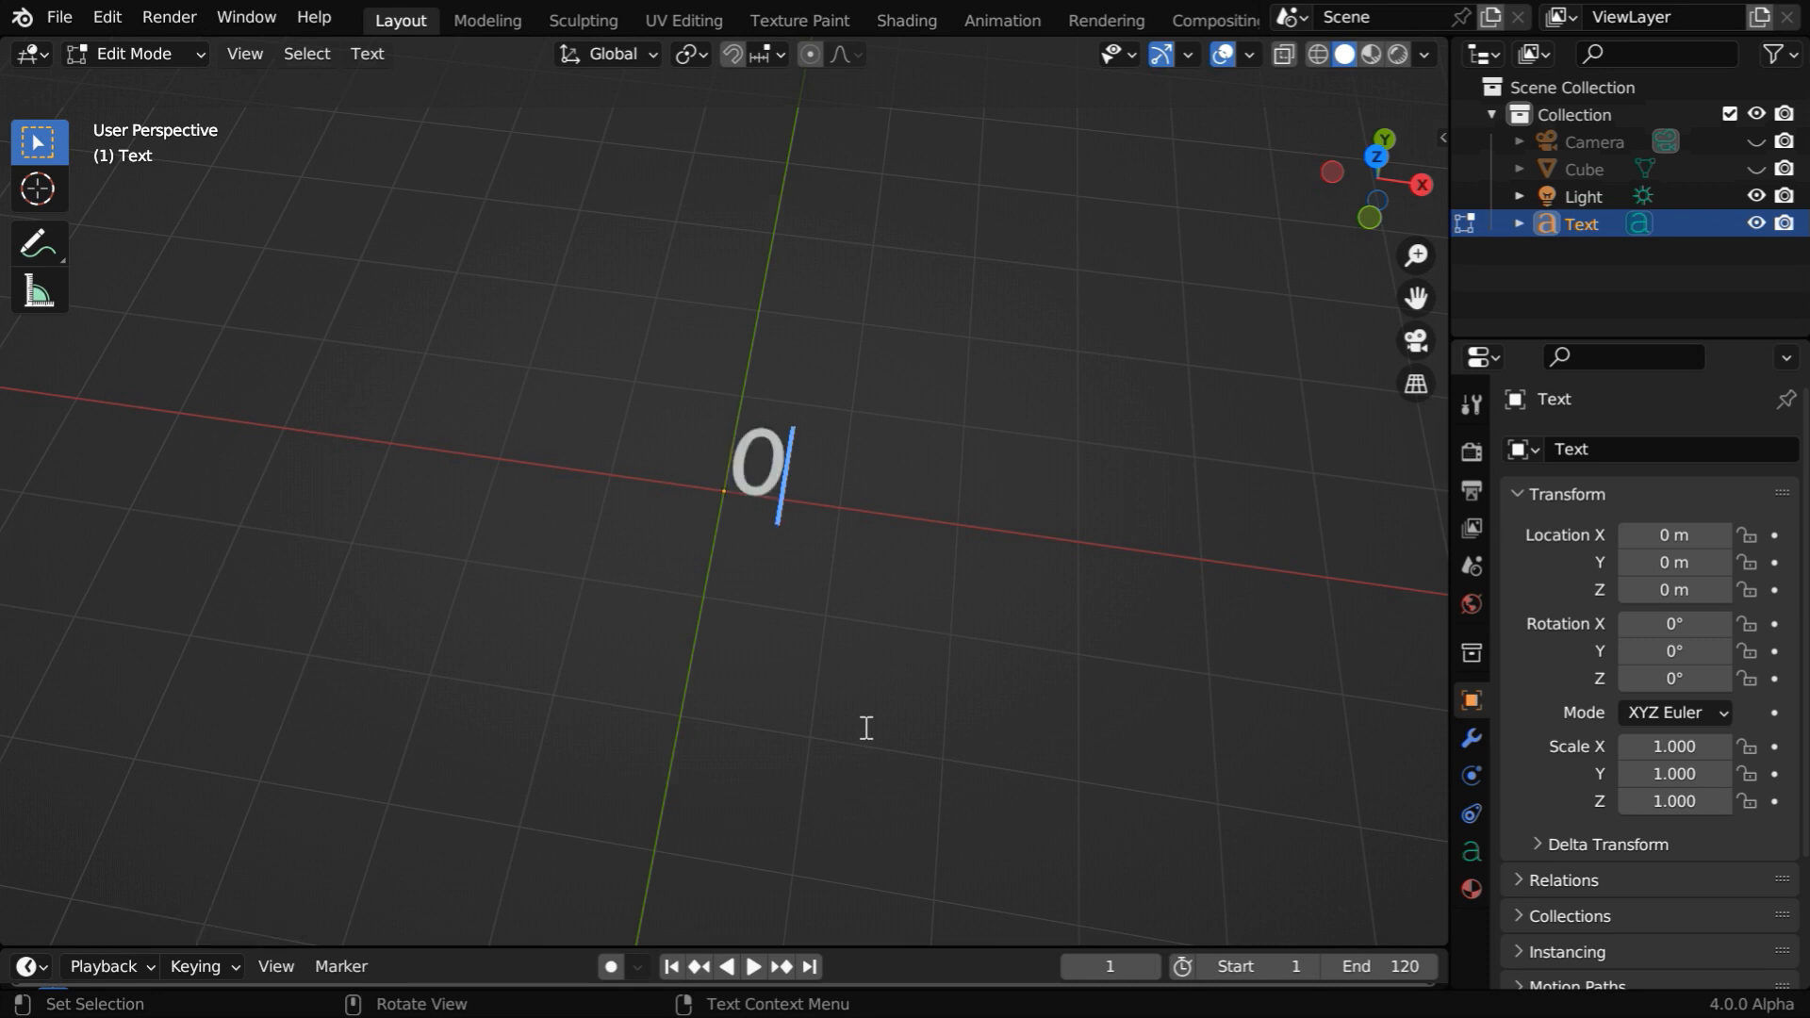
{"action": "key", "text": "Tab"}
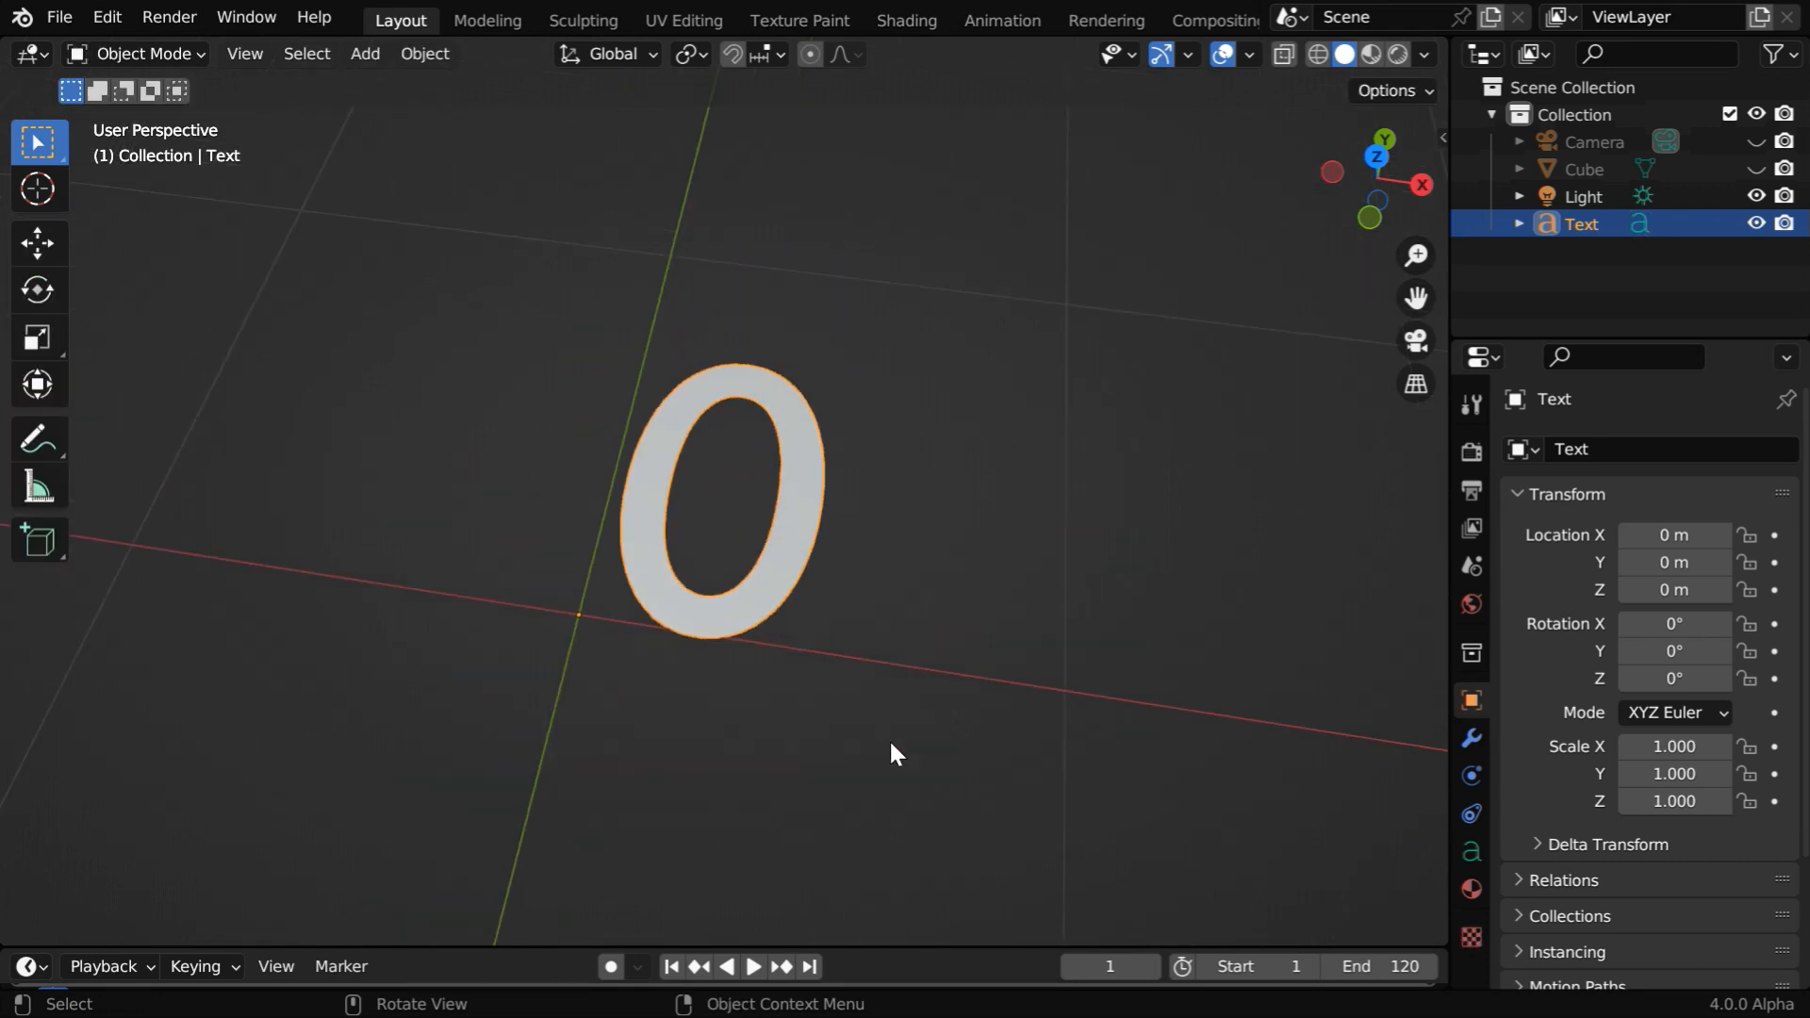
- Replace the text's default Regular font with Calibri Bold
{"action": "left_click", "coordinate": [1472, 852]}
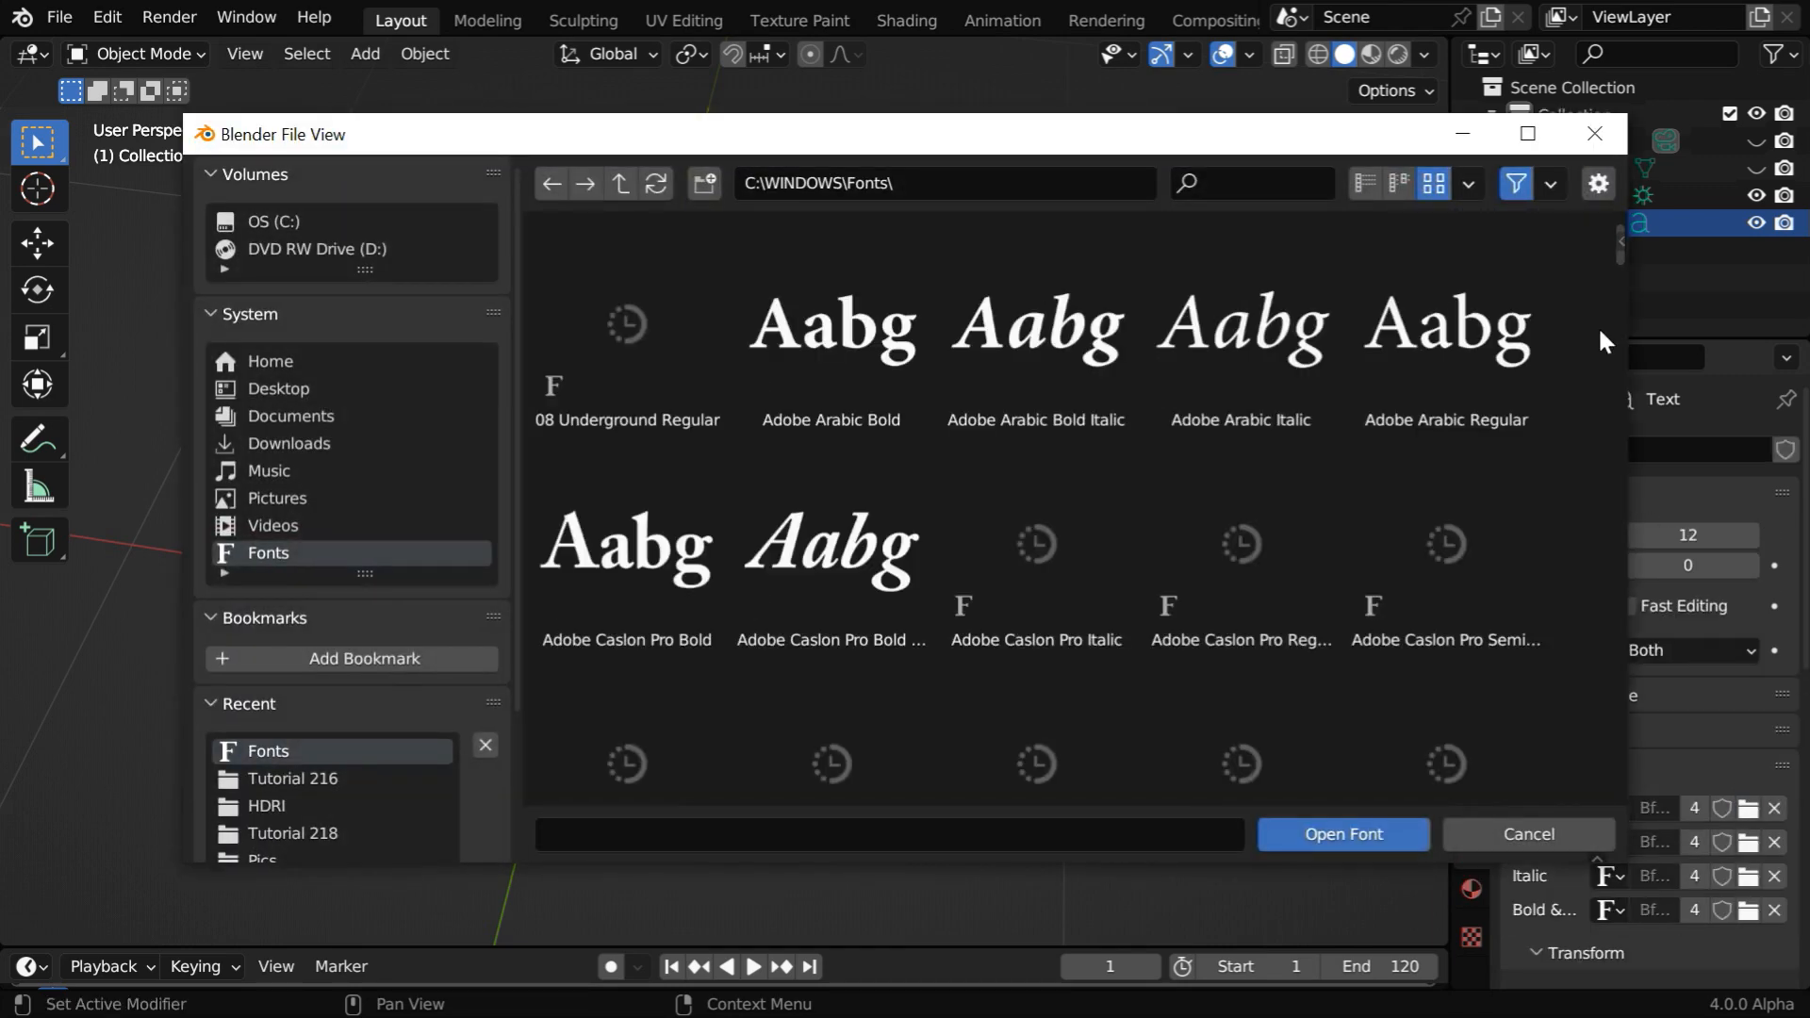
{"action": "scroll", "scroll_direction": "down", "scroll_amount": 3}
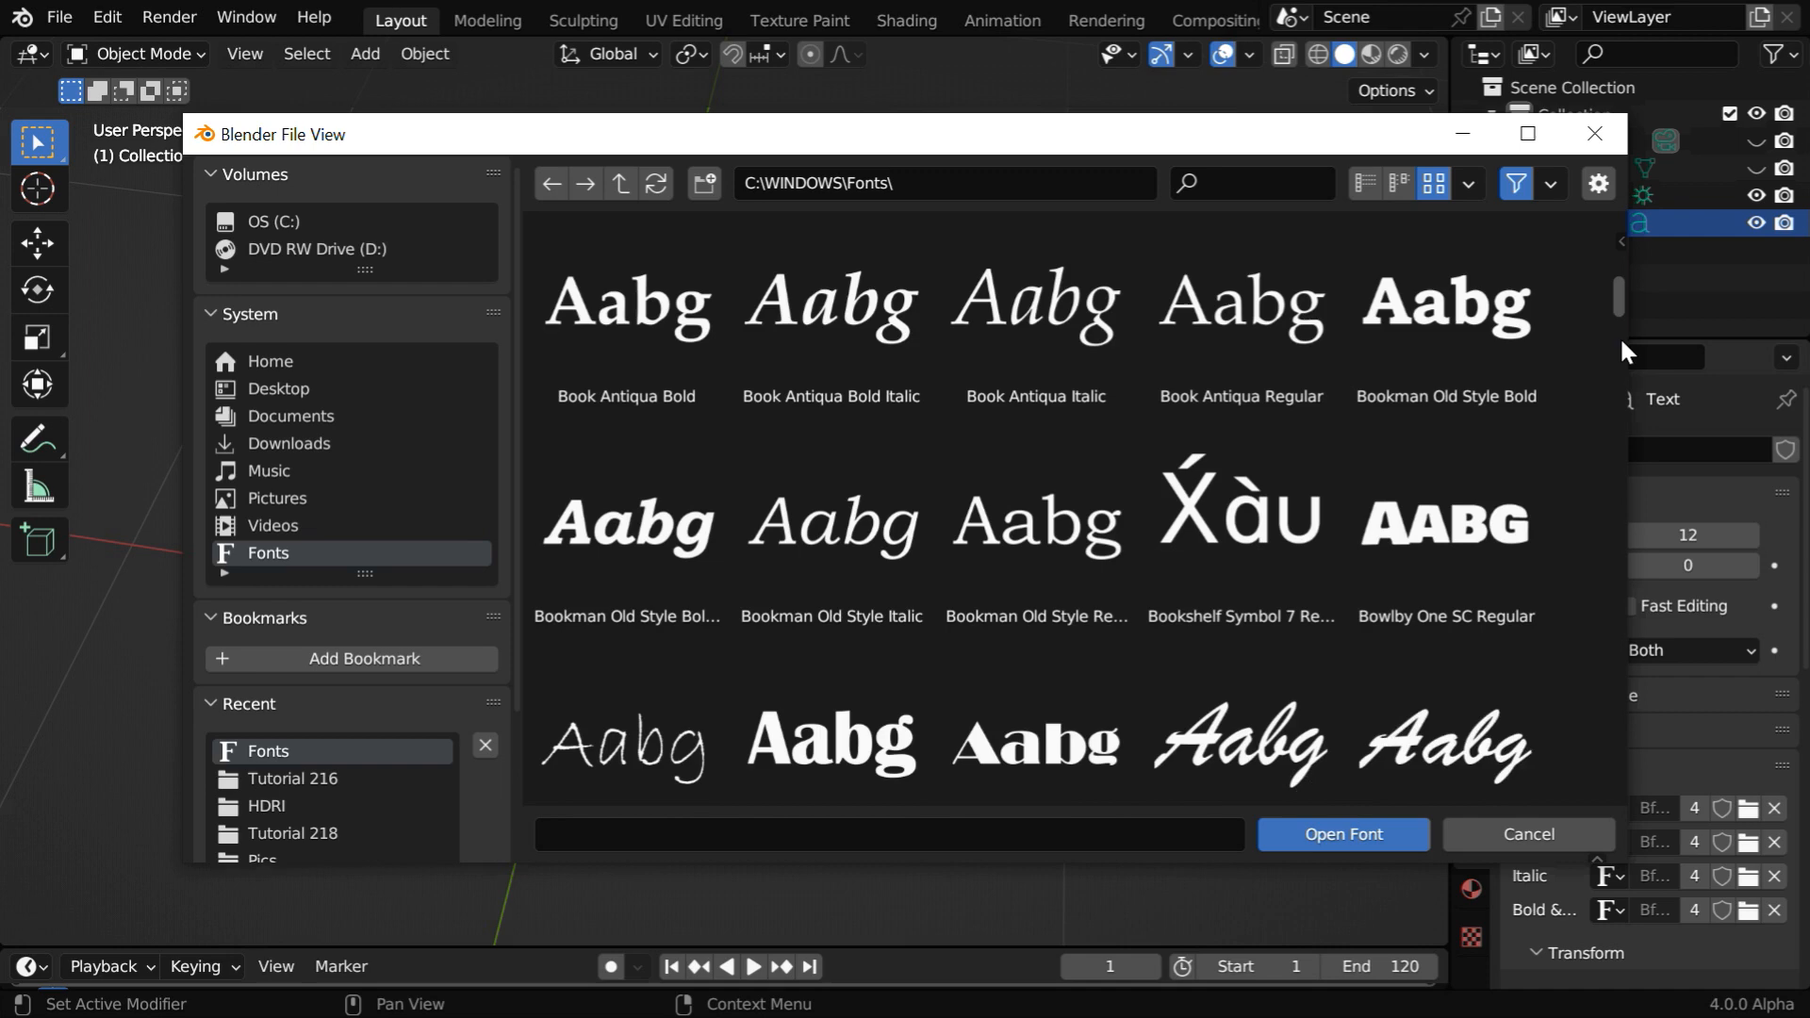
{"action": "scroll", "scroll_direction": "down", "scroll_amount": 3}
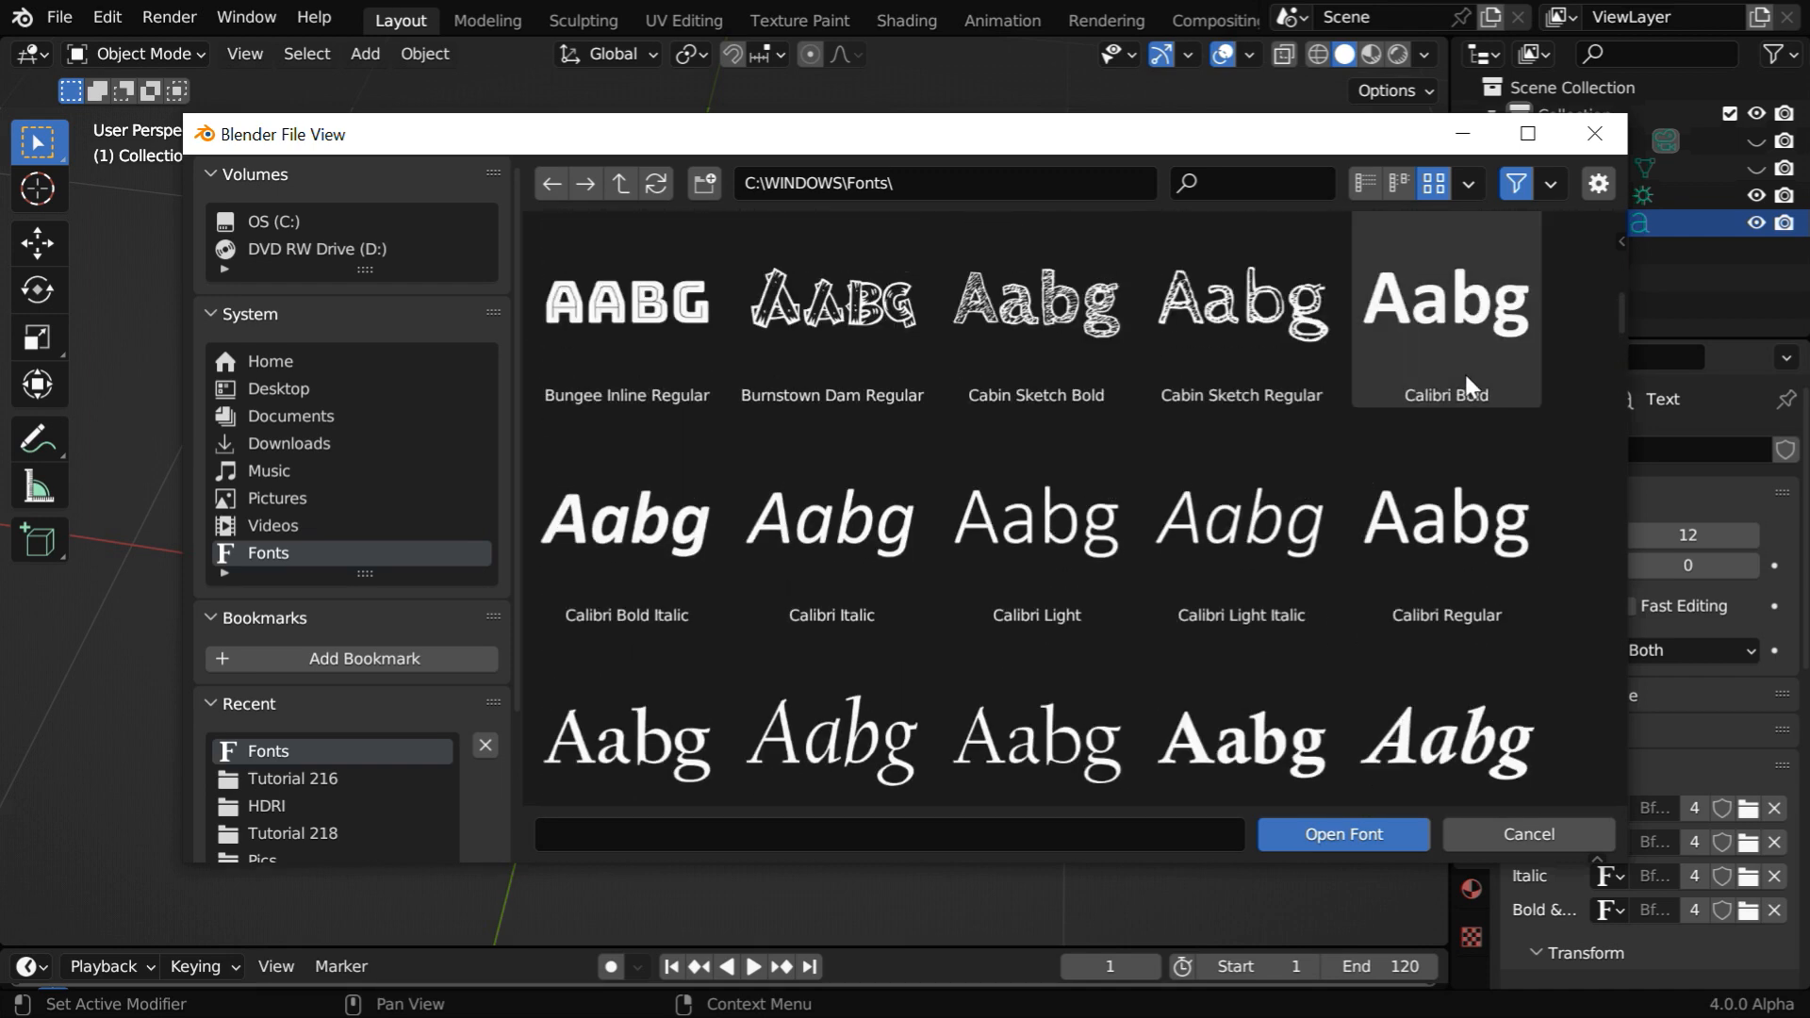
{"action": "left_click", "coordinate": [1342, 833]}
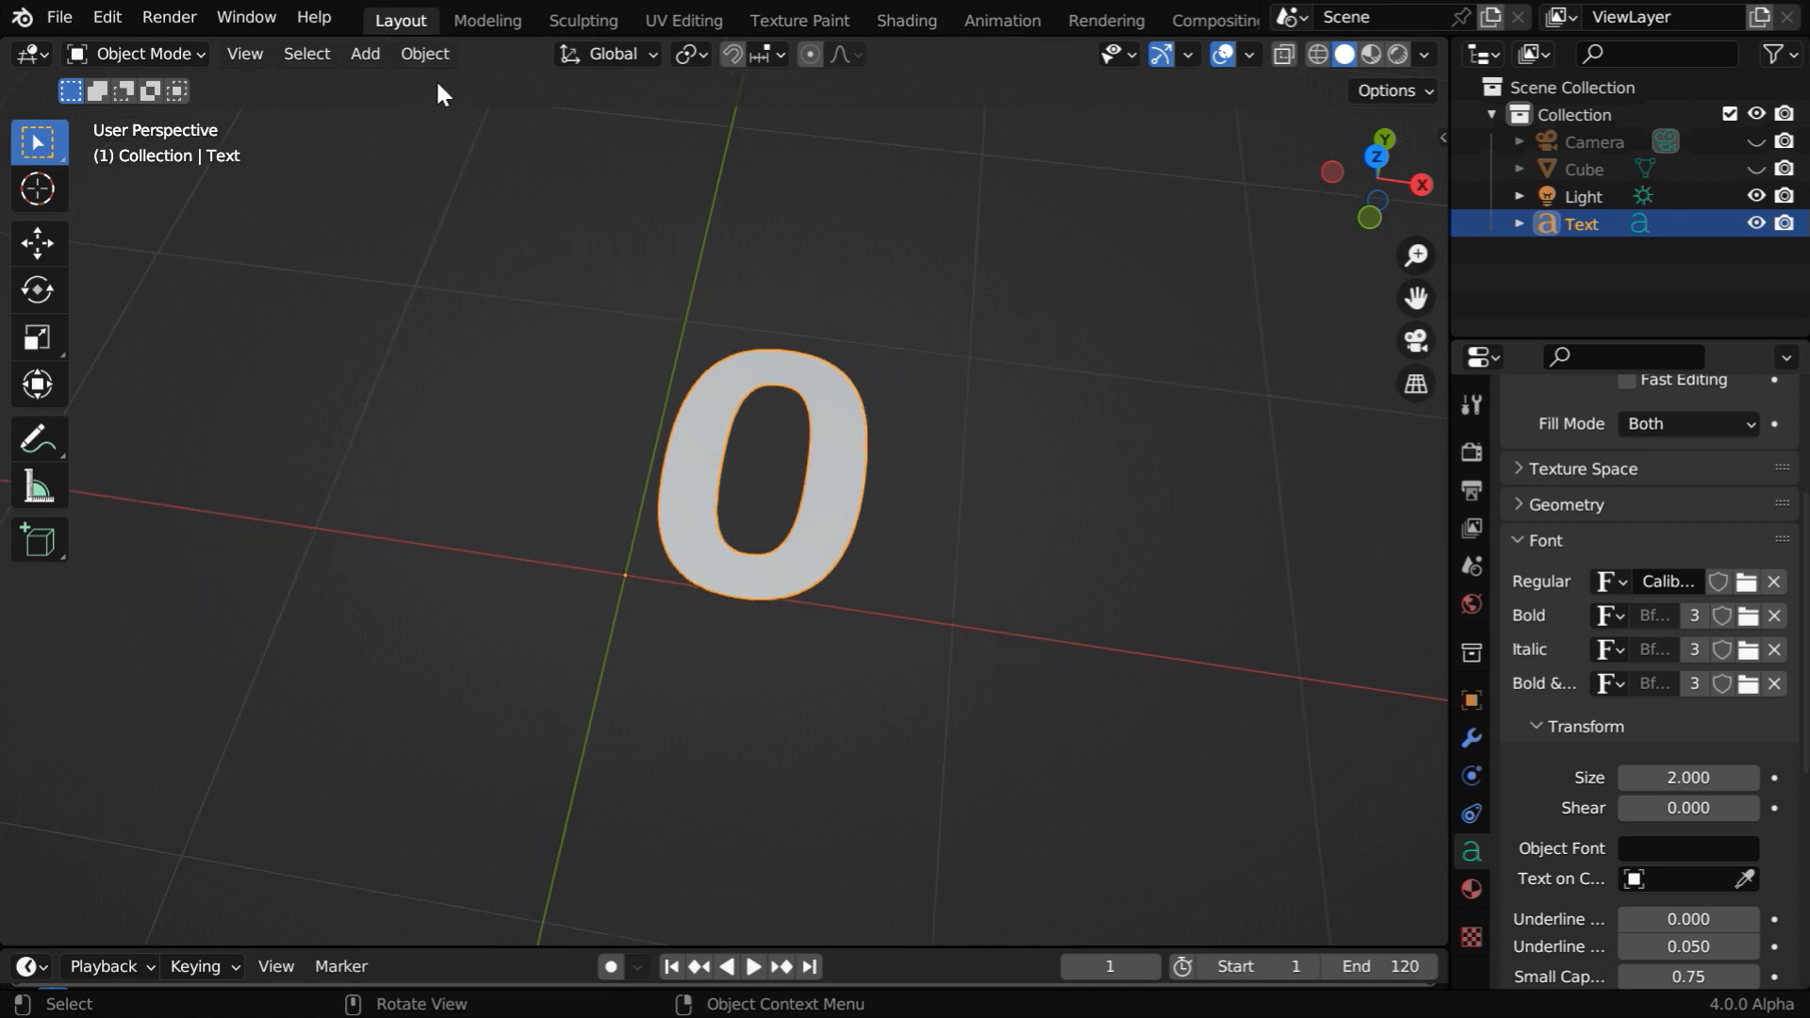
- Convert the 0 text to a curve and delete its inner loop of points
{"action": "left_click", "coordinate": [423, 53]}
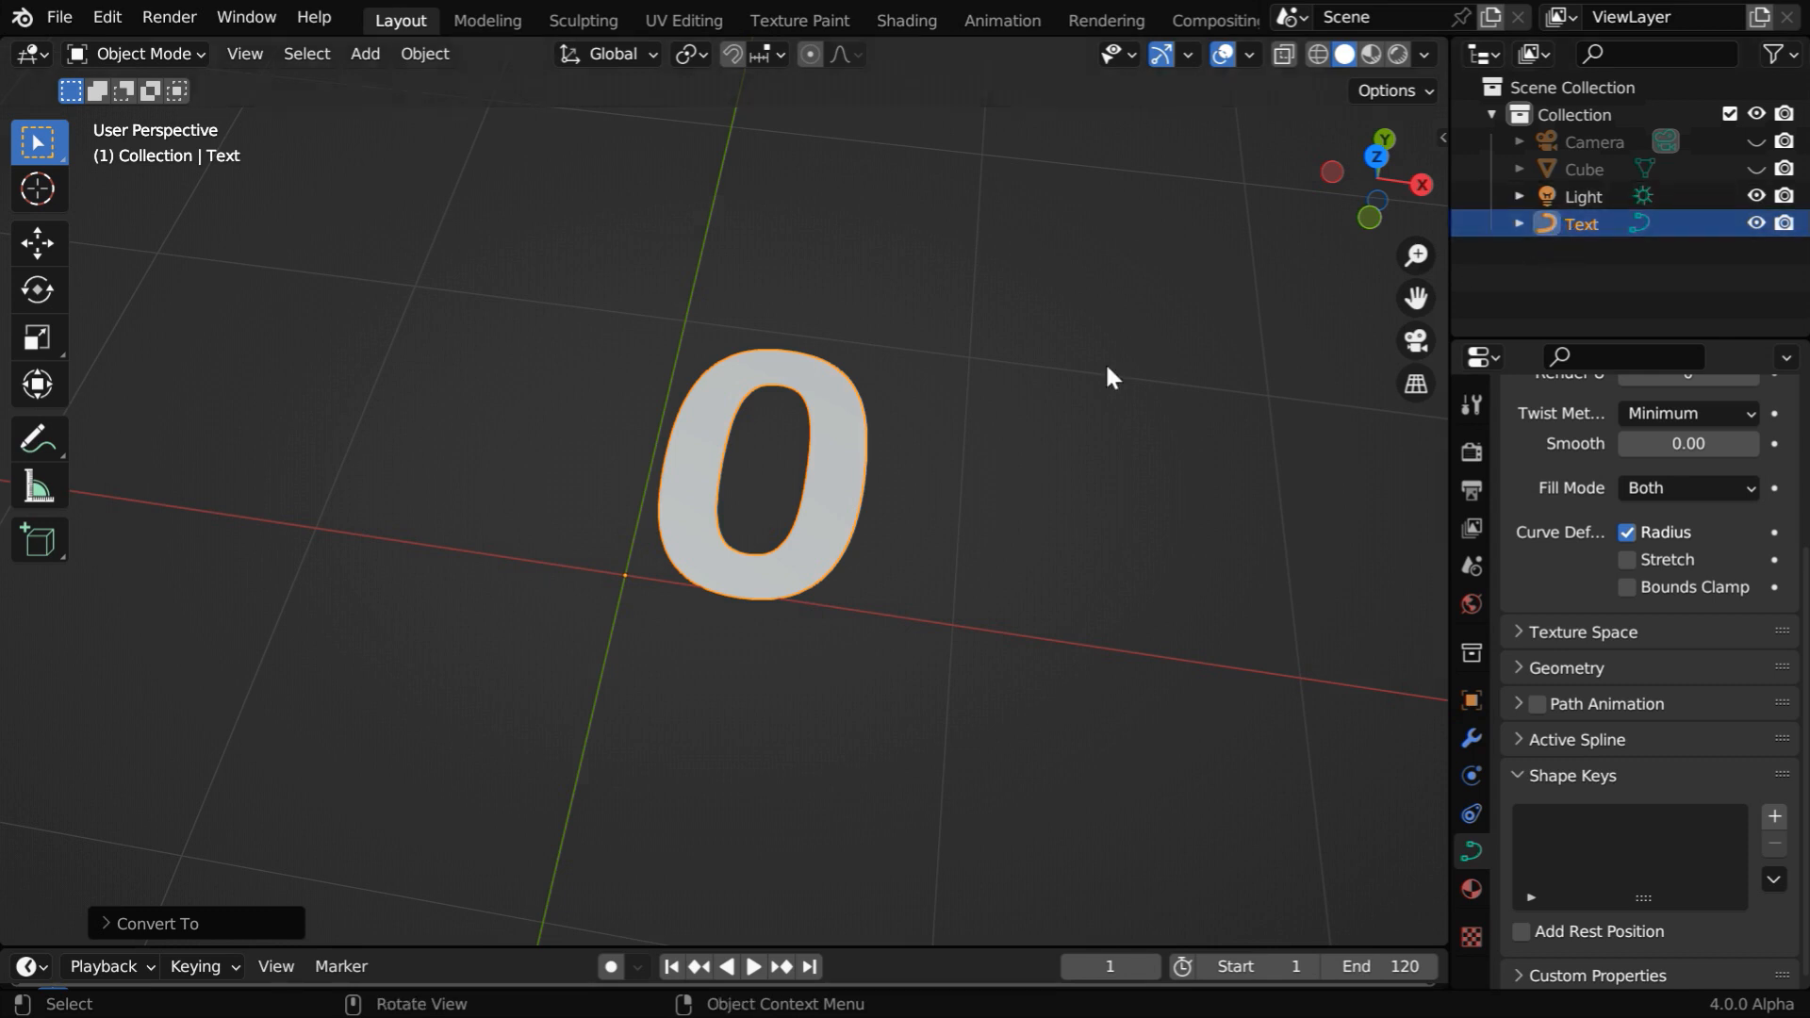
{"action": "key", "text": "Tab"}
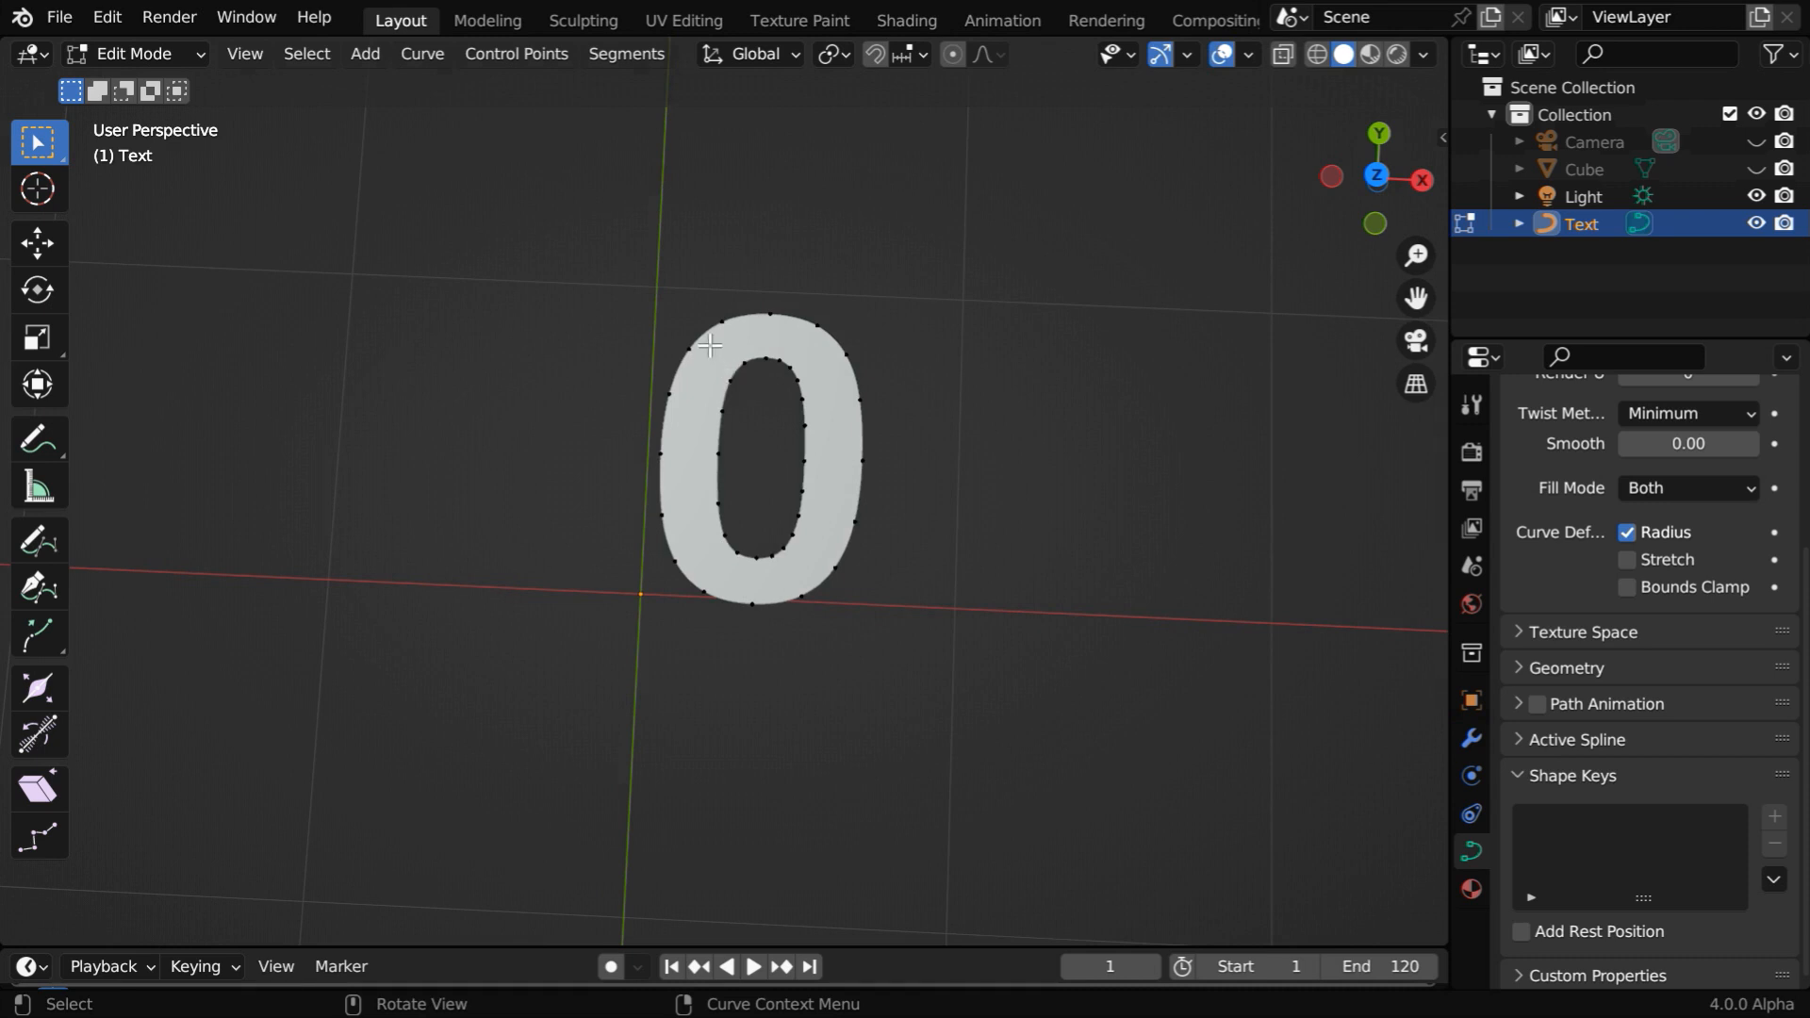
{"action": "left_click", "coordinate": [807, 565]}
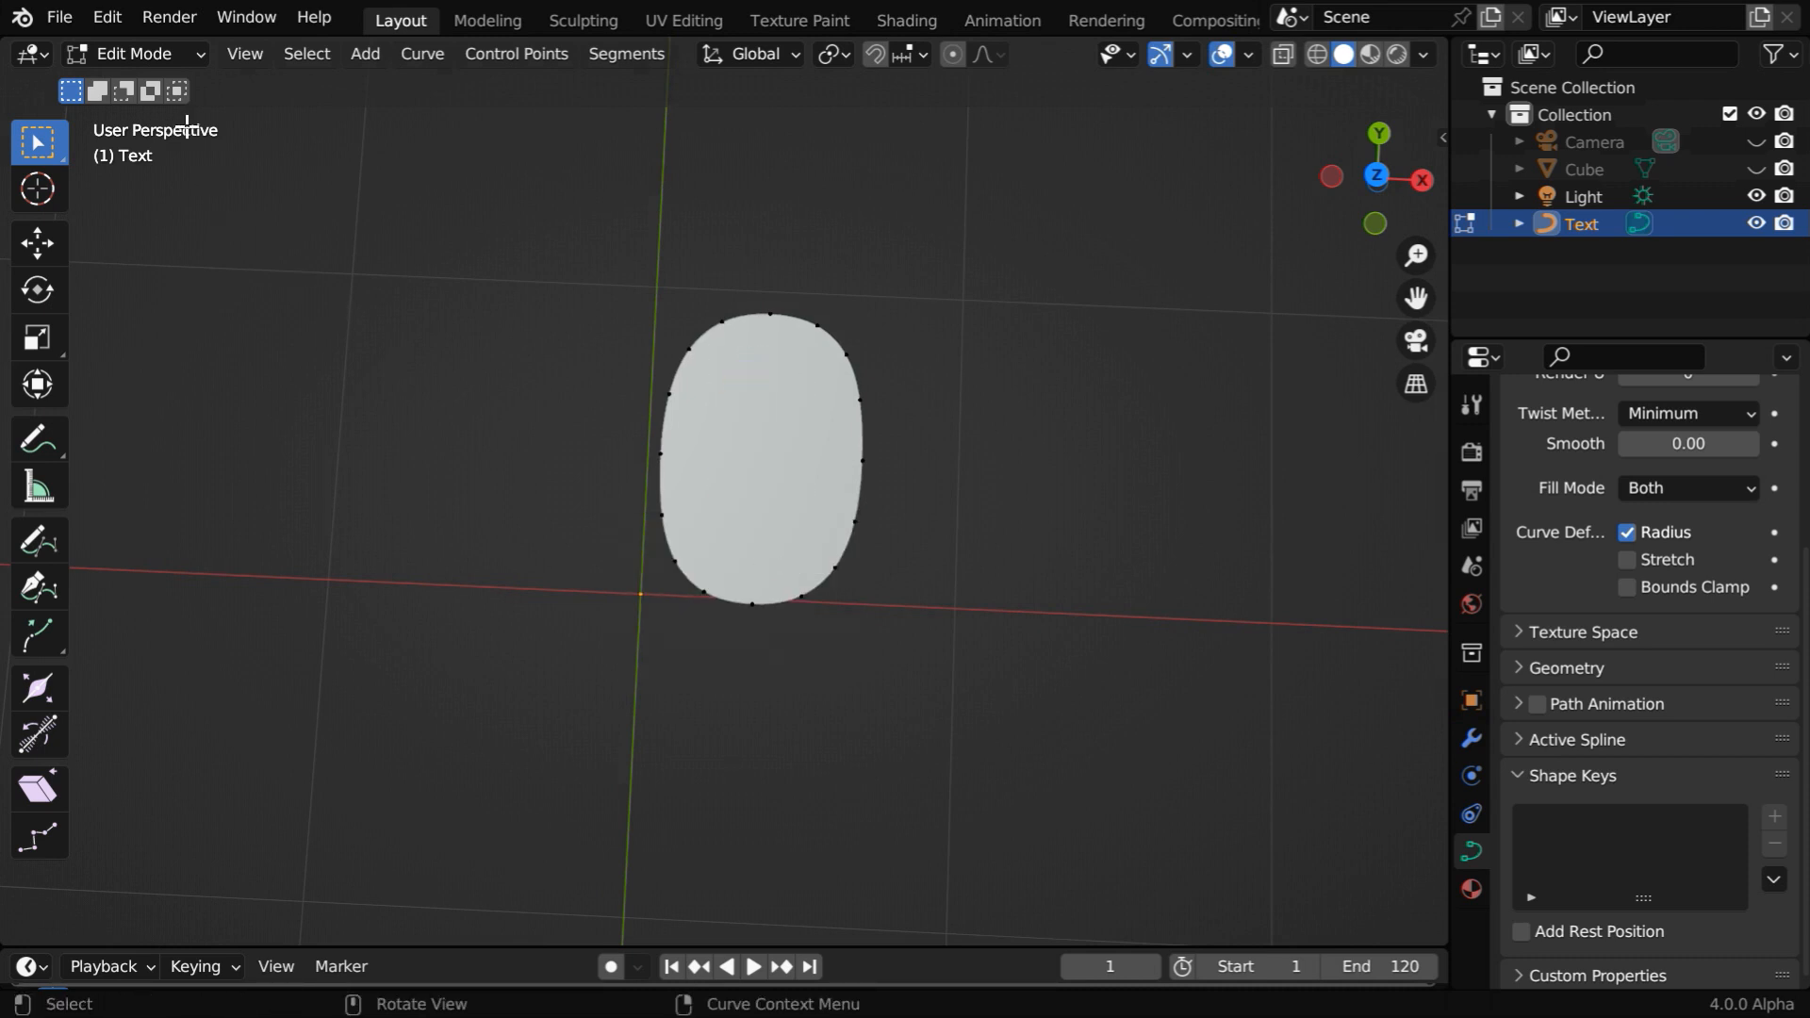
{"action": "key", "text": "Tab"}
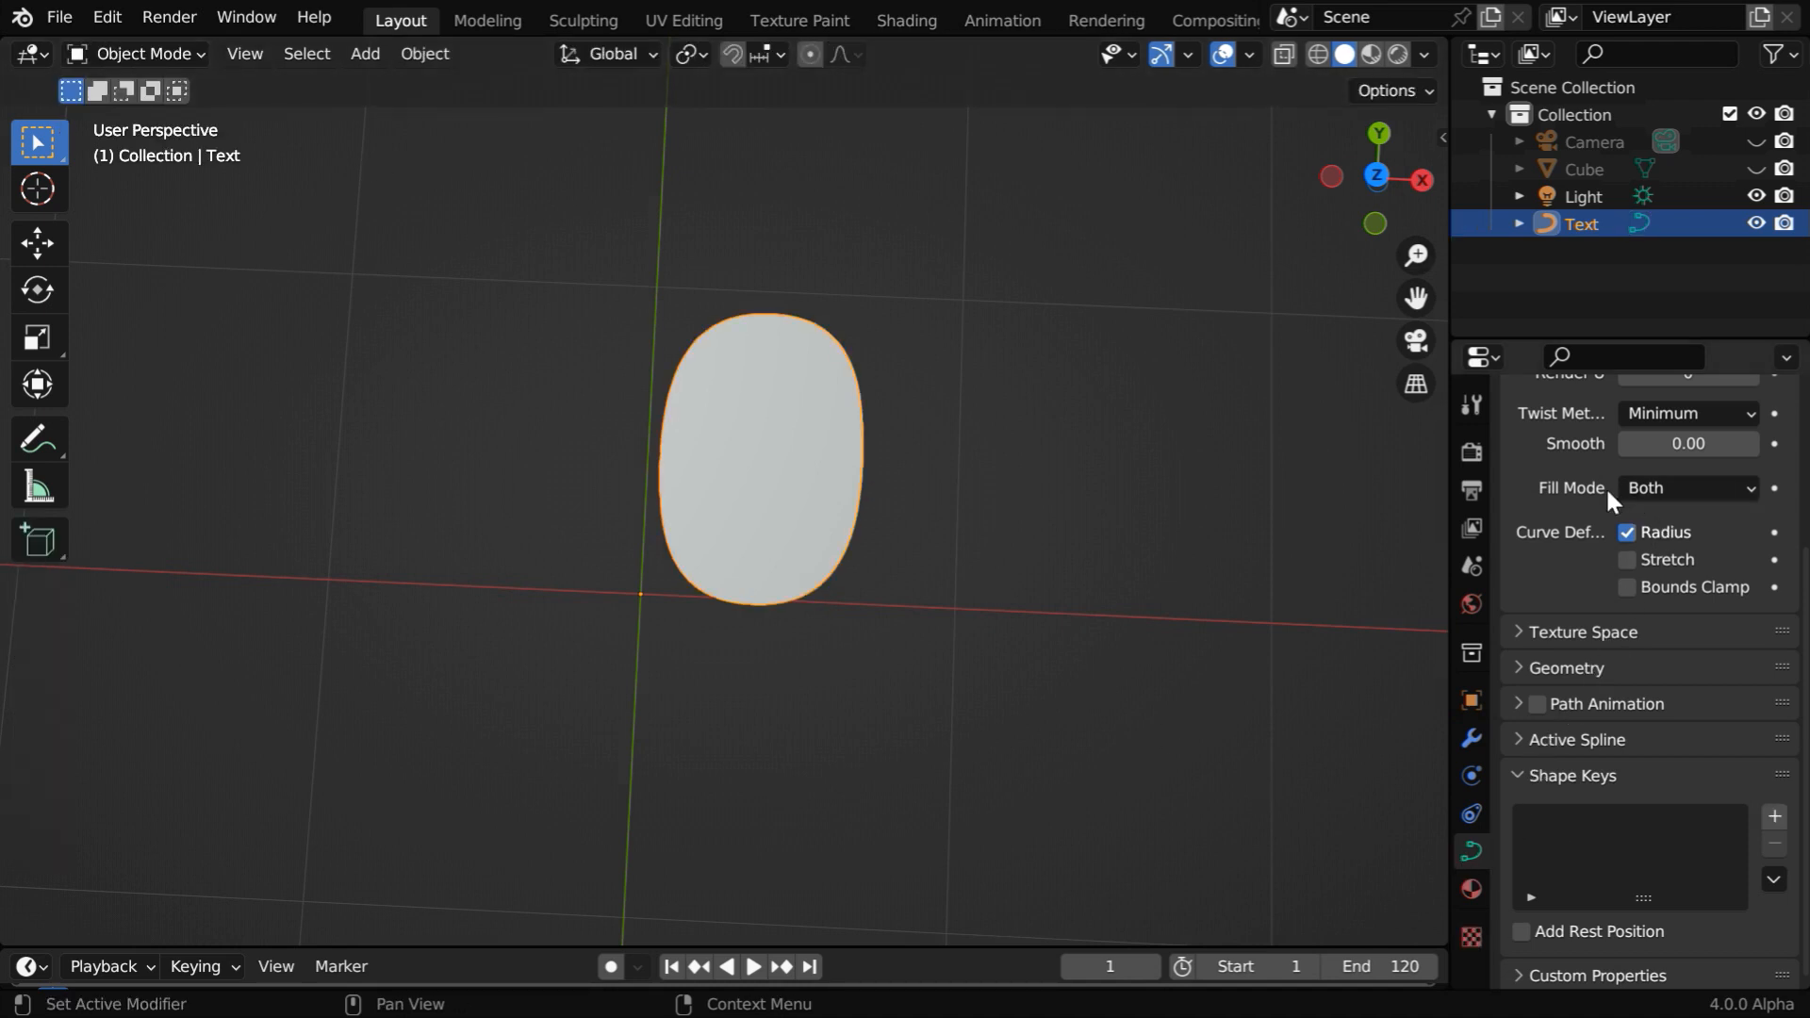
- Set fill mode None and bevel depth 0.1 m, then convert to a mesh named Chain
{"action": "left_click", "coordinate": [1686, 487]}
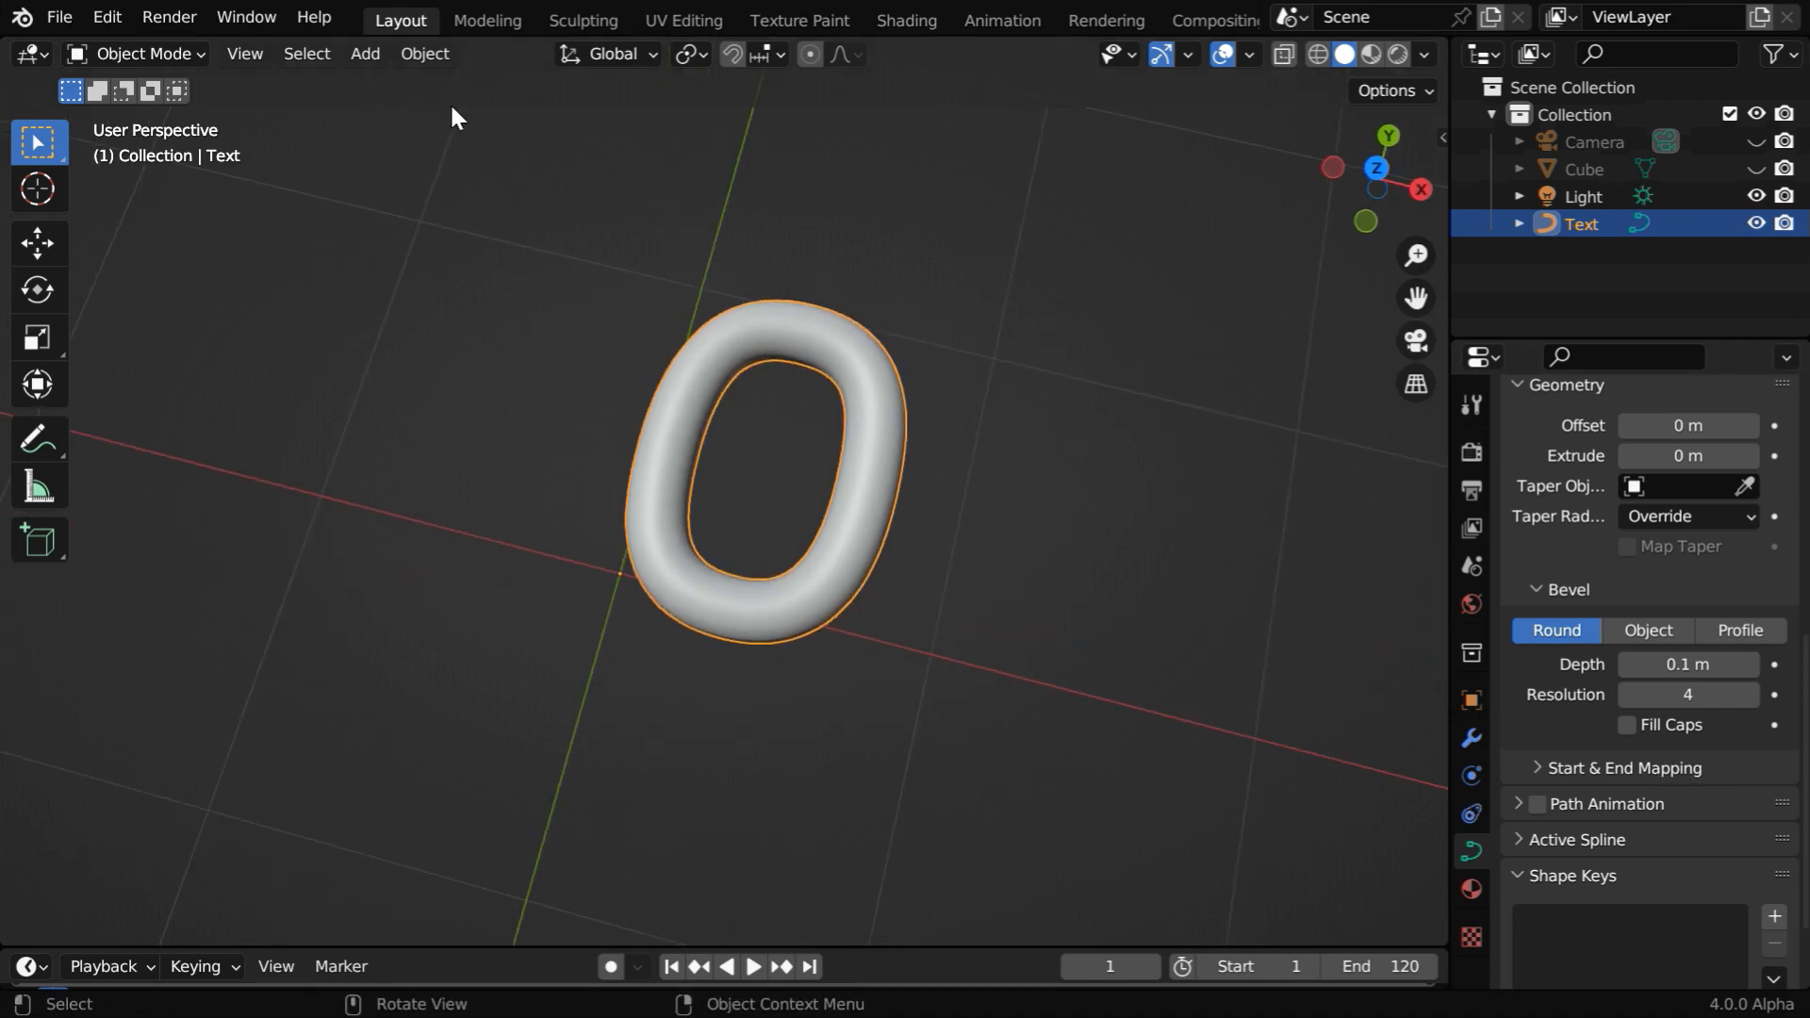
{"action": "left_click", "coordinate": [423, 53]}
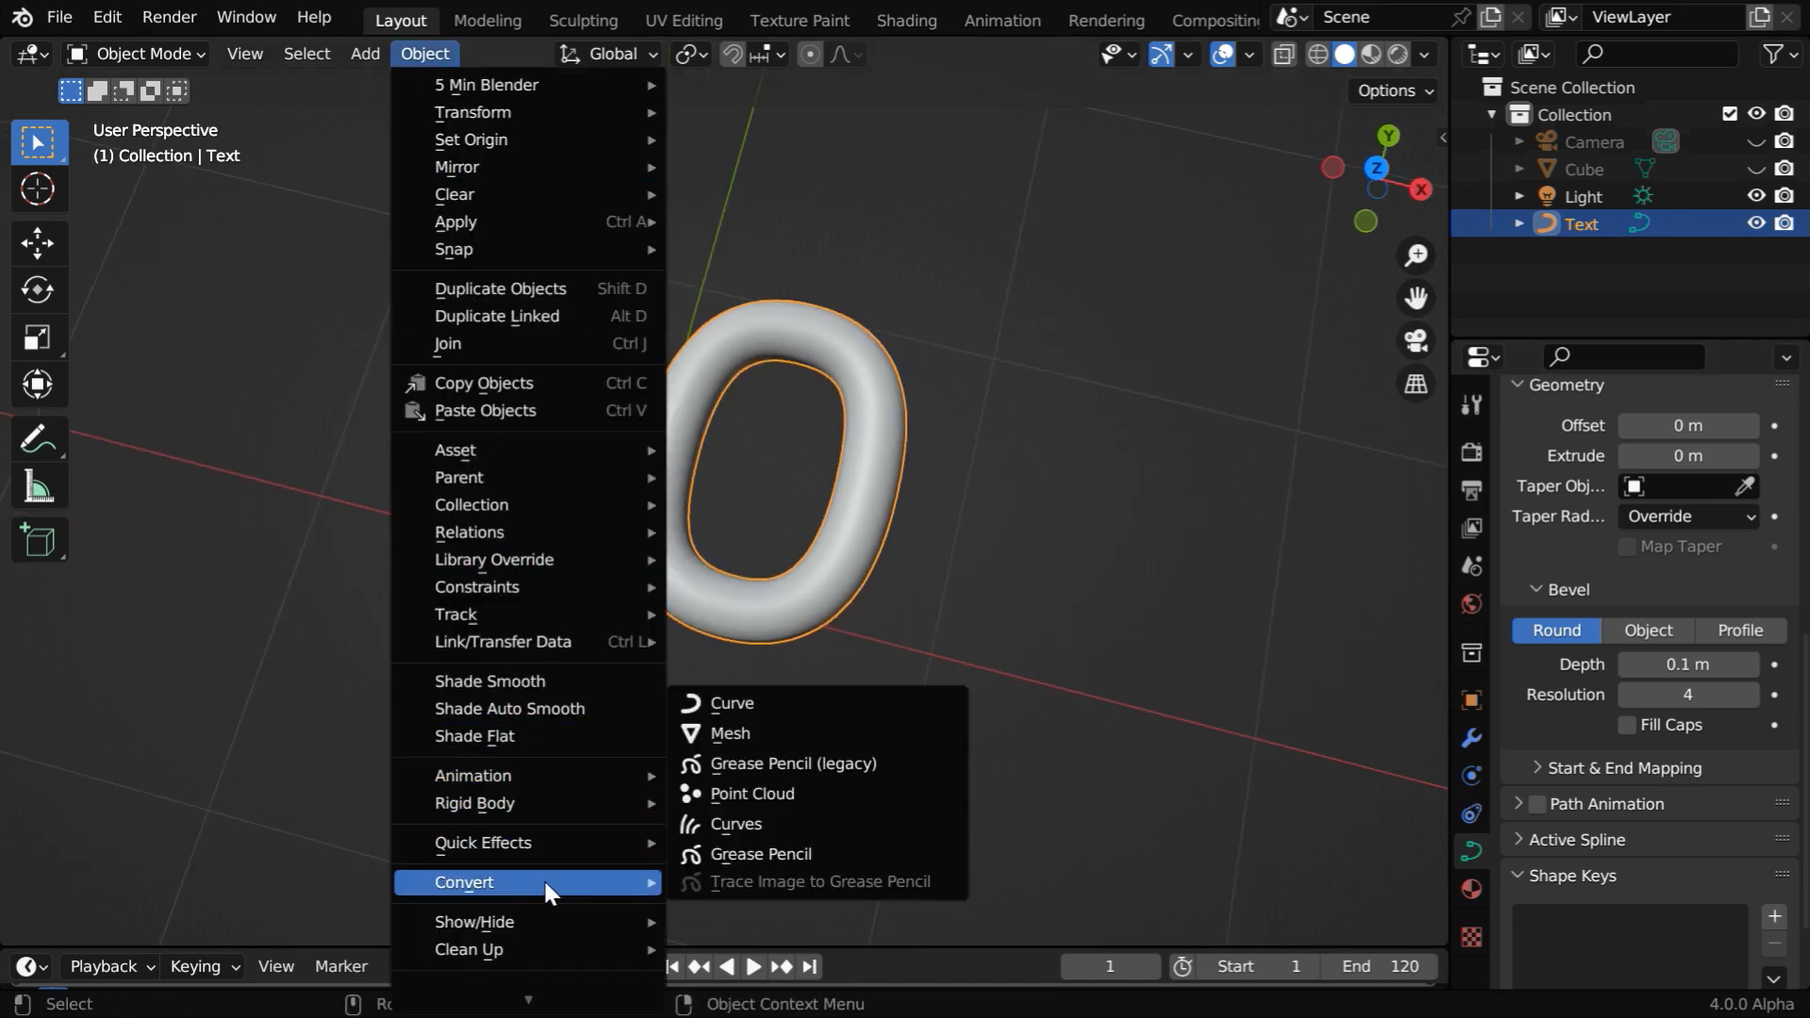
{"action": "left_click", "coordinate": [730, 732]}
{"action": "type", "text": "Chain"}
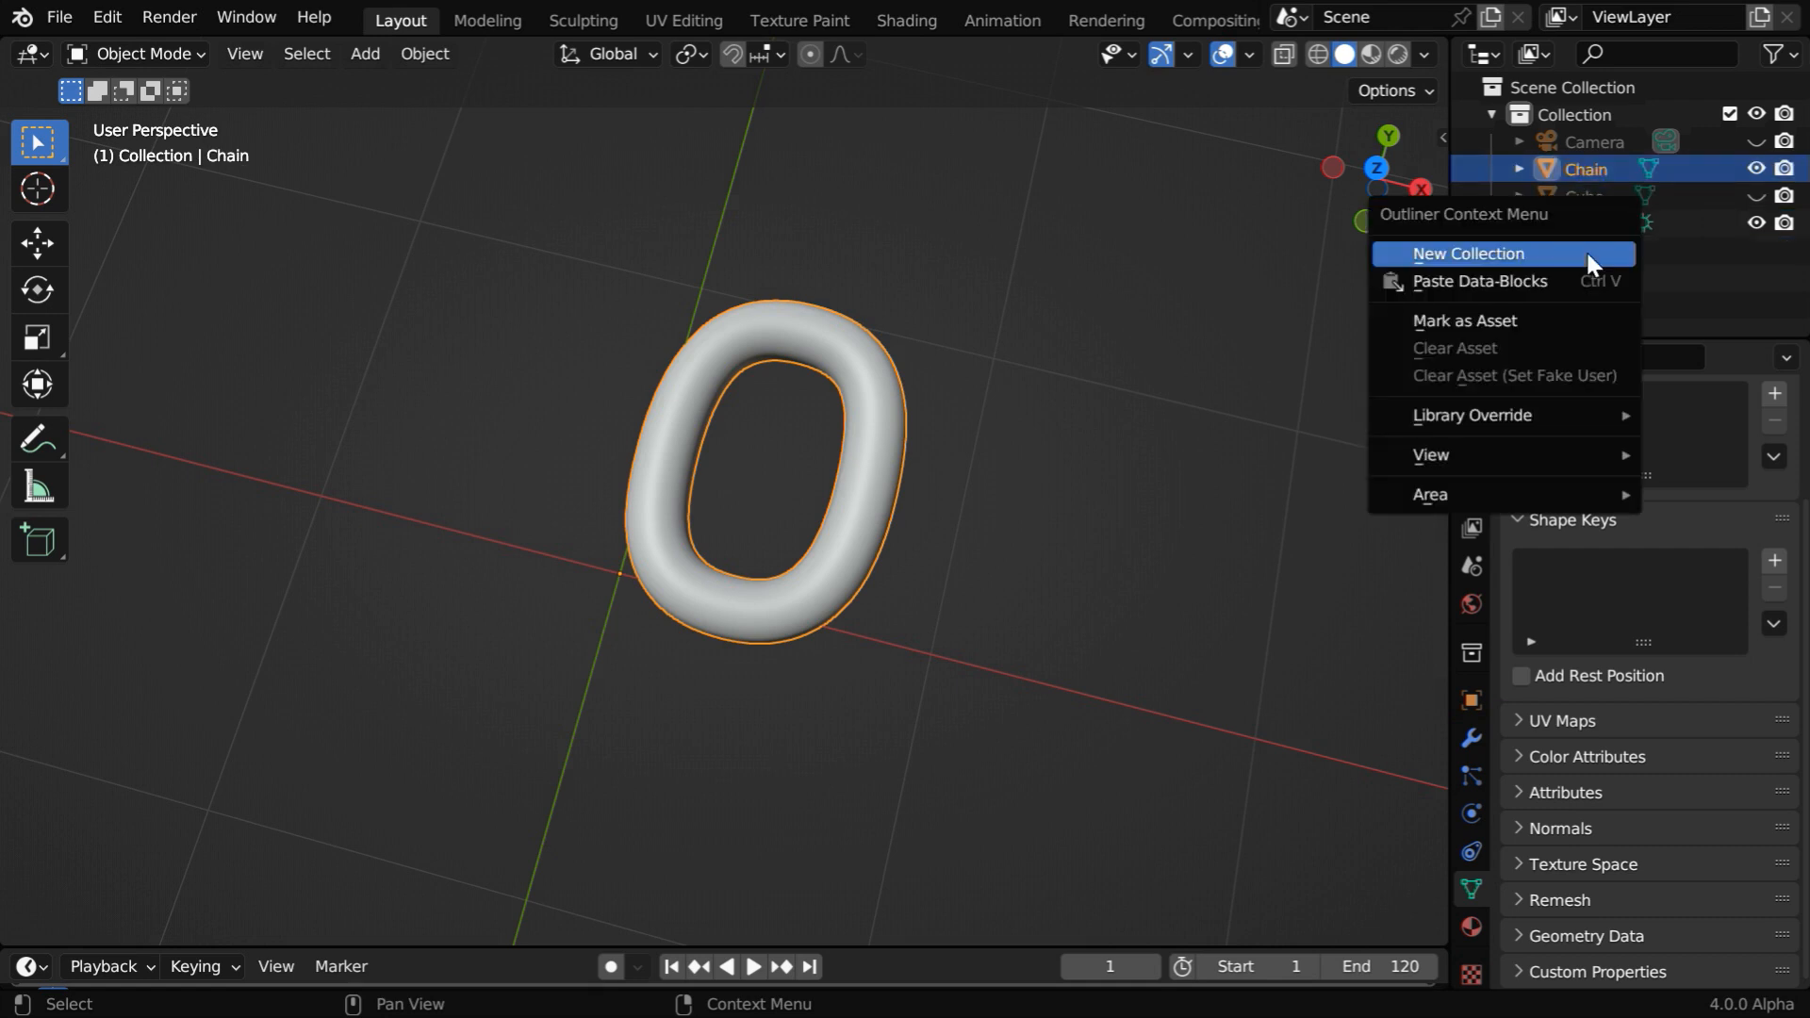
- Create a collection named Chain, move the link into it, and reset its origin
{"action": "left_click", "coordinate": [1467, 253]}
{"action": "type", "text": "Chain"}
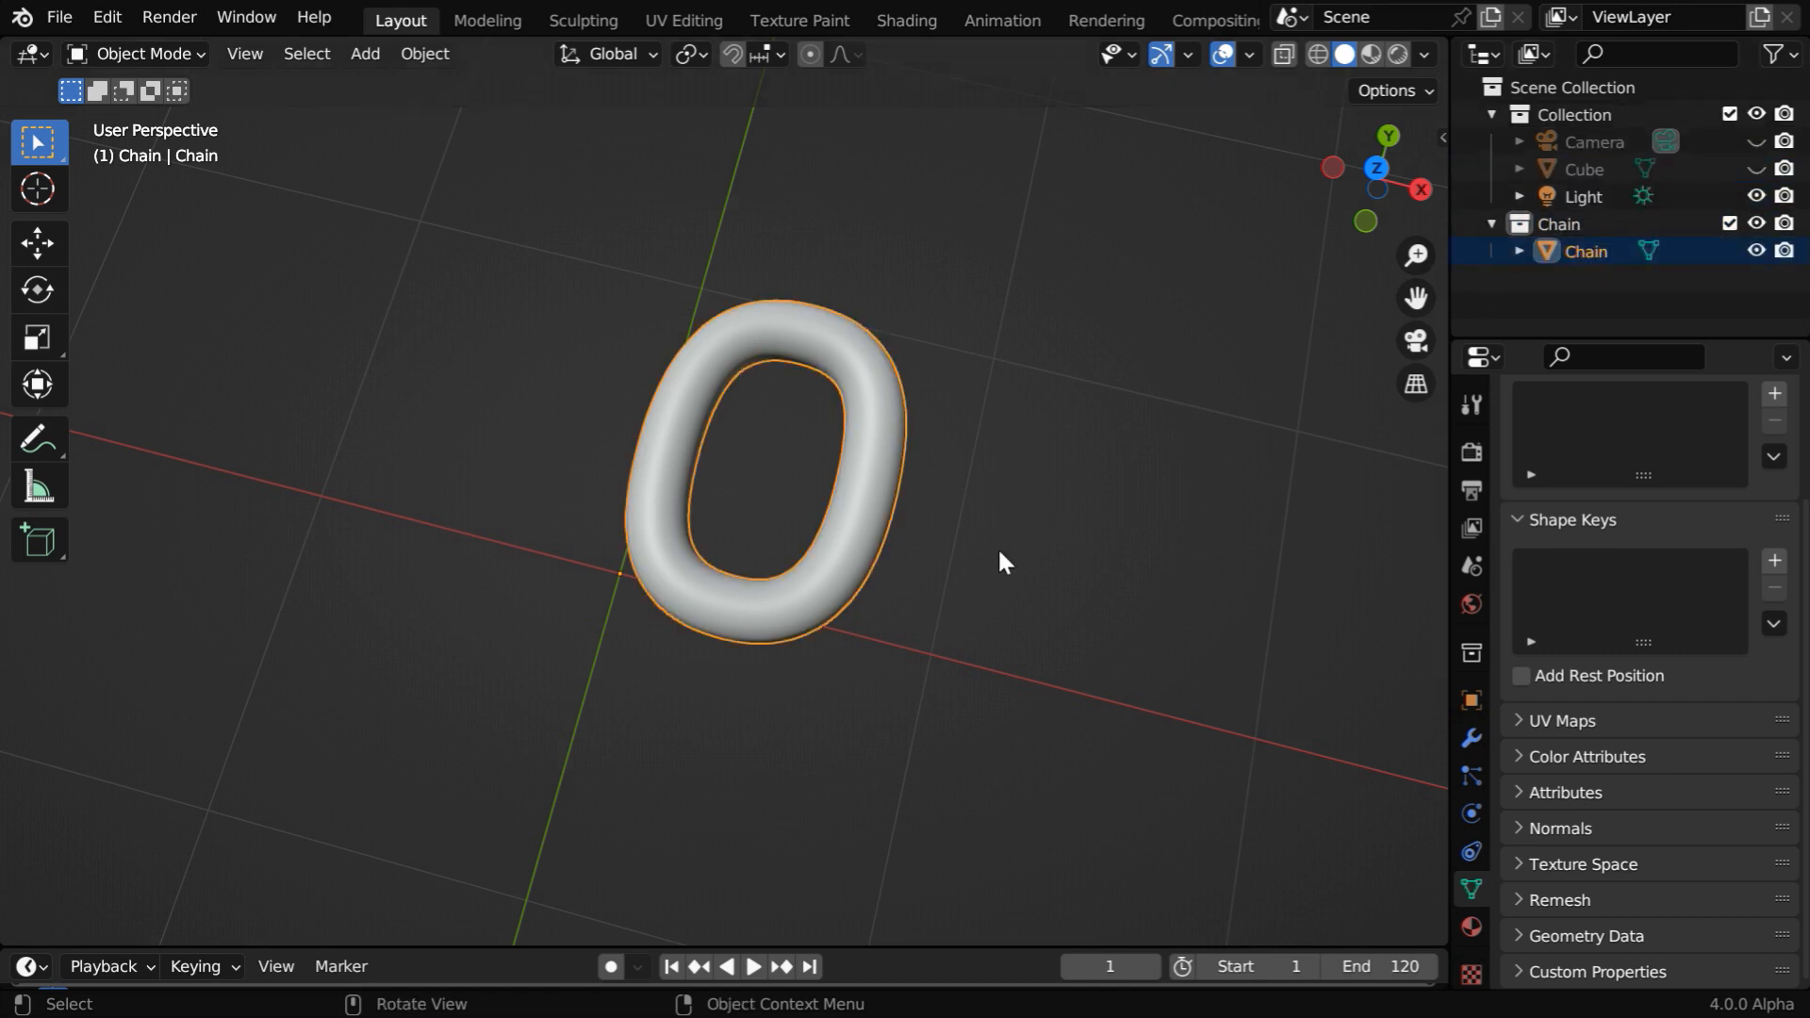
{"action": "left_click", "coordinate": [423, 53]}
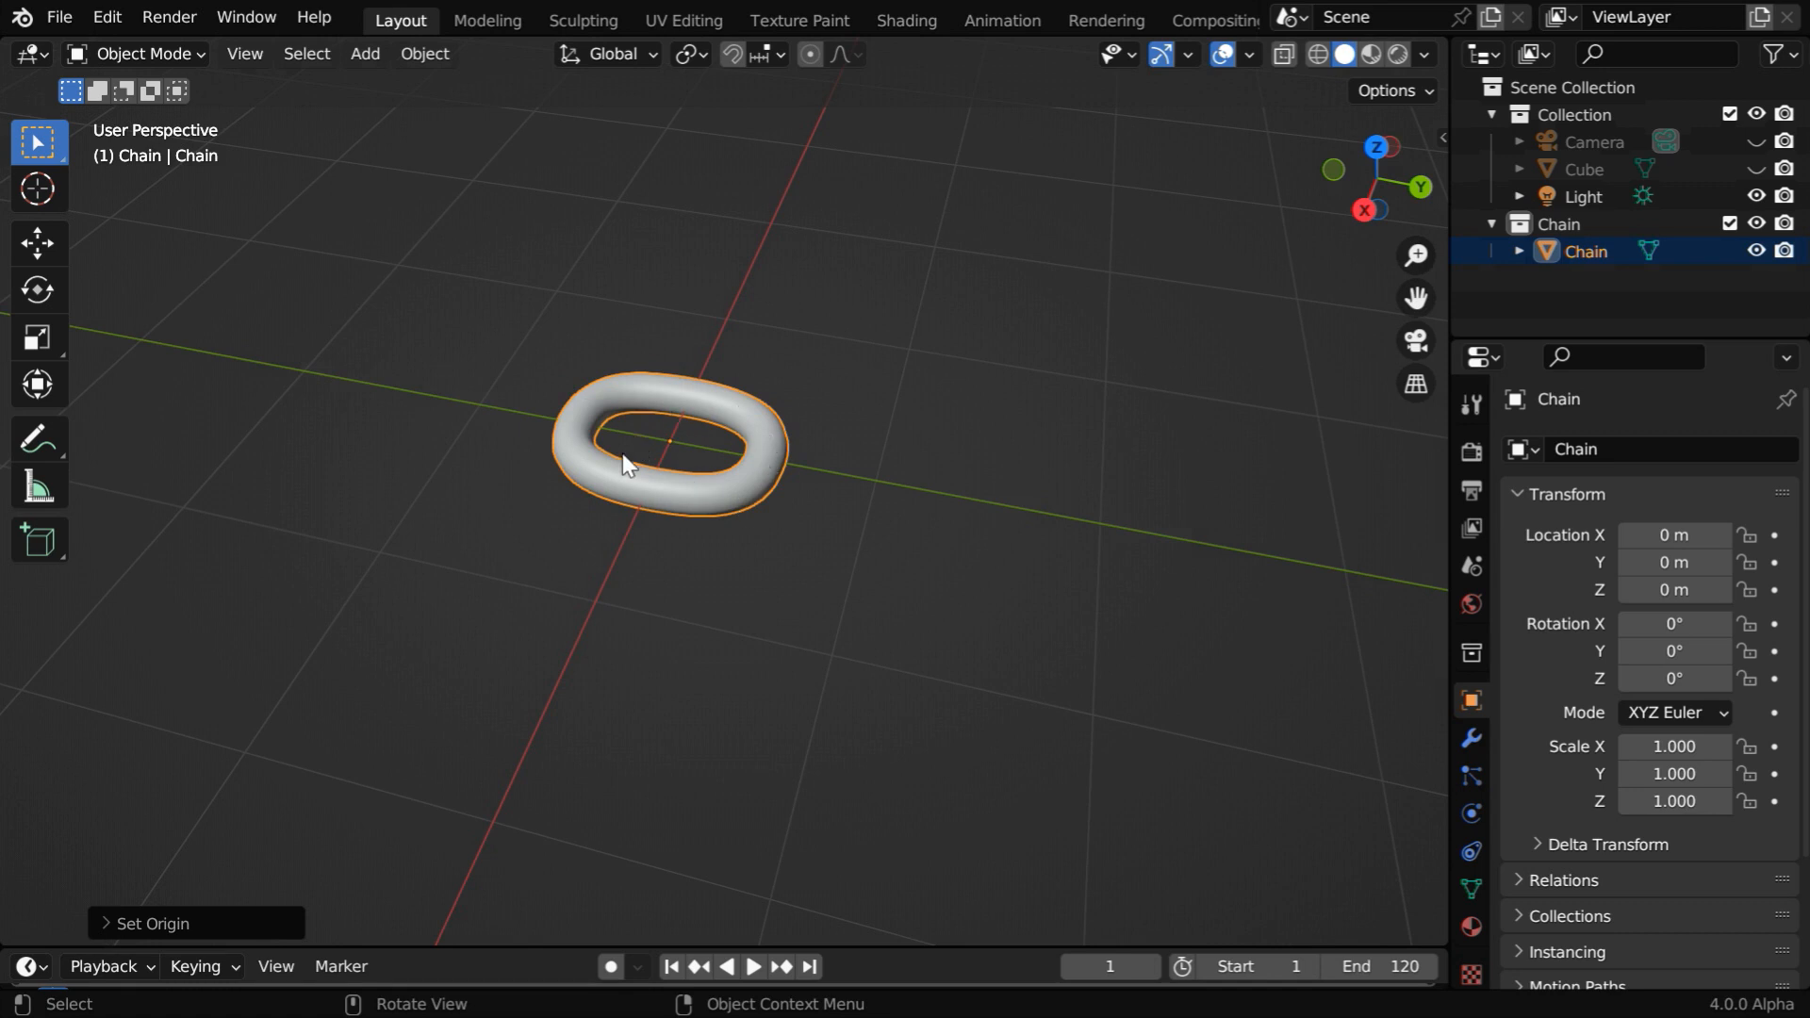
{"action": "mouse_move", "coordinate": [931, 508]}
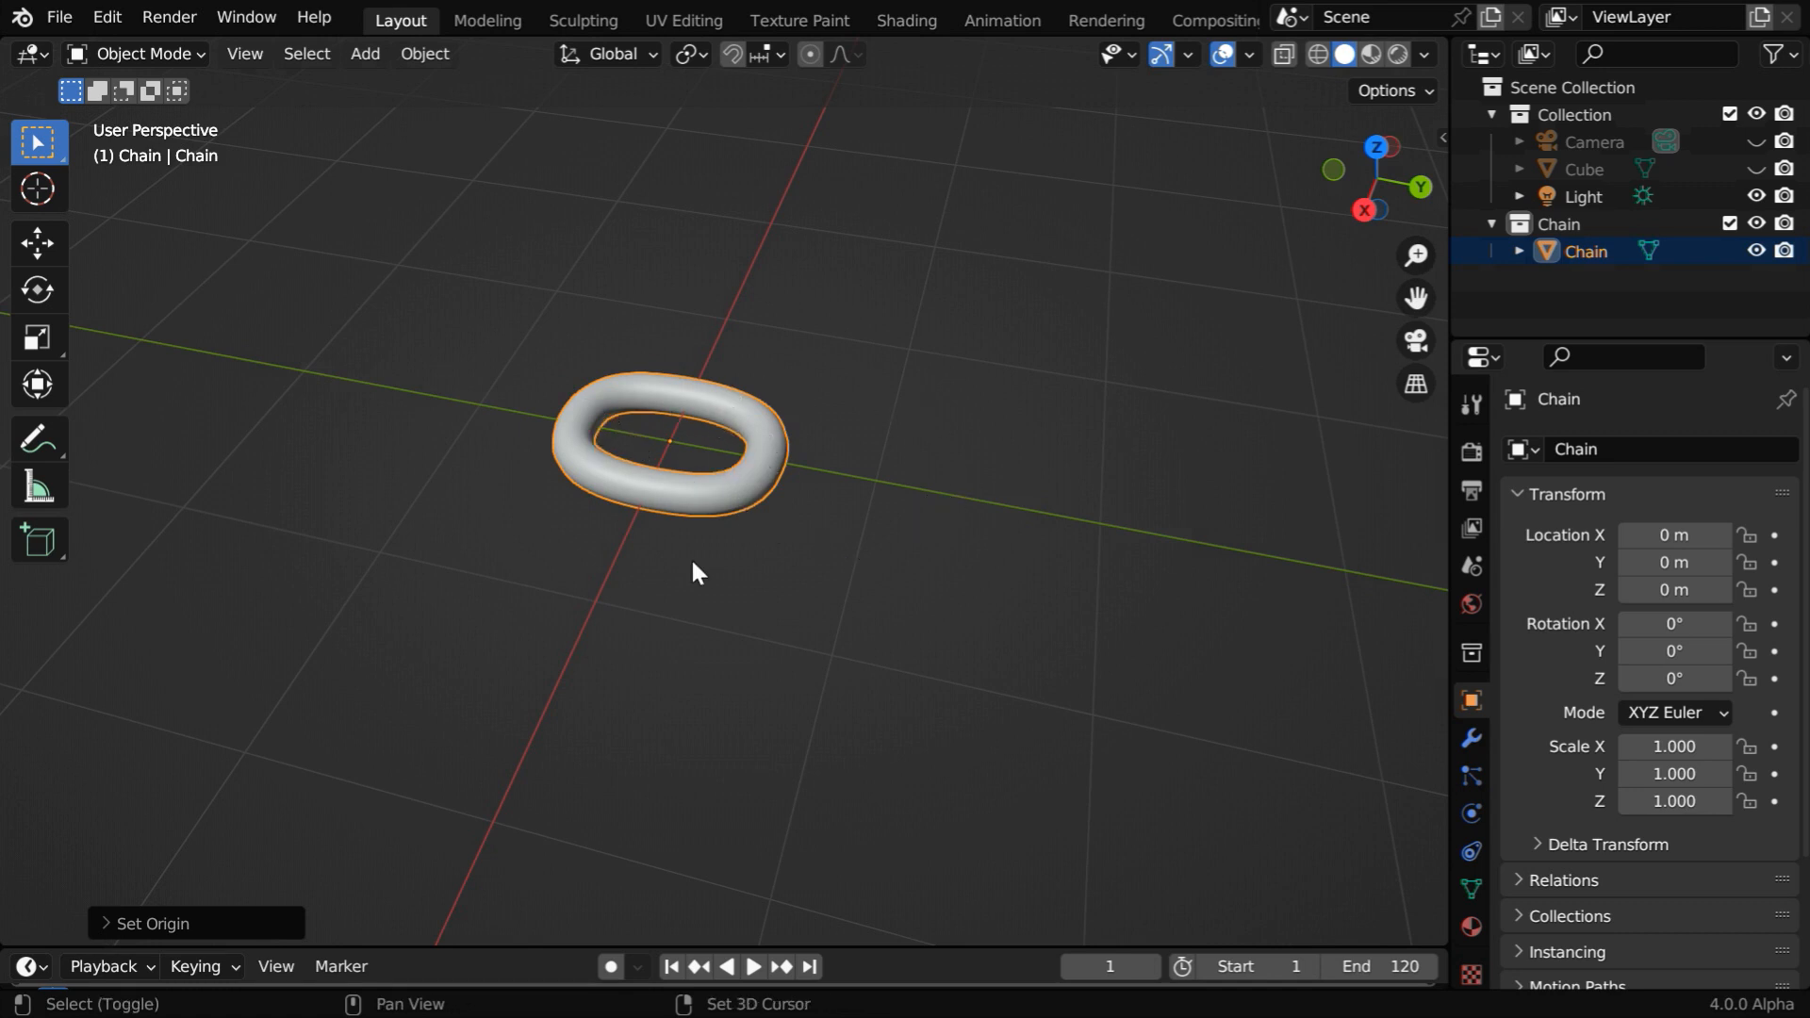
- Duplicate the link at Y 0.7 m rotated 90°, join both, and set origin to geometry
{"action": "key", "text": "shift+d"}
{"action": "type", "text": "9"}
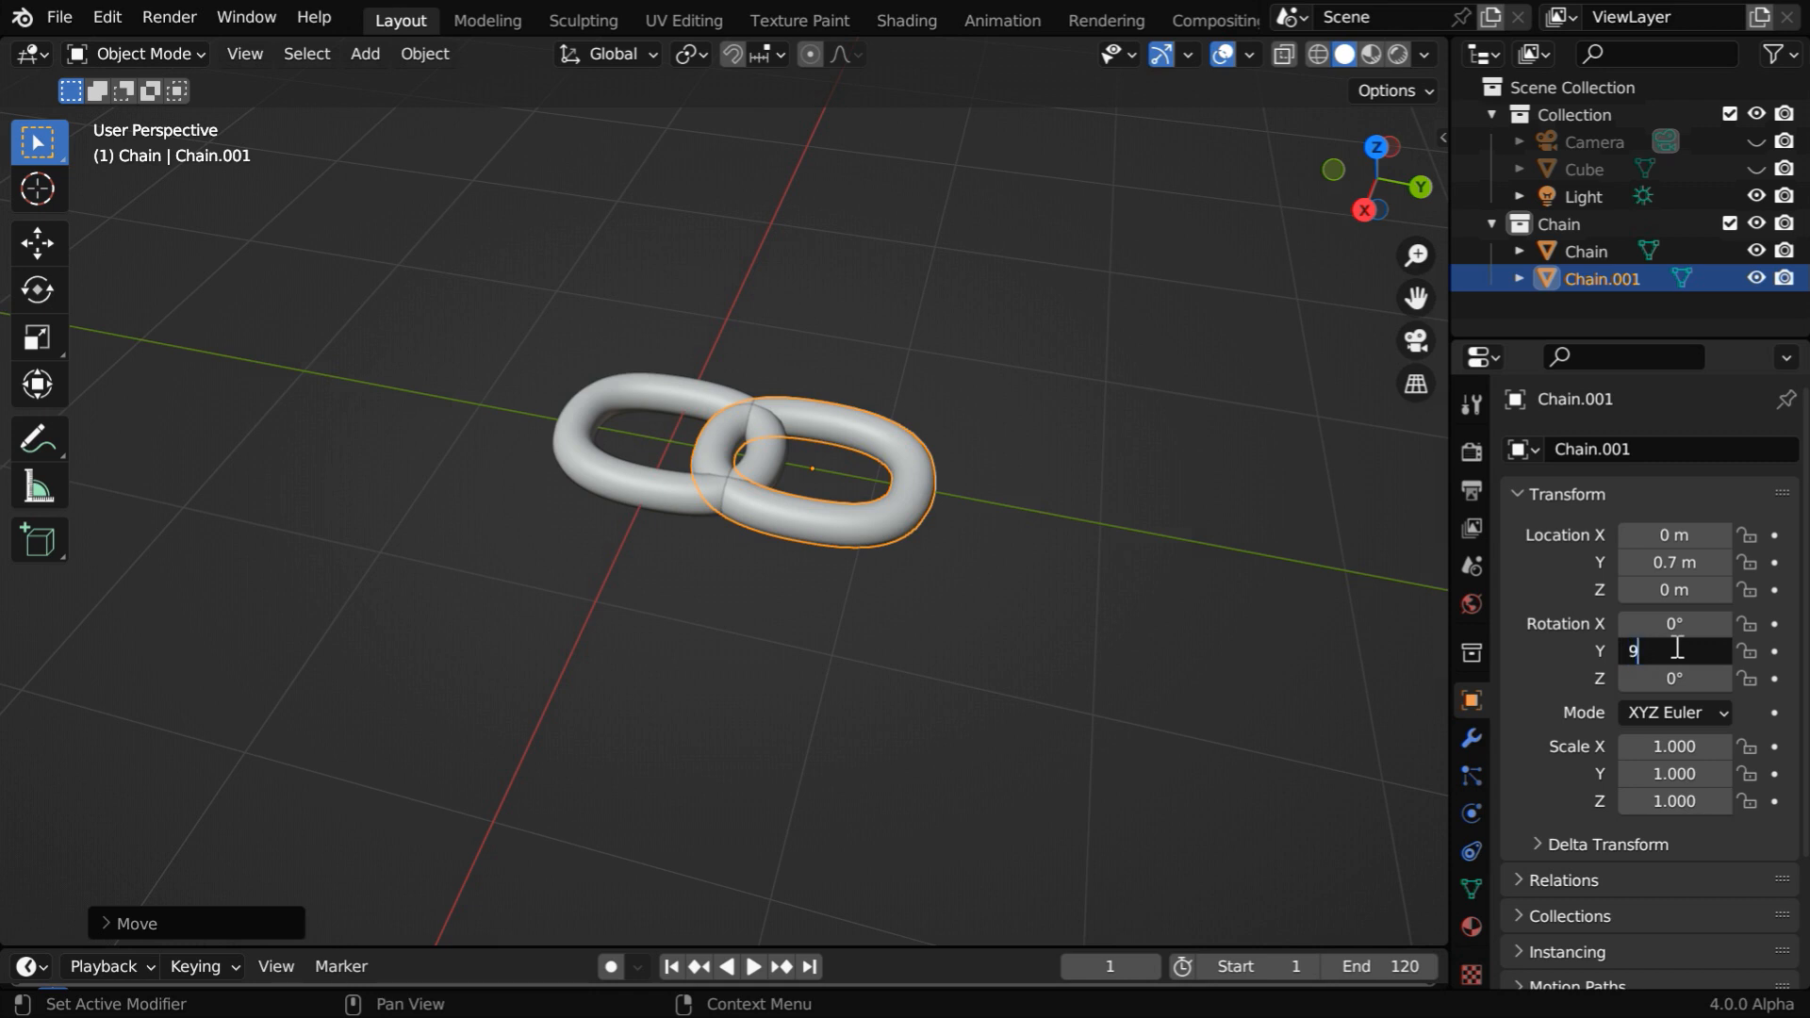
{"action": "type", "text": "0°"}
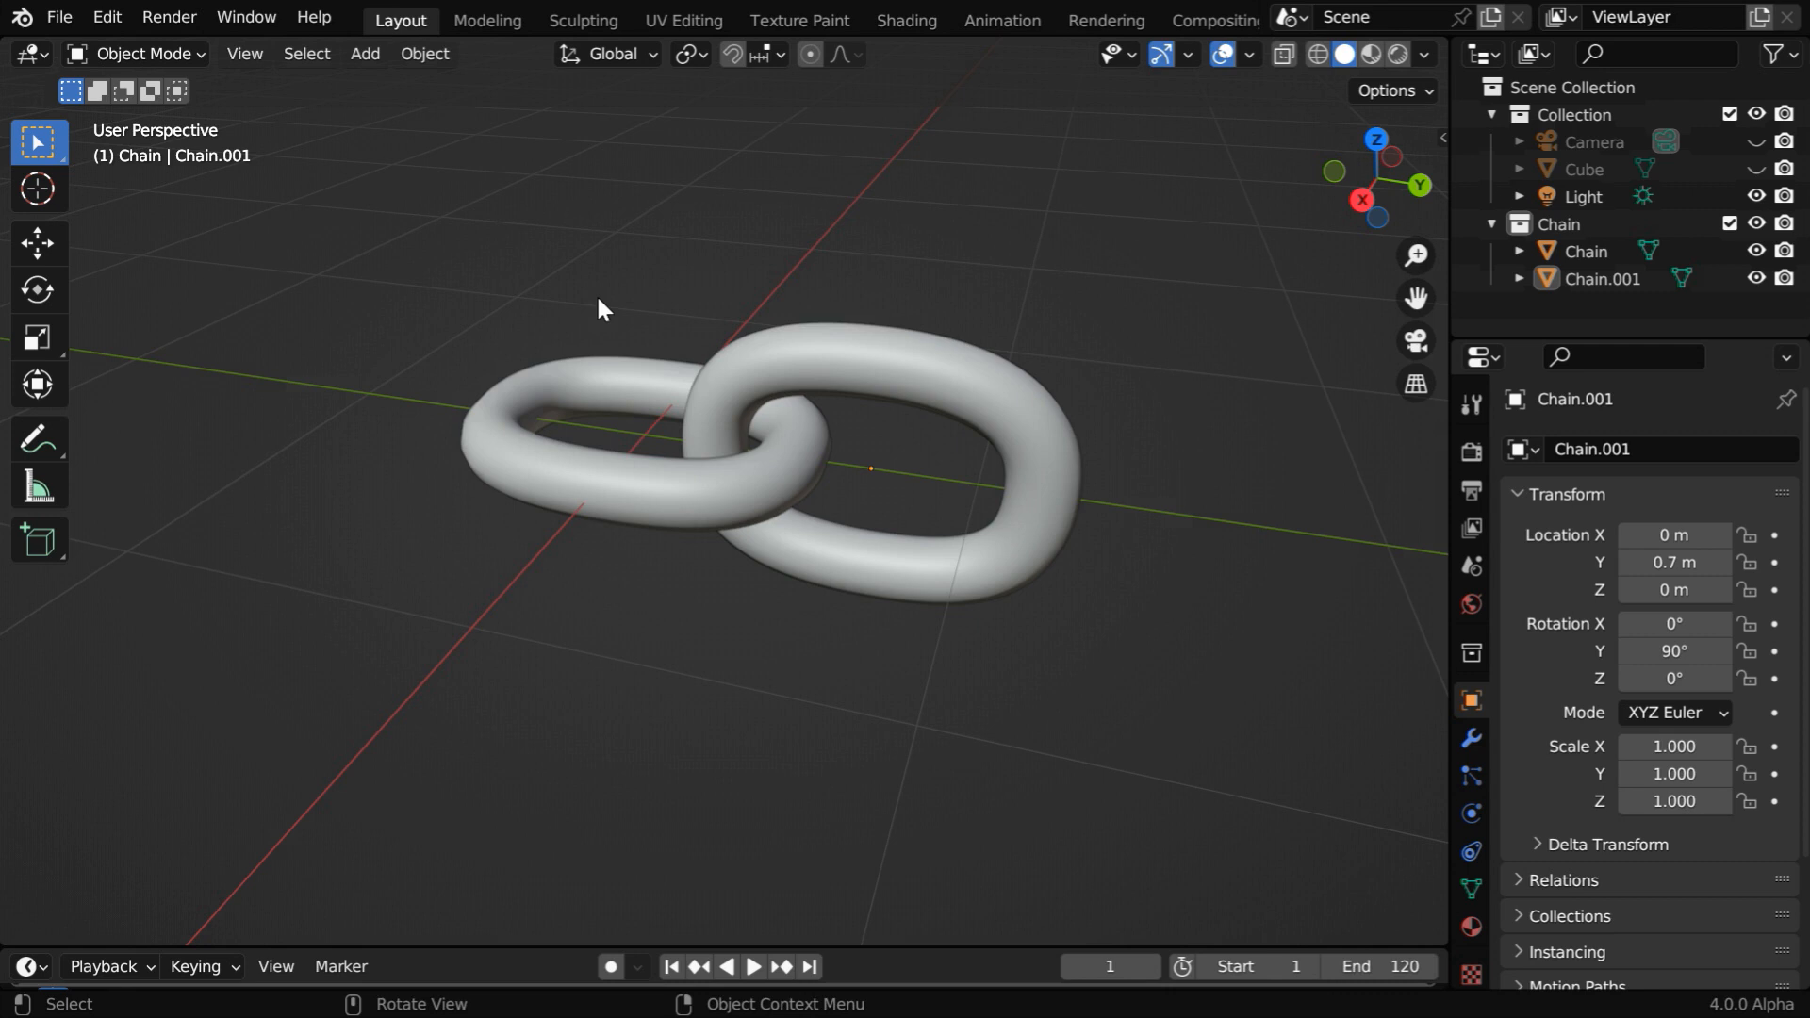
{"action": "left_click", "coordinate": [423, 53]}
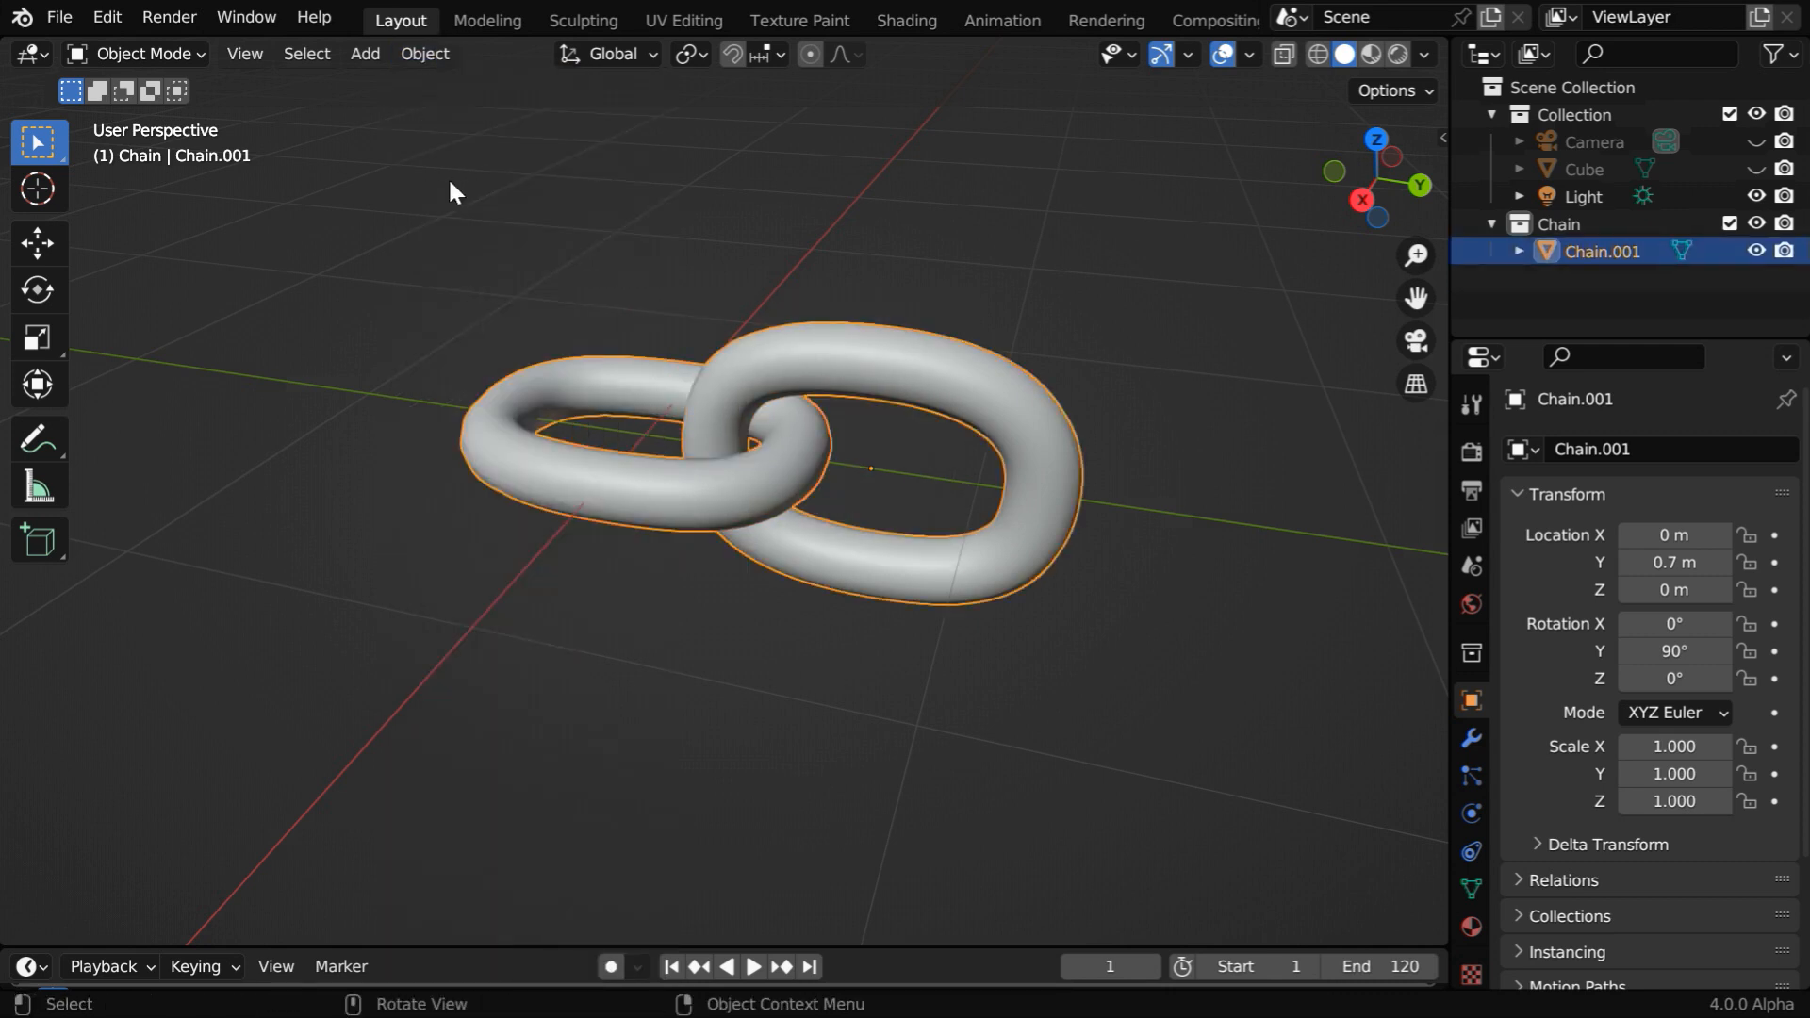
{"action": "left_click", "coordinate": [424, 53]}
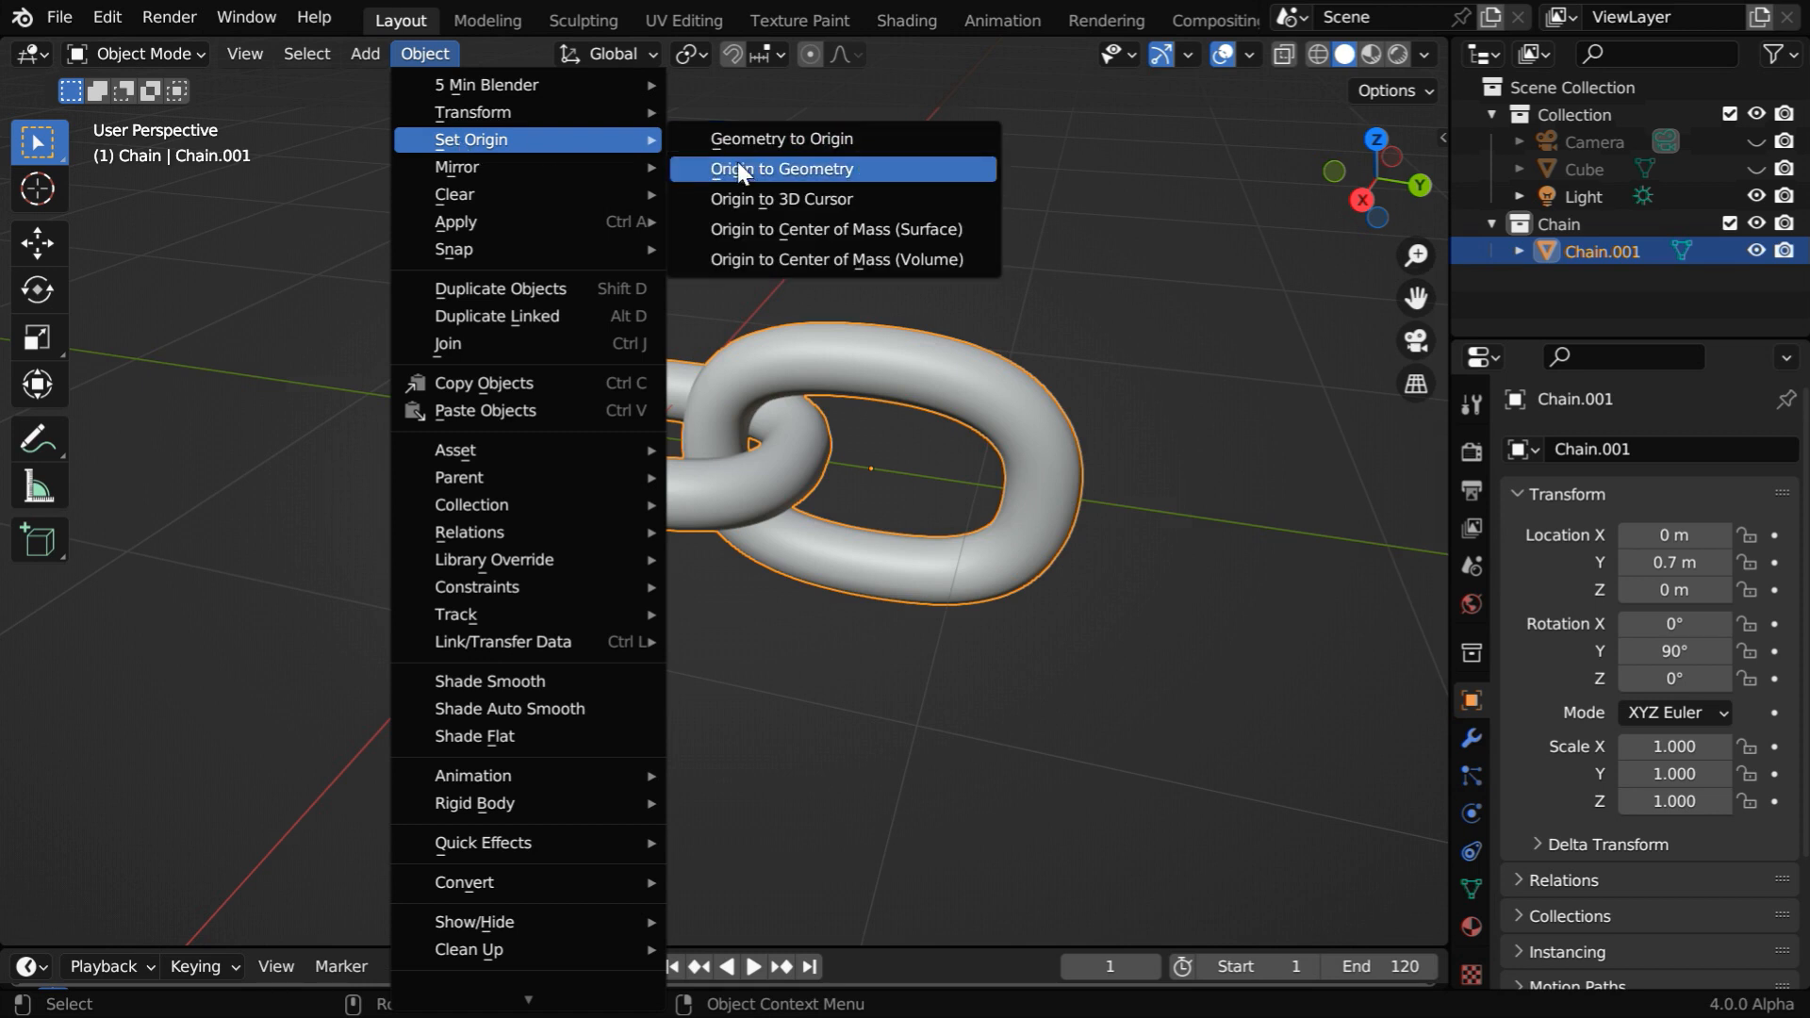
{"action": "left_click", "coordinate": [783, 169]}
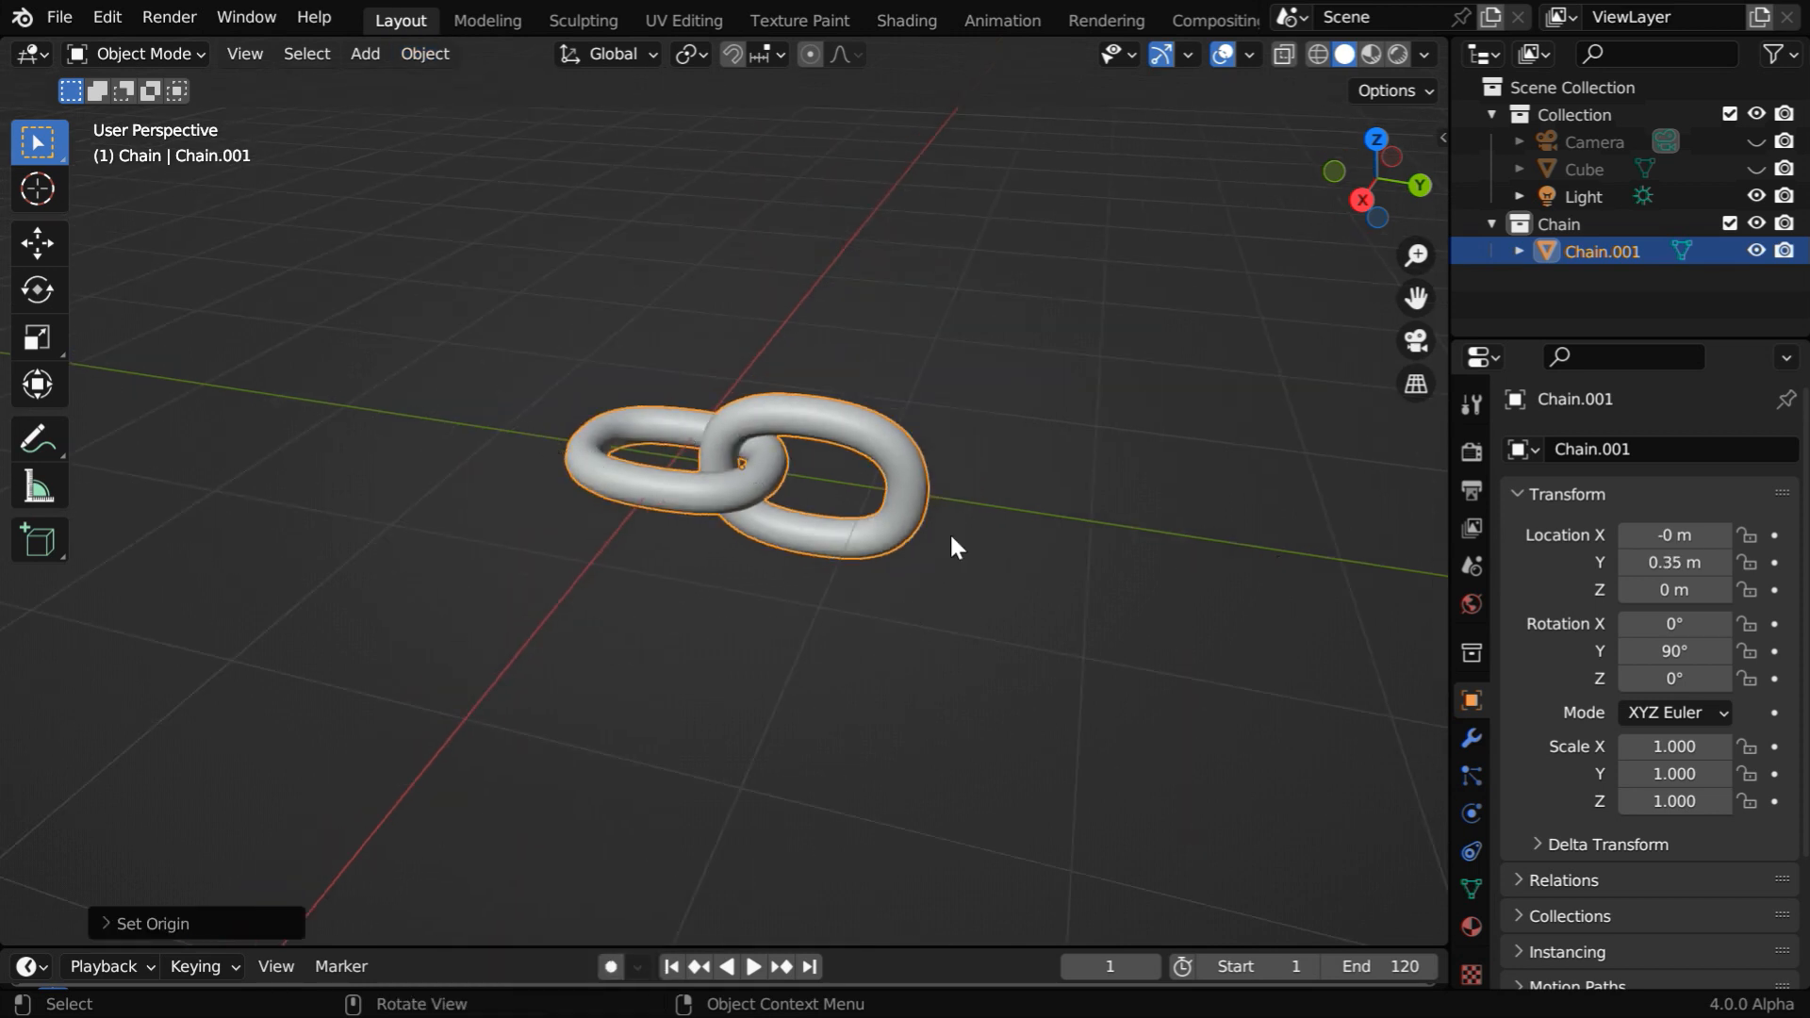
{"action": "left_click_drag", "start_coordinate": [952, 546], "coordinate": [900, 620]}
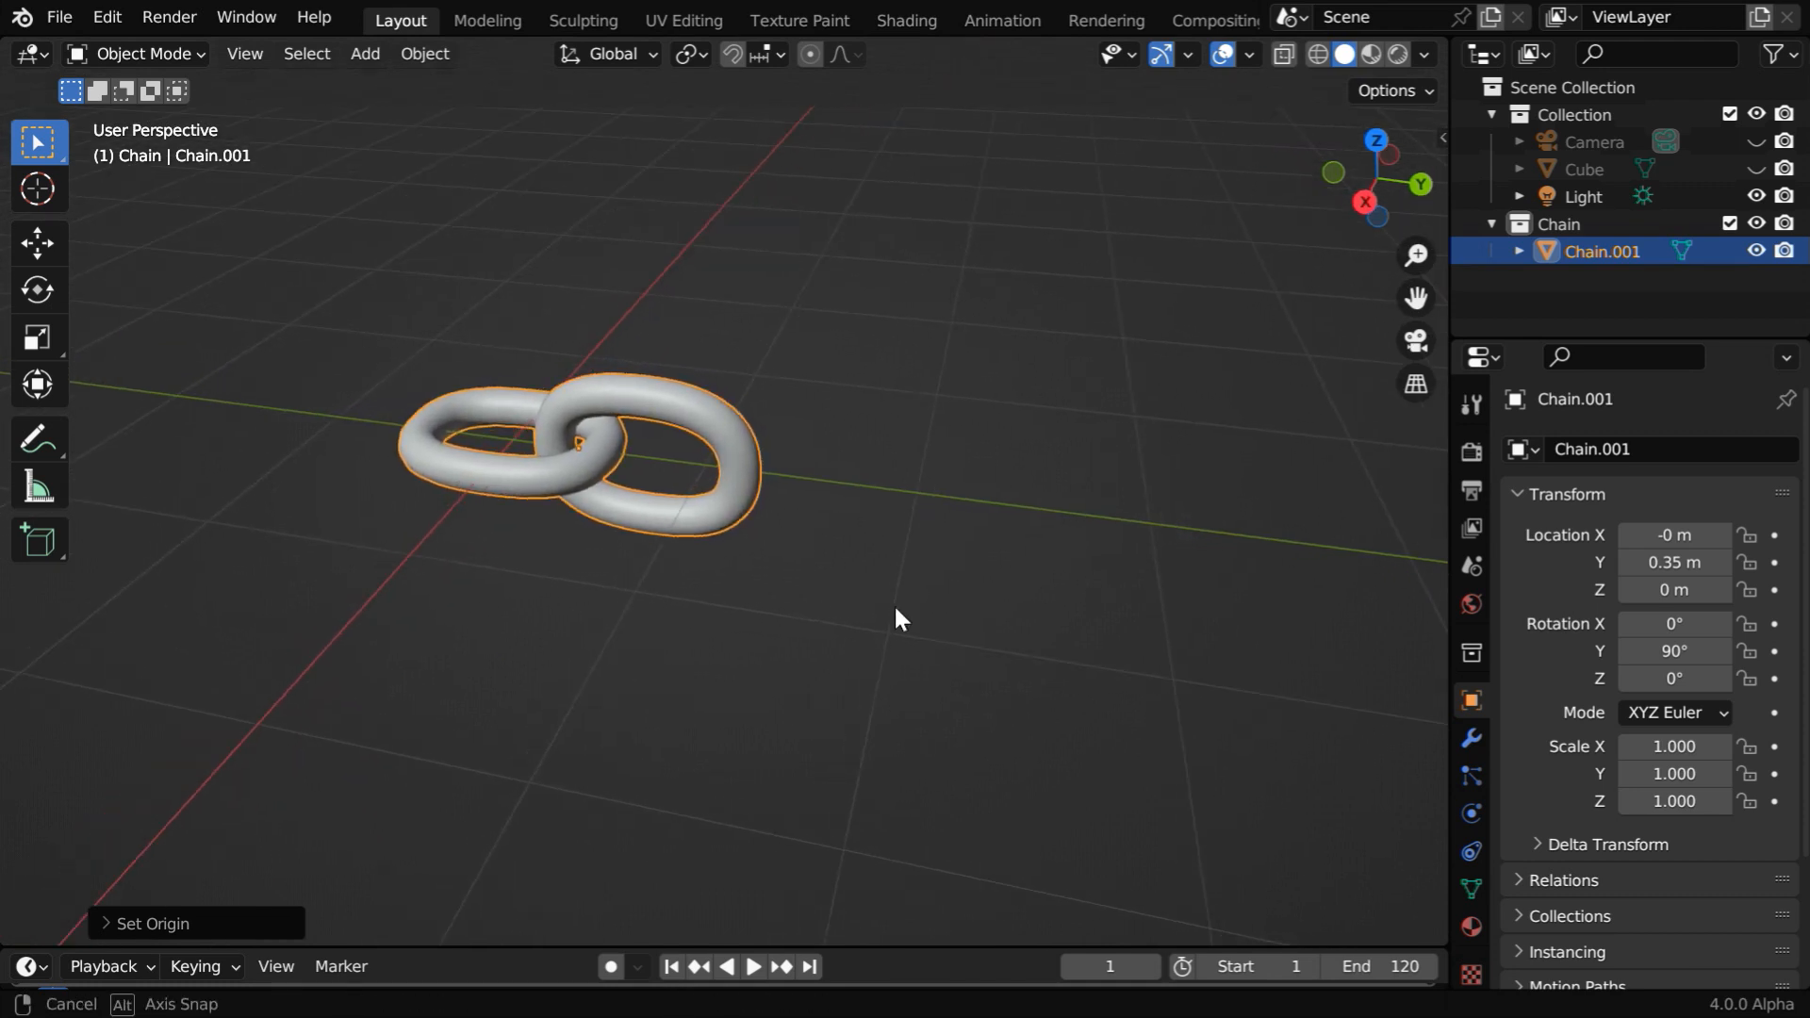
- Add an Array modifier with relative offset X 0, Y 0.75, and apply it
{"action": "left_click", "coordinate": [1472, 737]}
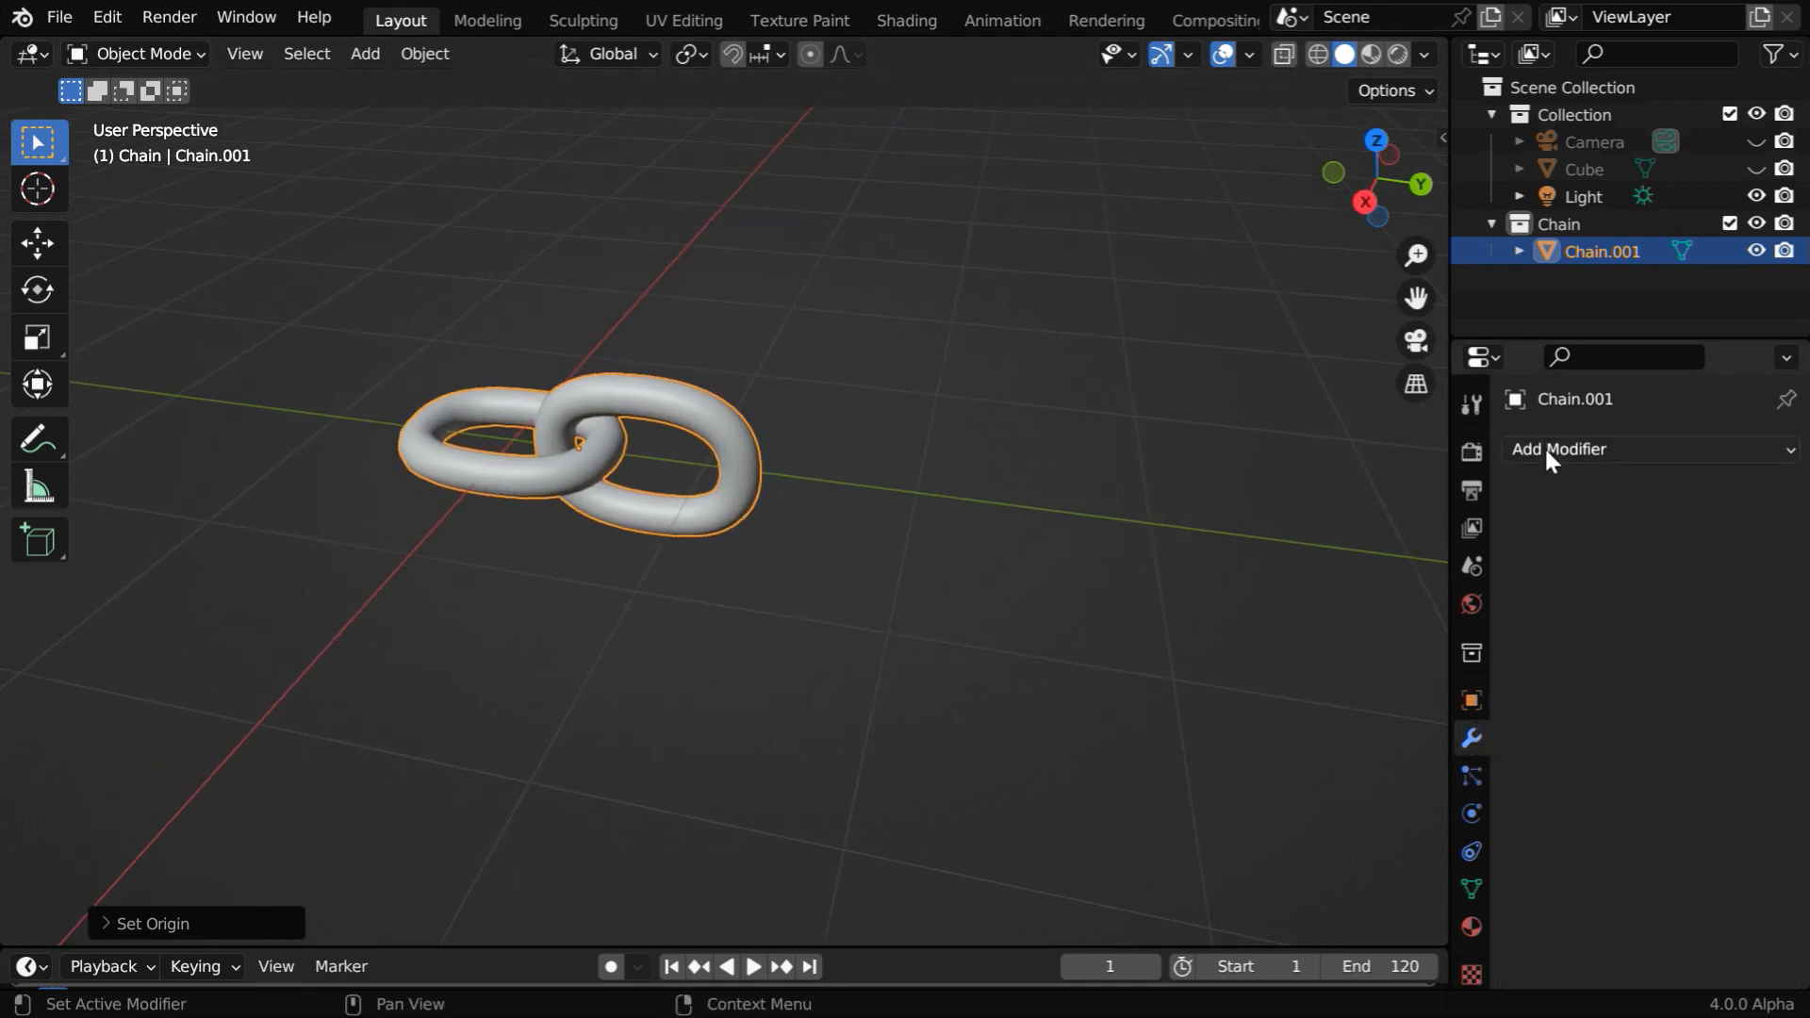
{"action": "left_click", "coordinate": [1558, 449]}
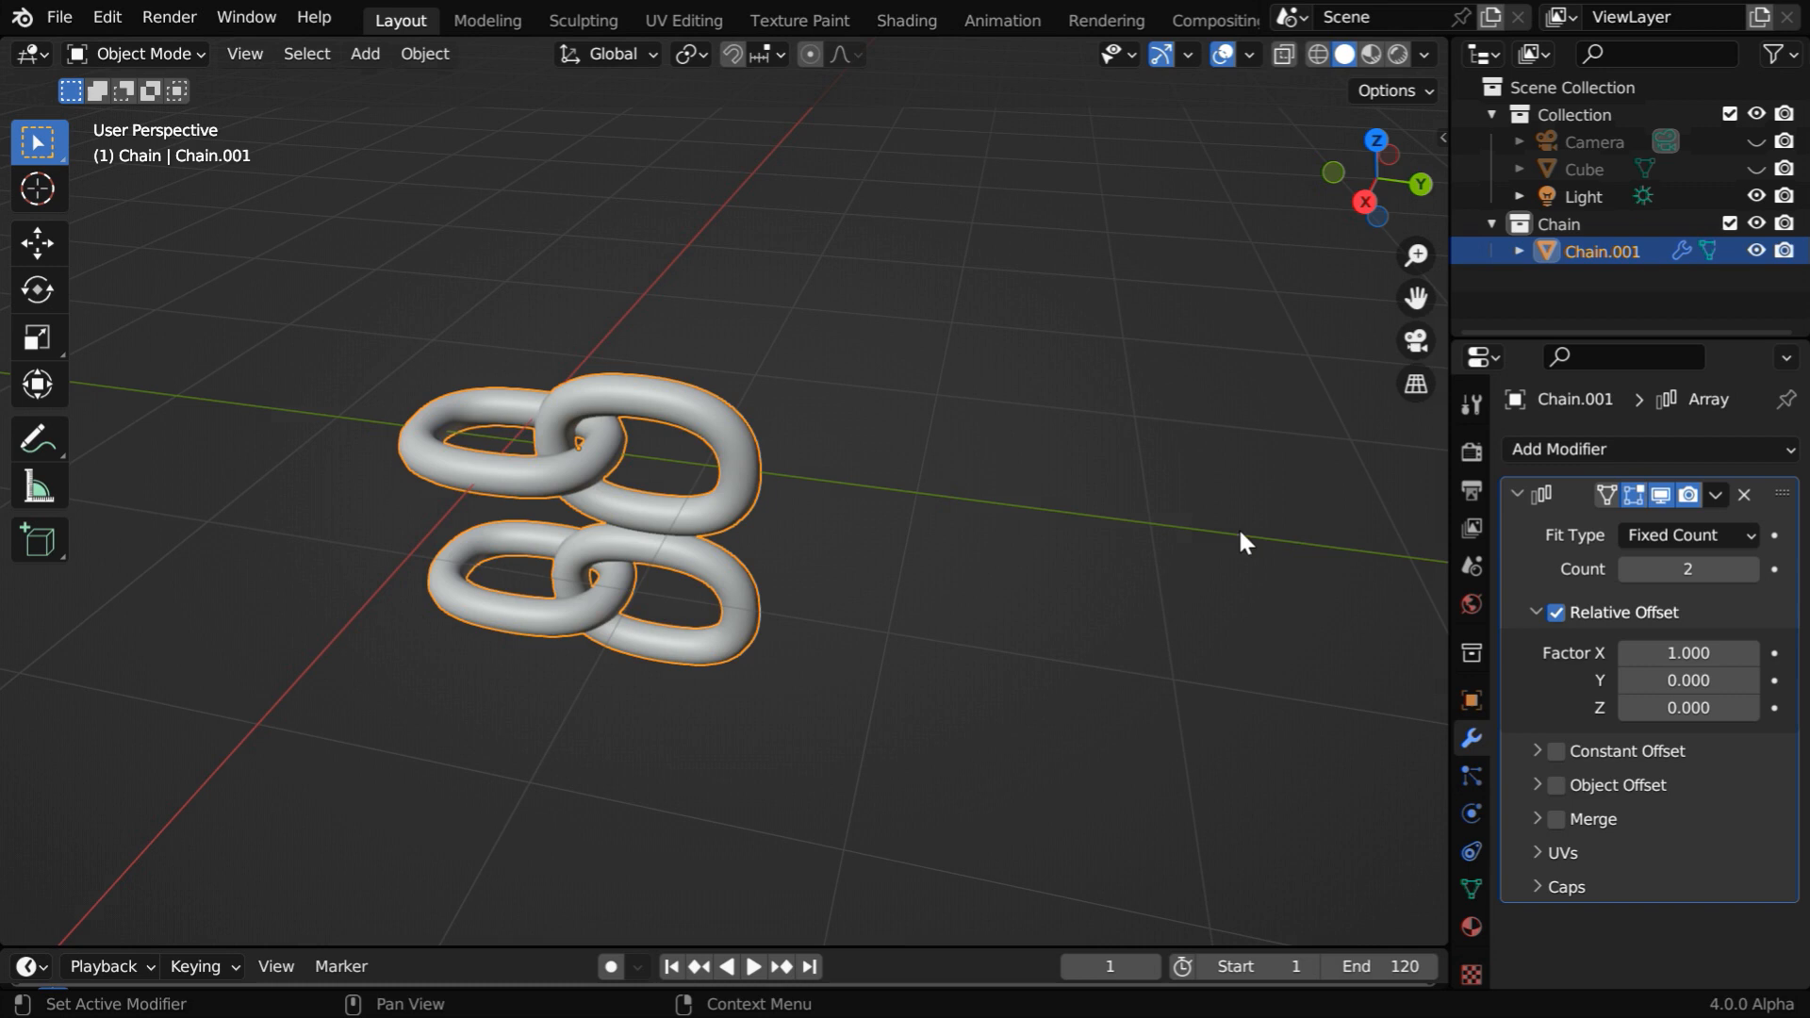
{"action": "left_click", "coordinate": [1688, 652]}
{"action": "type", "text": "0.000"}
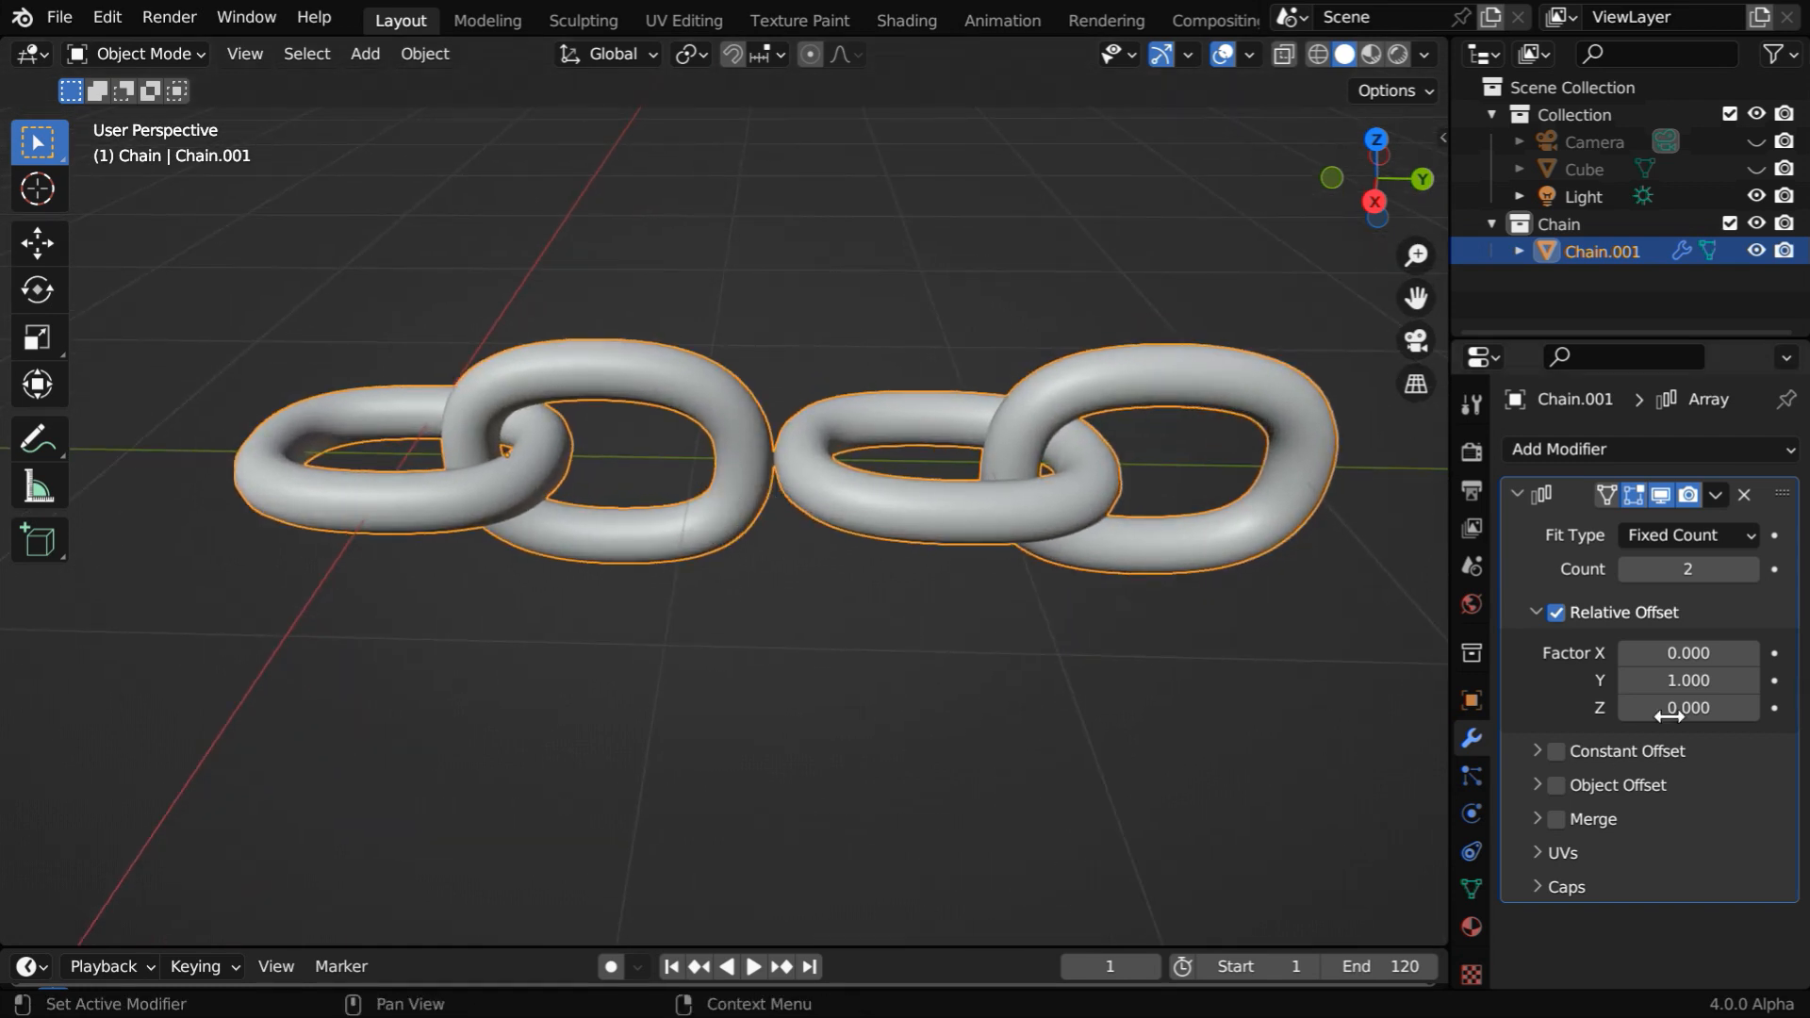
{"action": "type", "text": ".750"}
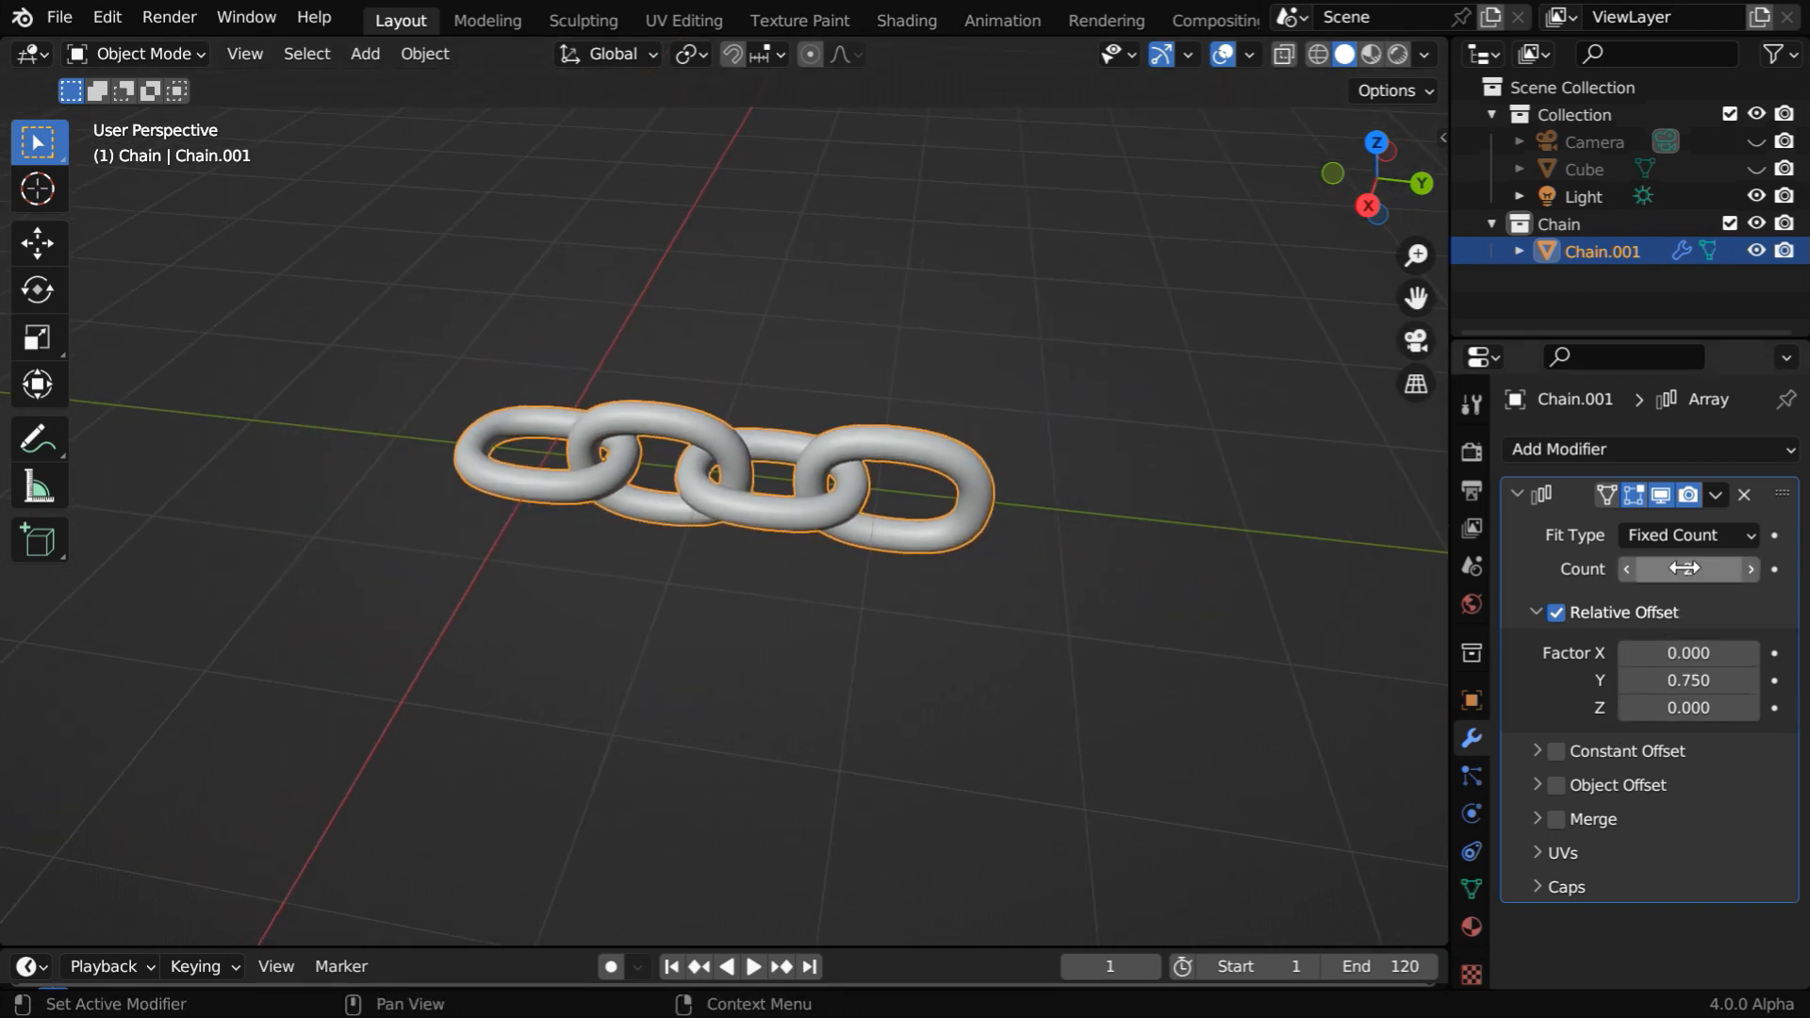
{"action": "left_click", "coordinate": [1718, 494]}
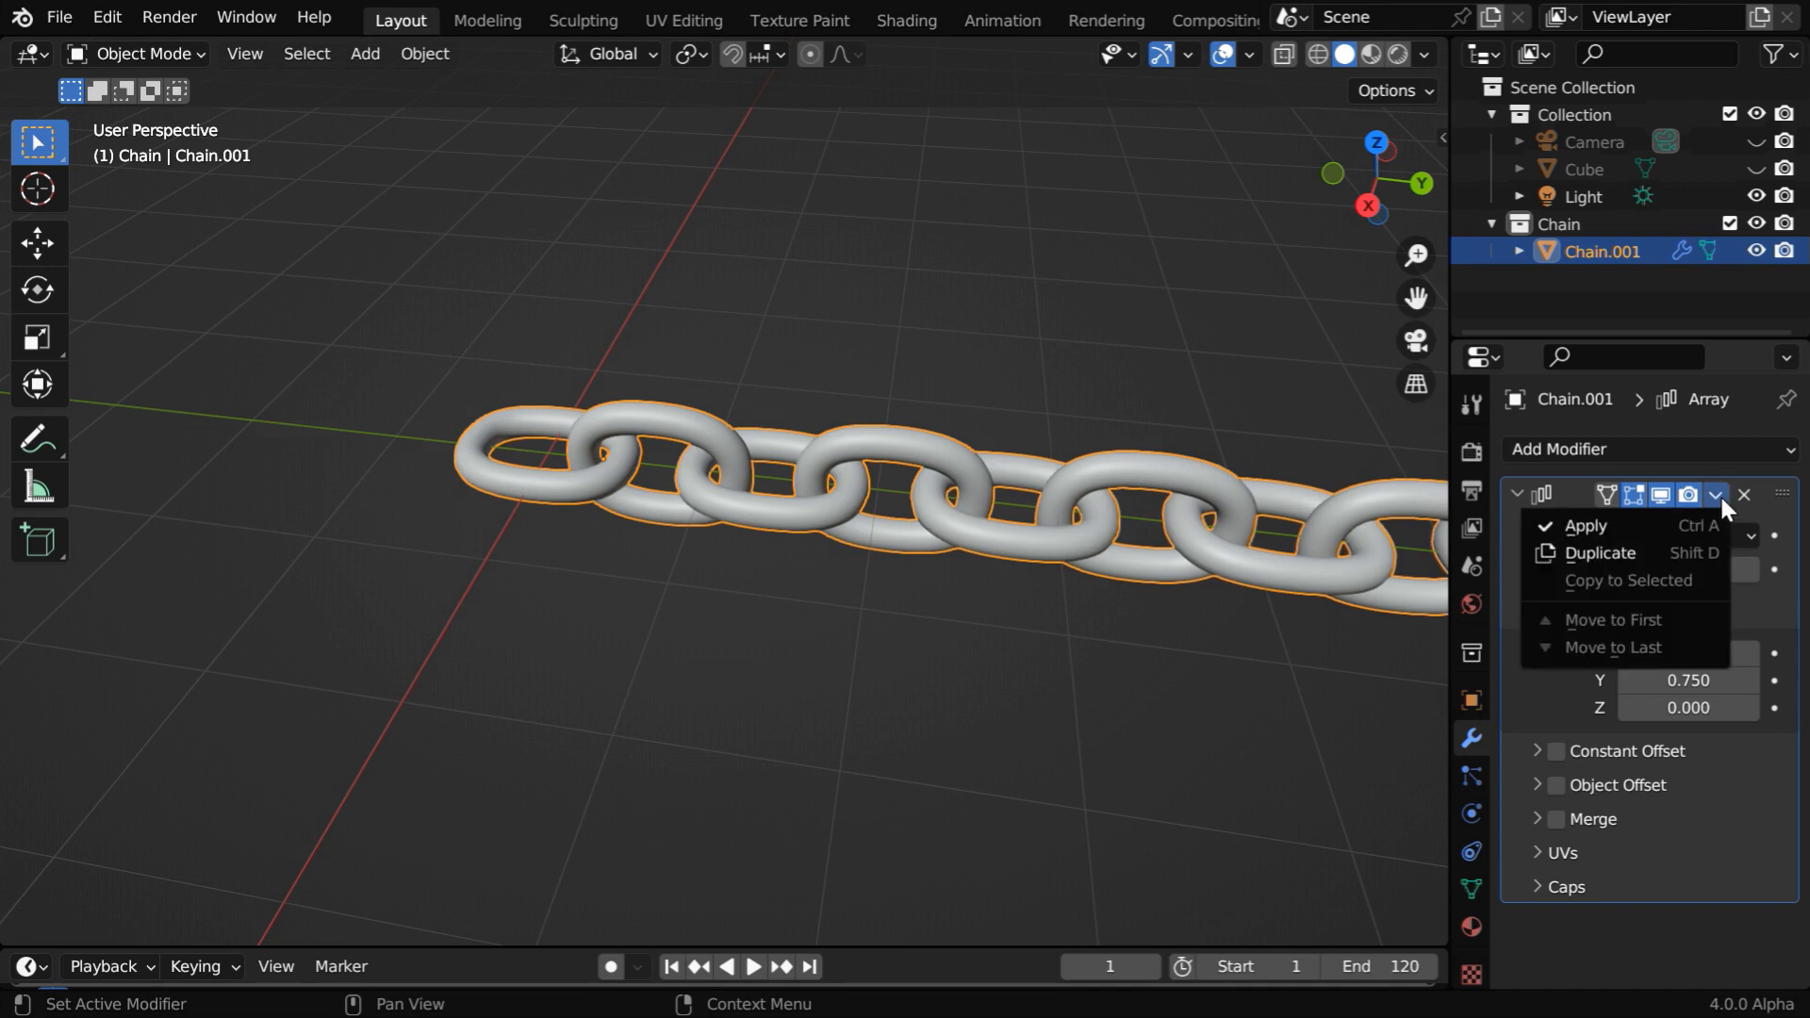
{"action": "left_click", "coordinate": [1585, 526]}
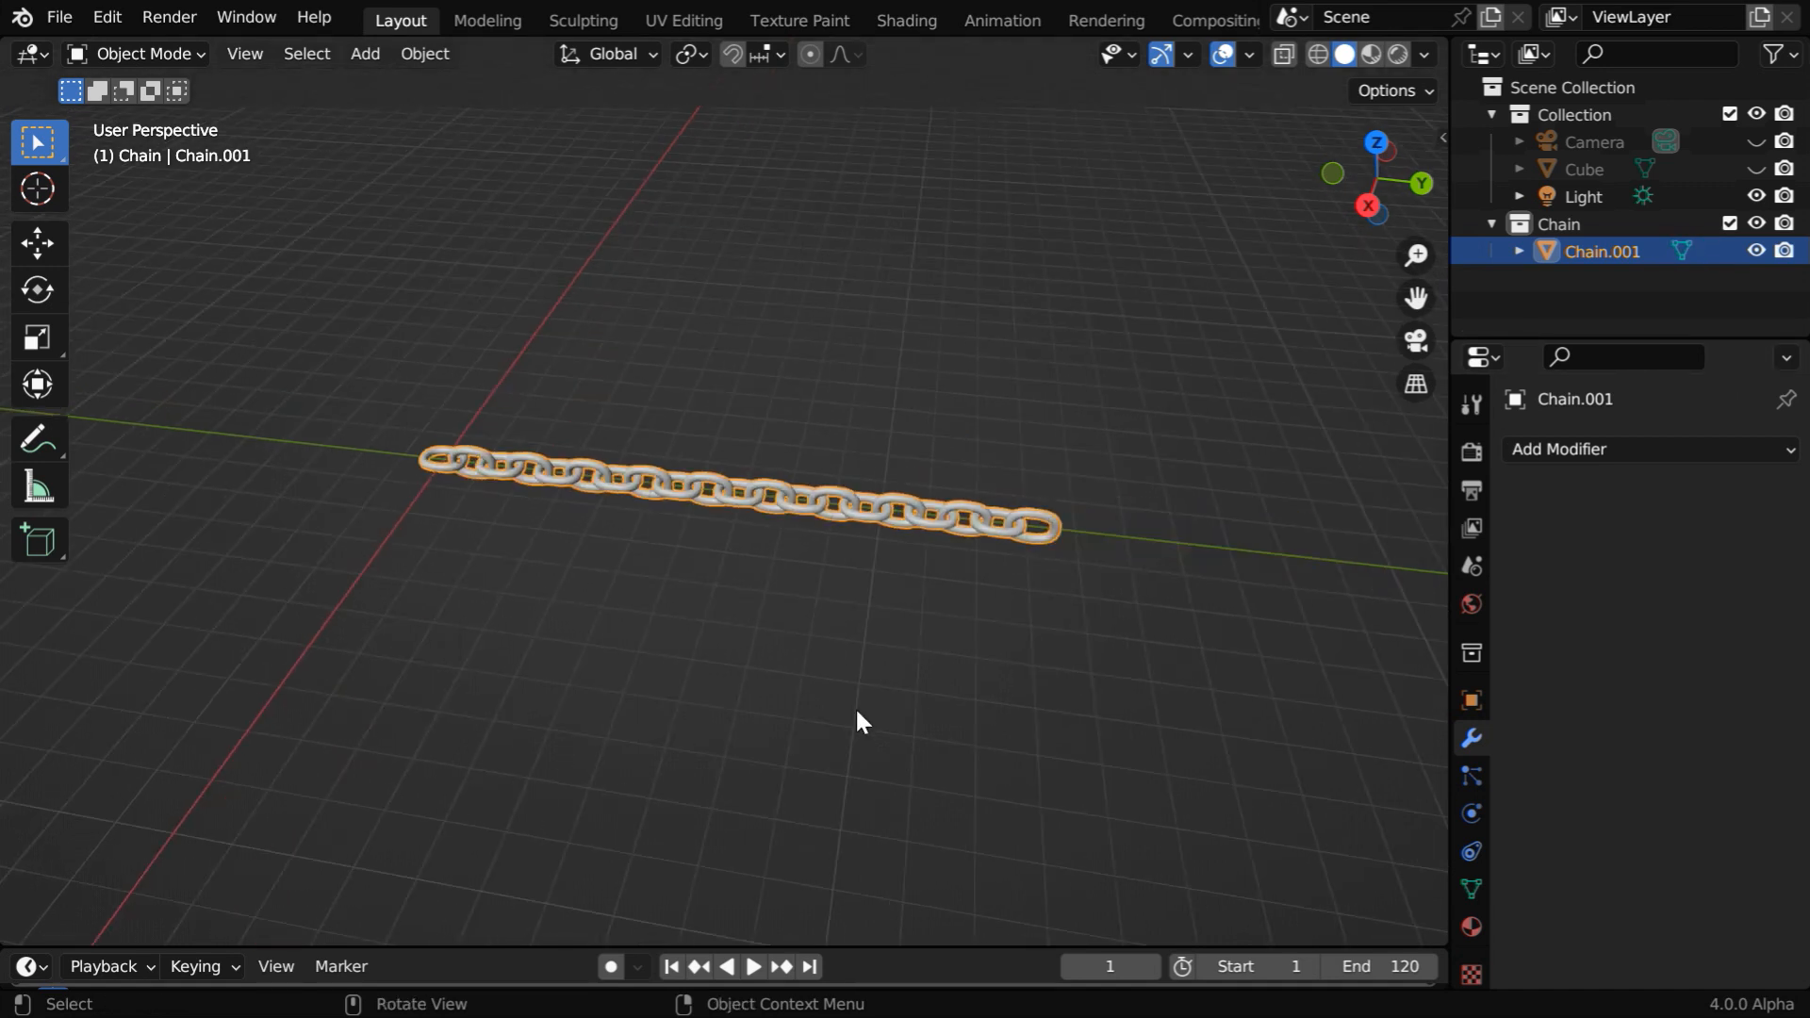
- Set the chain's origin to geometry, rotate it 90° about Y, and unhide Cube
{"action": "left_click", "coordinate": [424, 53]}
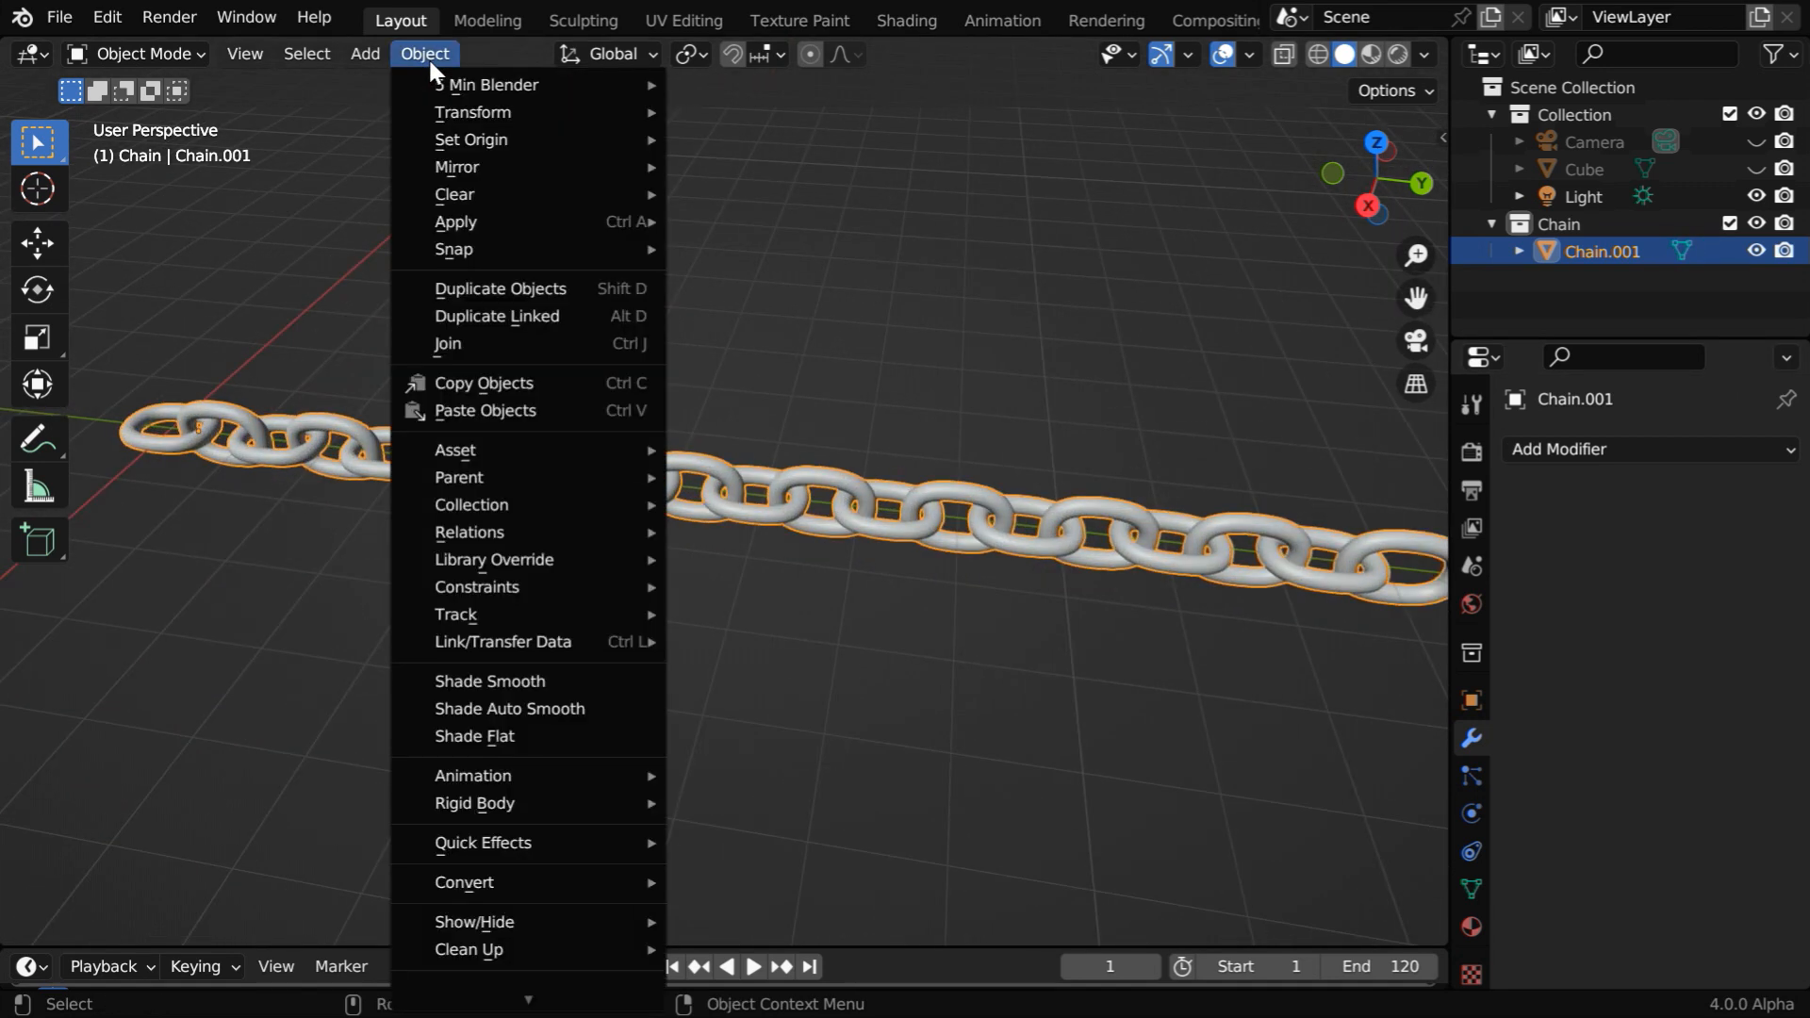
{"action": "mouse_move", "coordinate": [469, 139]}
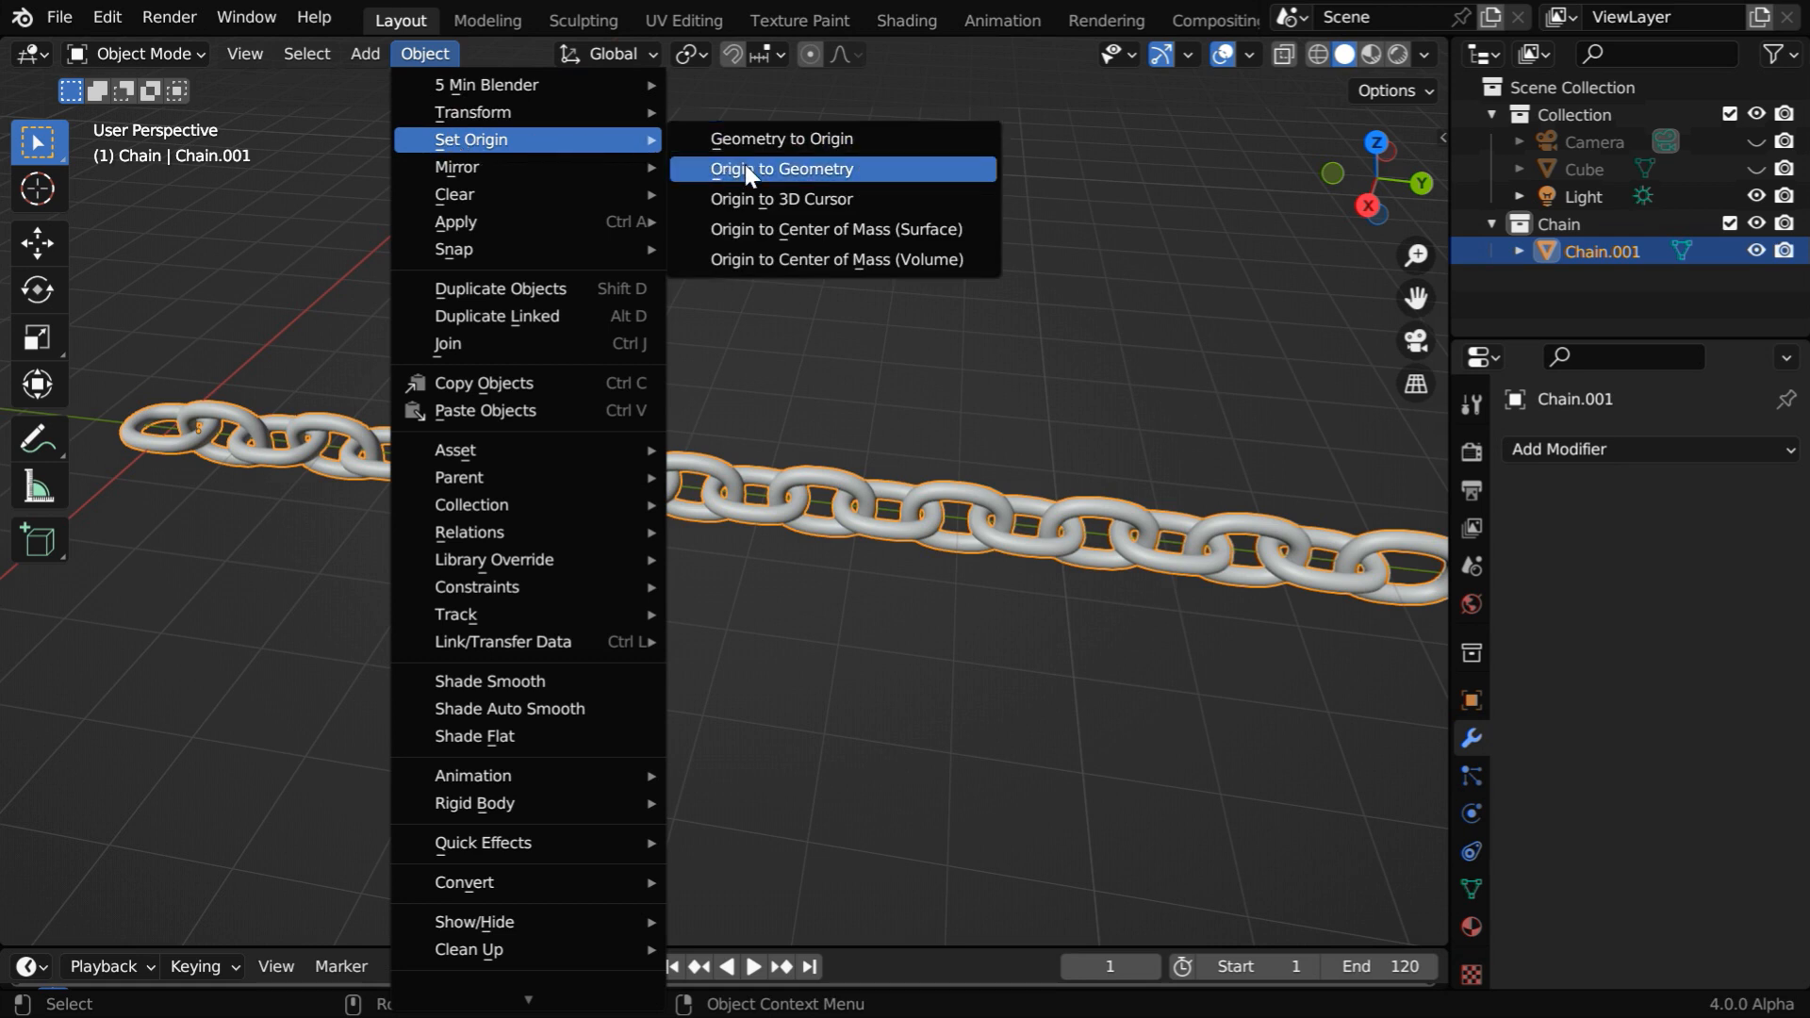
{"action": "left_click", "coordinate": [783, 169]}
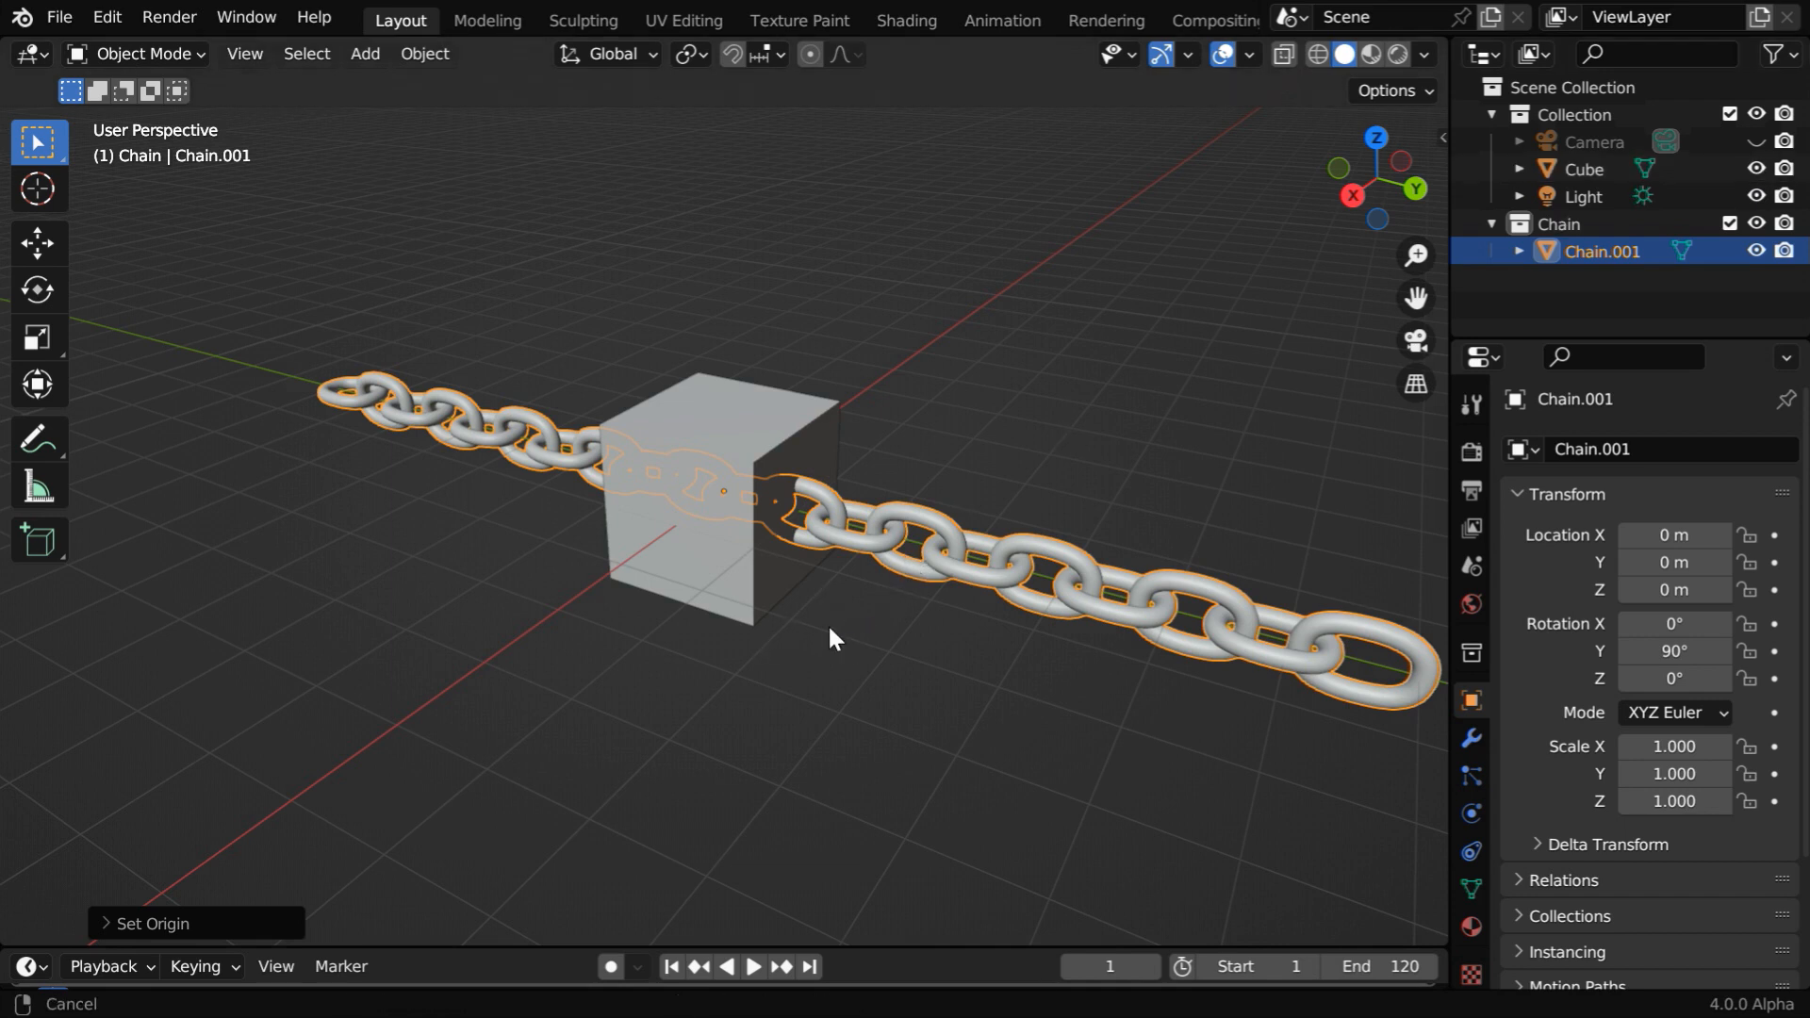
- Set the Cube's Location Y to -1 m and raise Chain.001 to Z 2 m
{"action": "left_click_drag", "start_coordinate": [832, 635], "coordinate": [813, 721]}
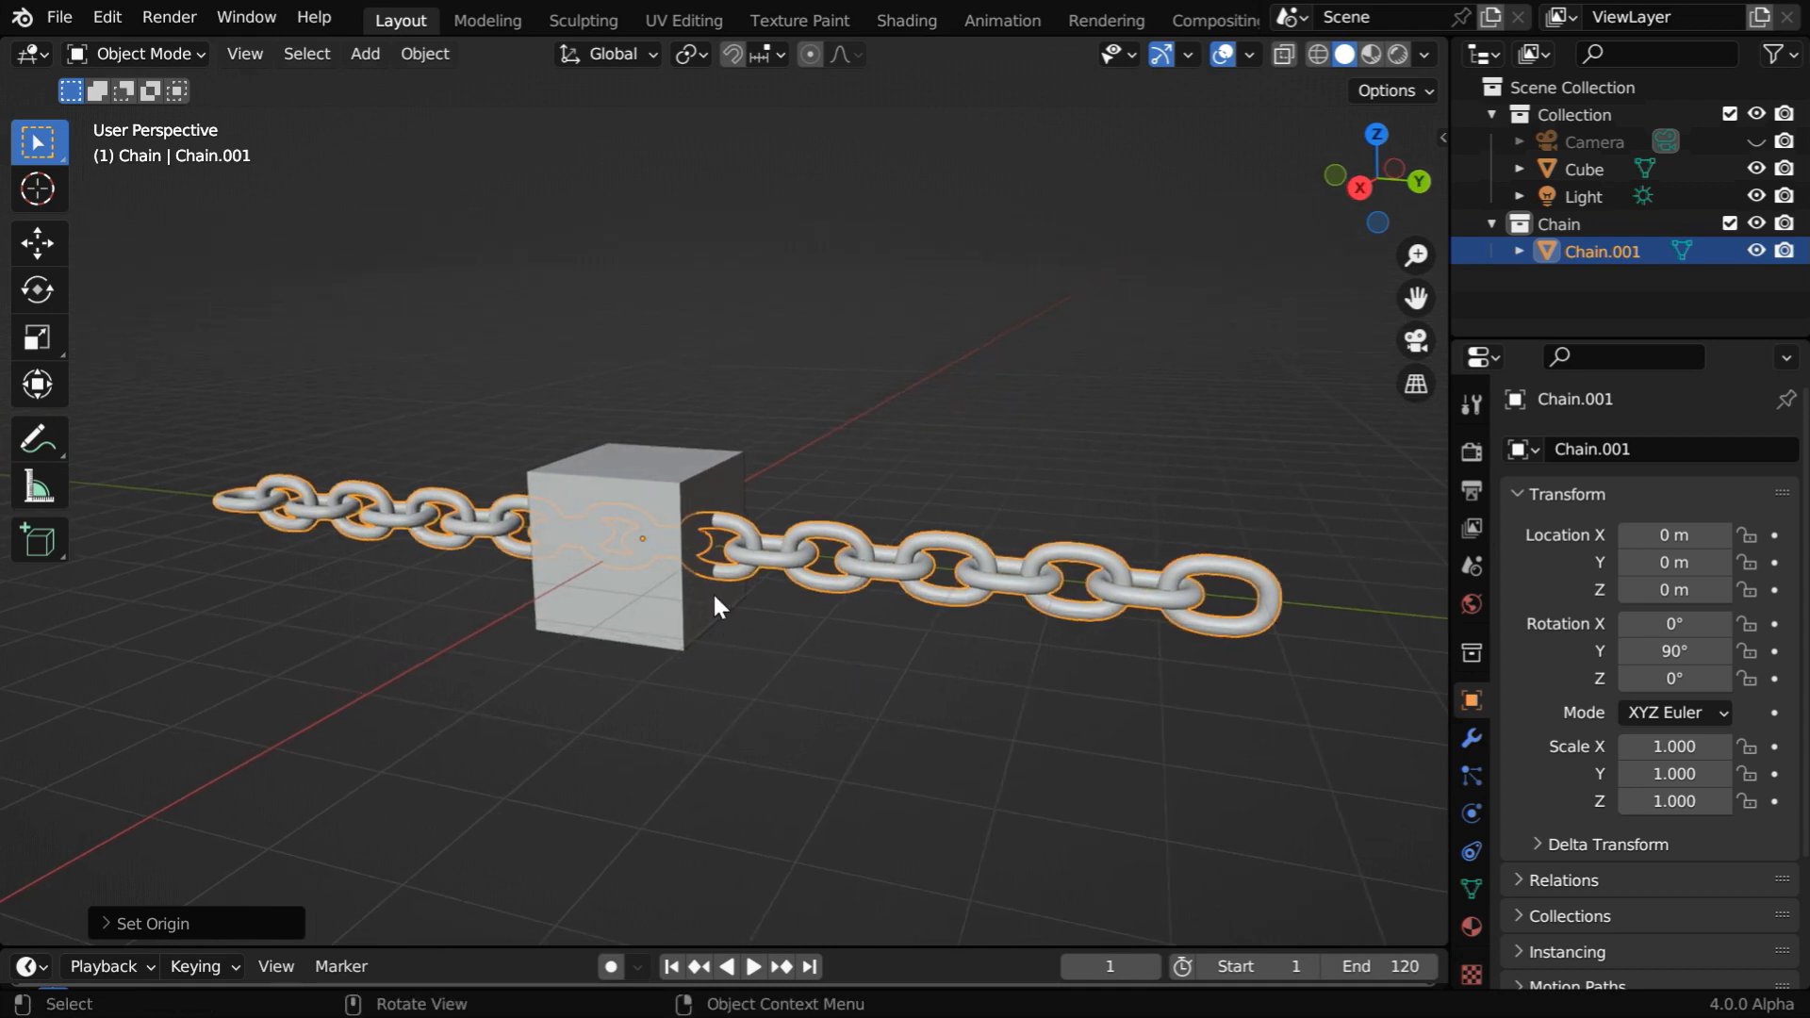
{"action": "mouse_move", "coordinate": [1096, 618]}
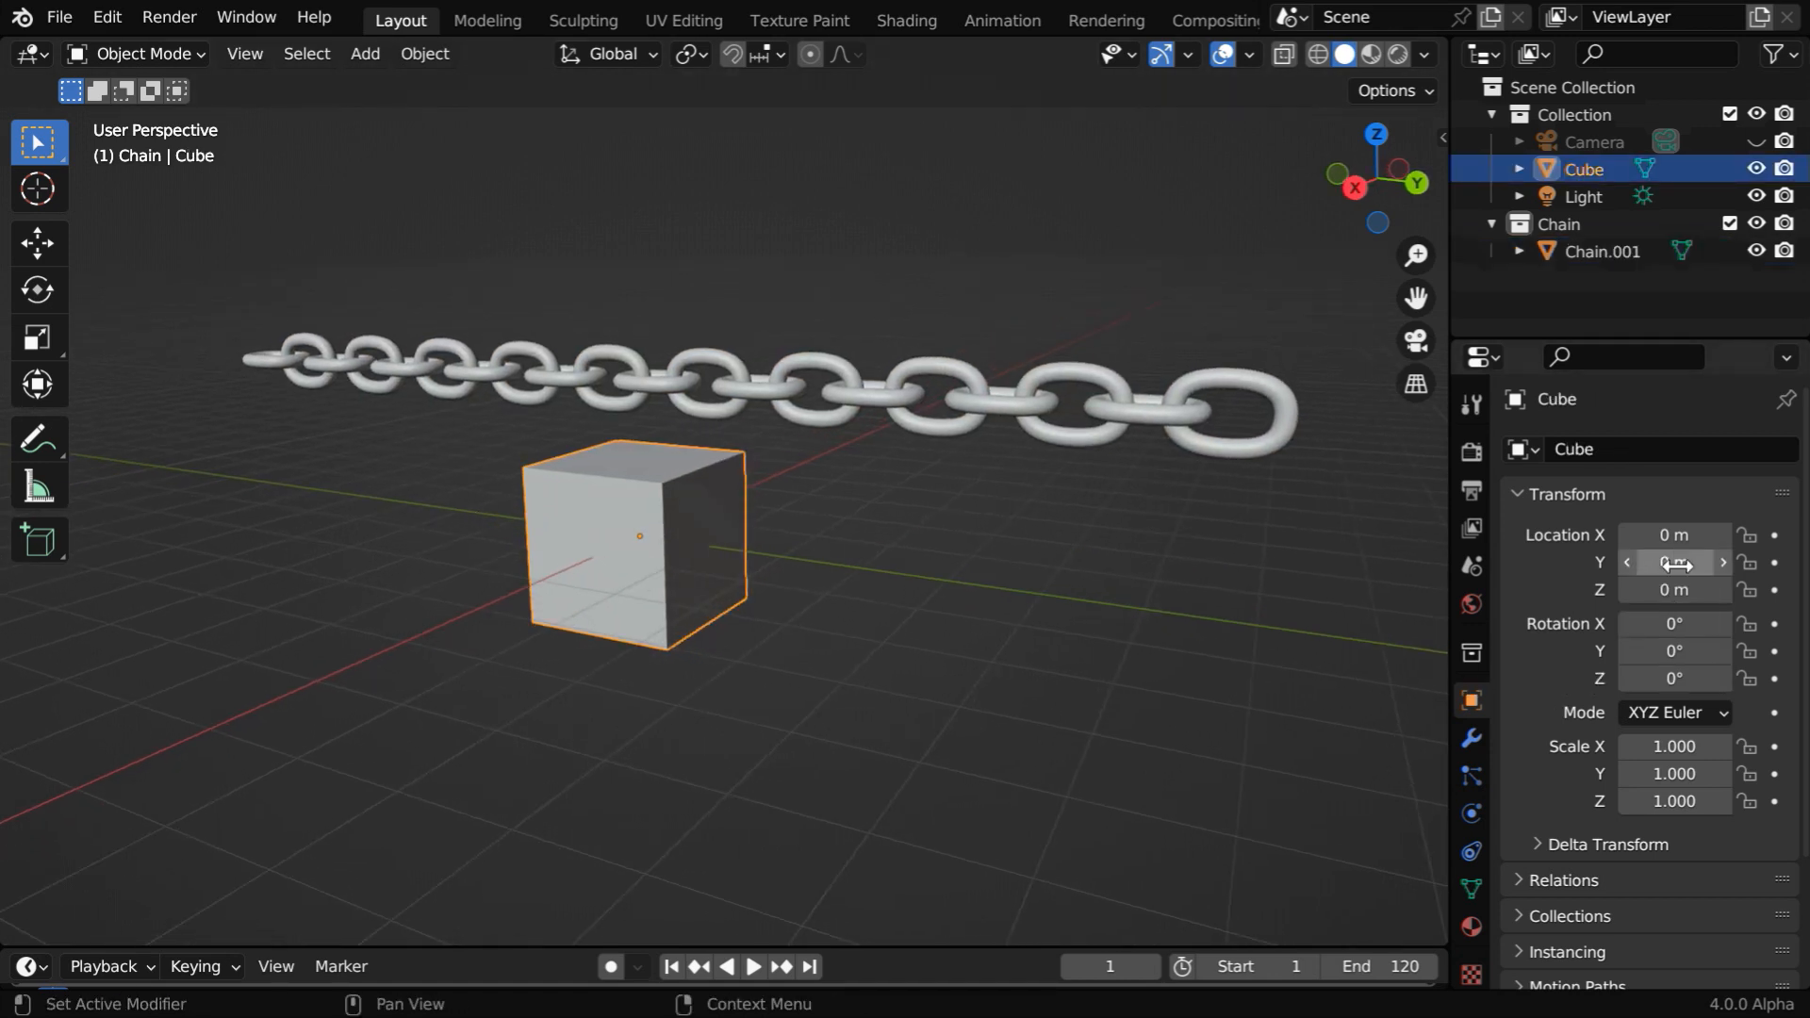
{"action": "left_click_drag", "start_coordinate": [1675, 564], "coordinate": [1675, 564]}
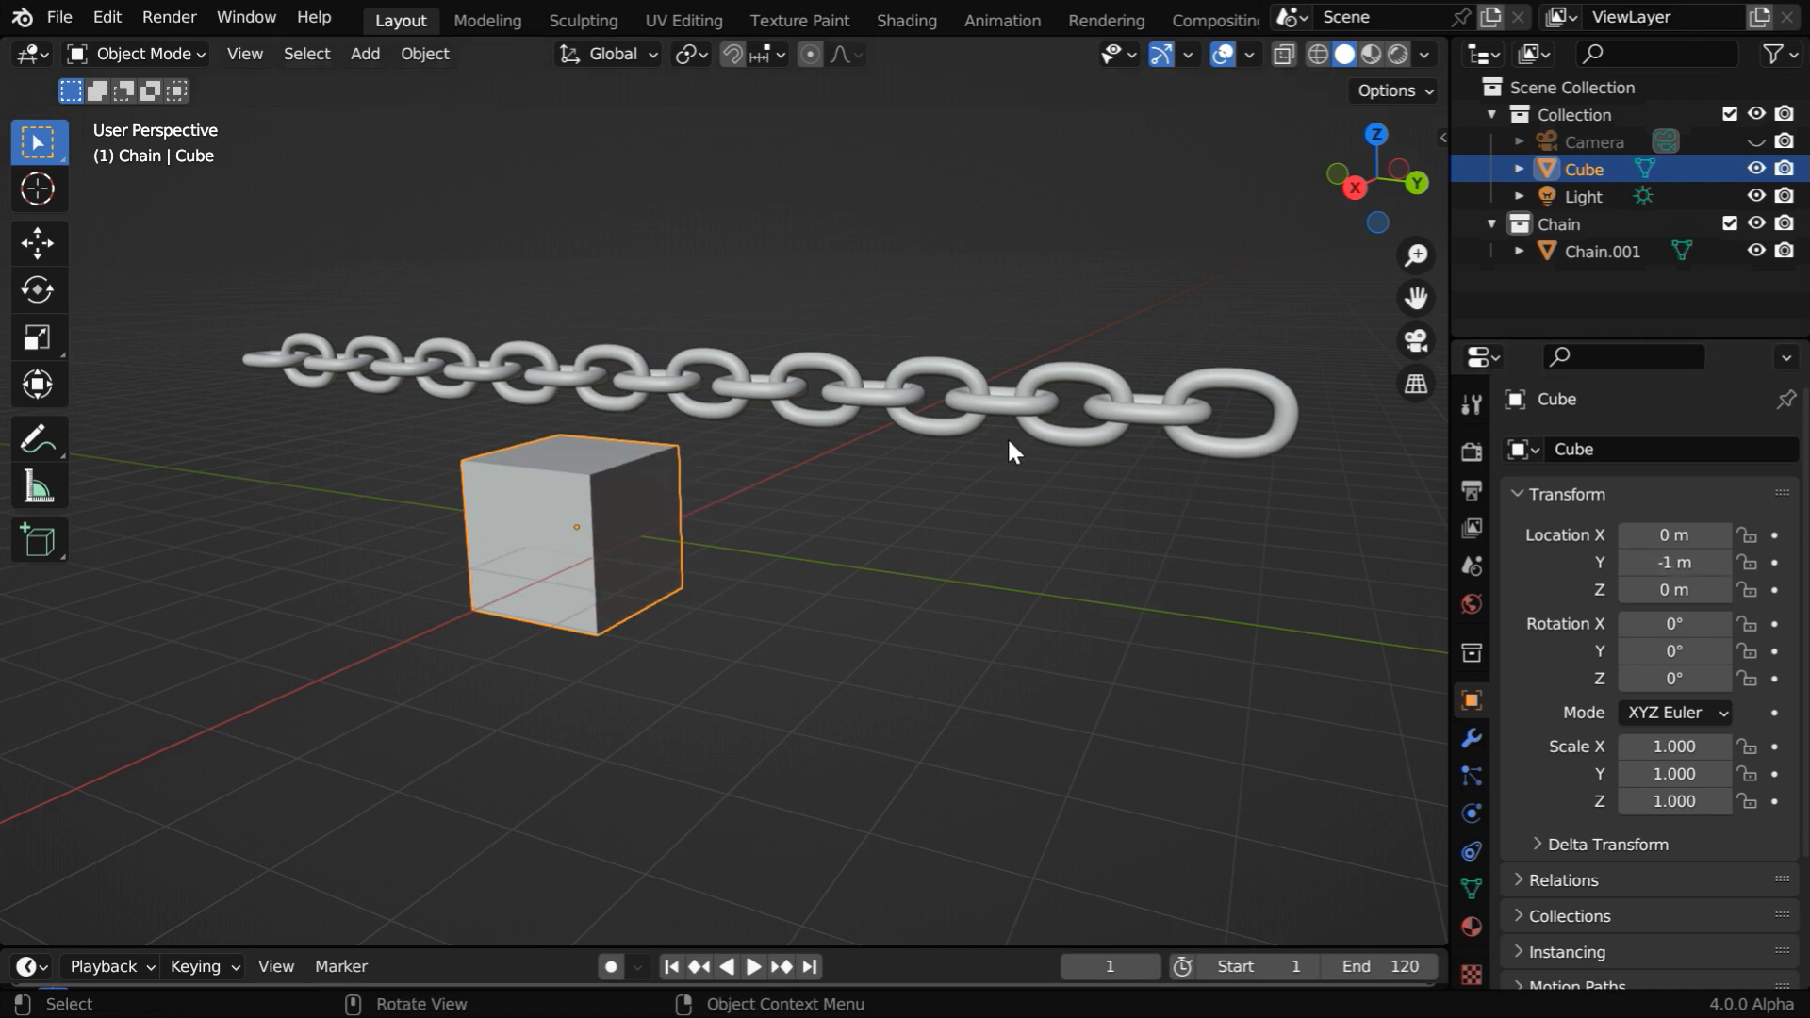
{"action": "mouse_move", "coordinate": [993, 430]}
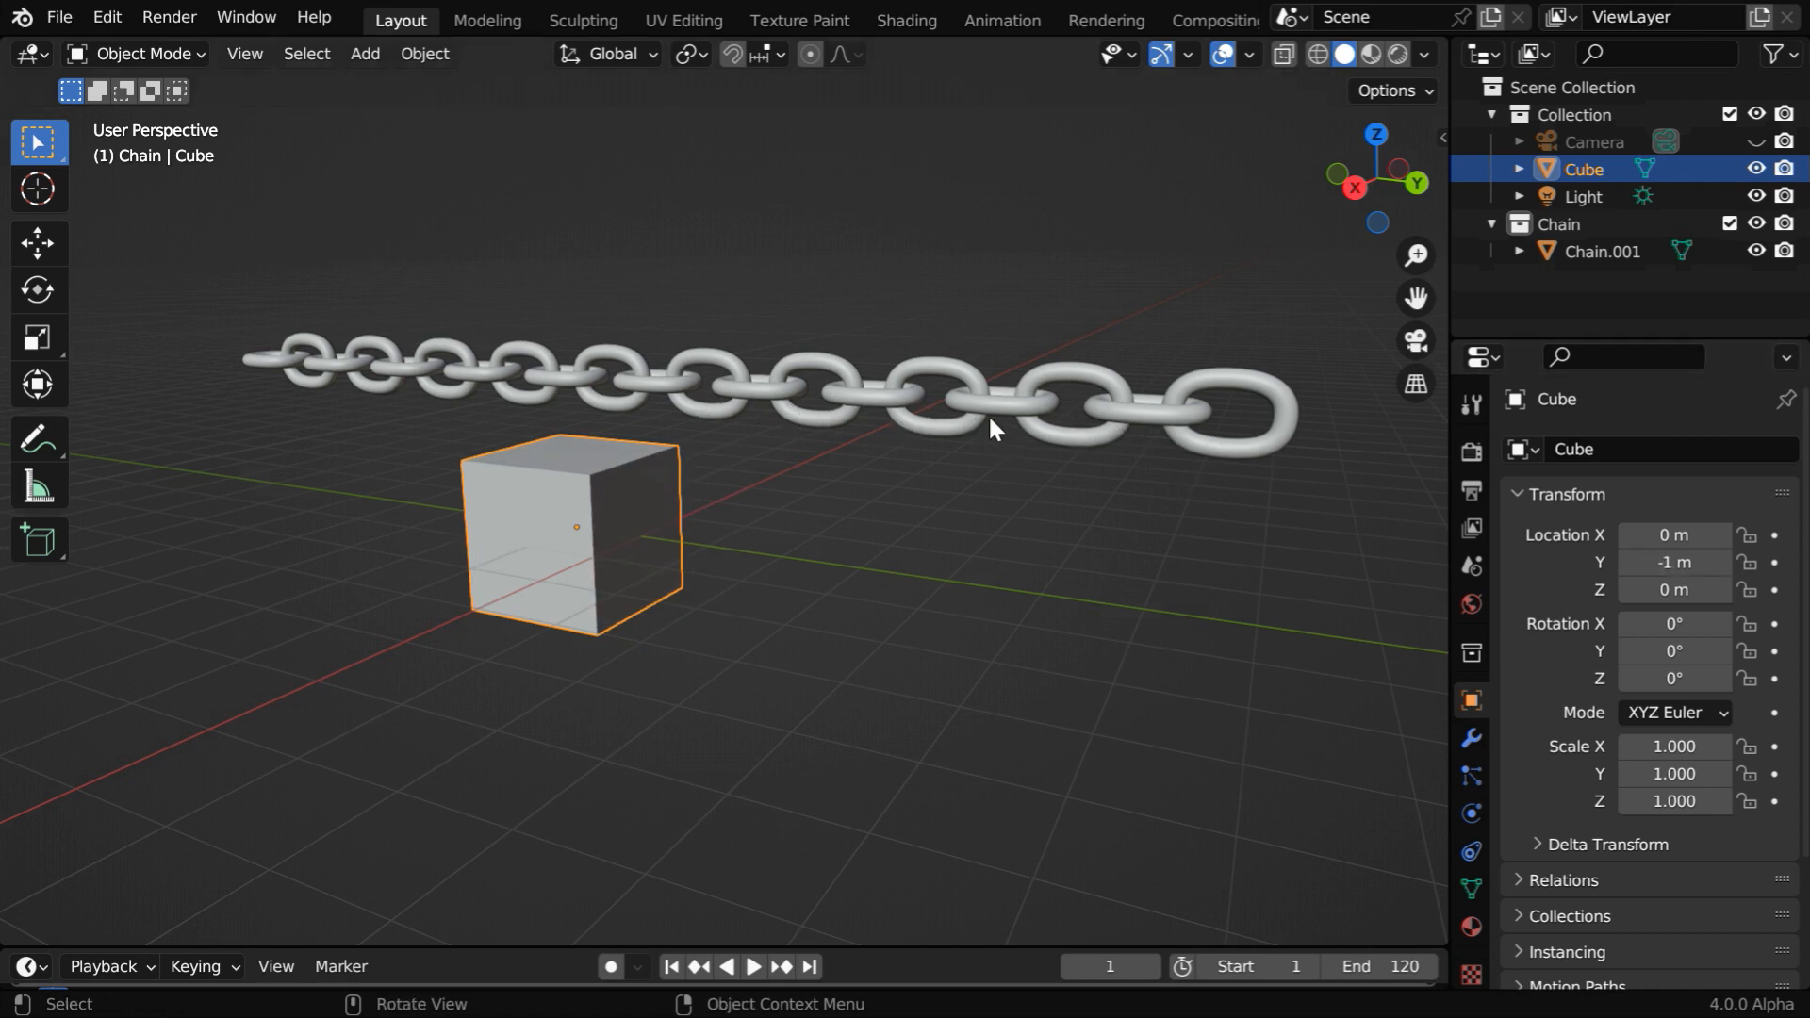
{"action": "mouse_move", "coordinate": [721, 488]}
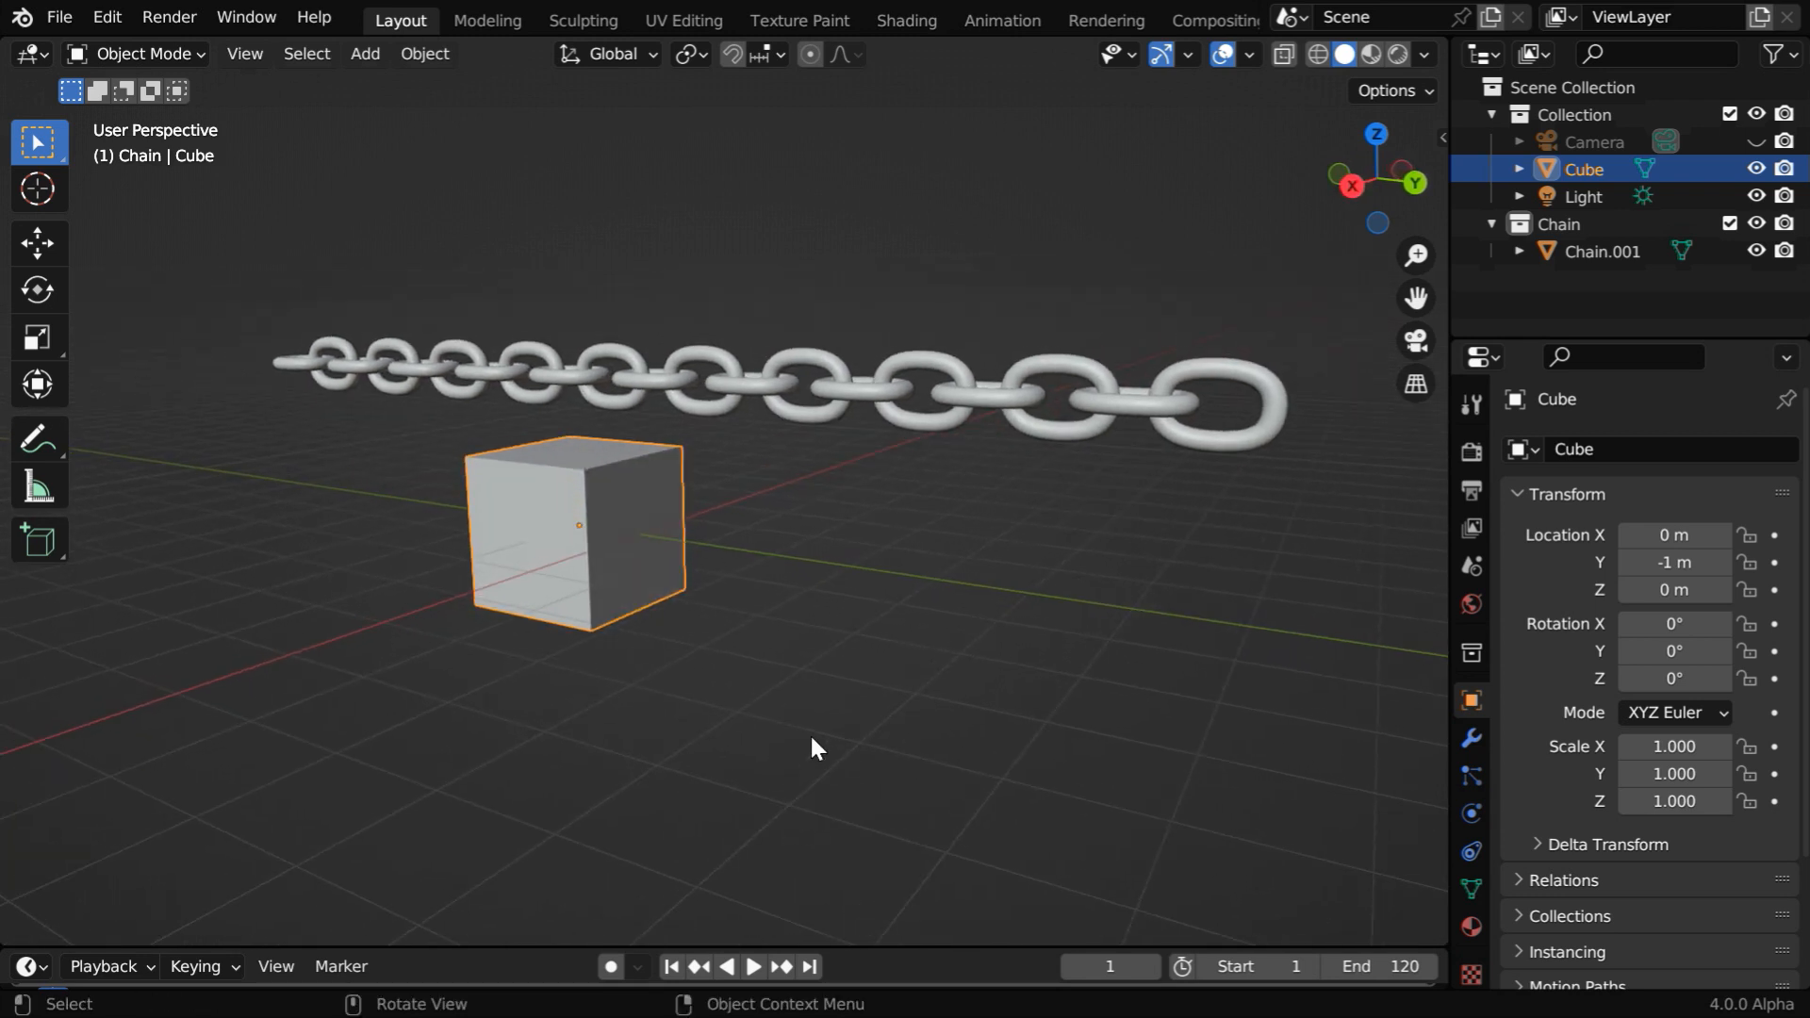
{"action": "left_click", "coordinate": [773, 381]}
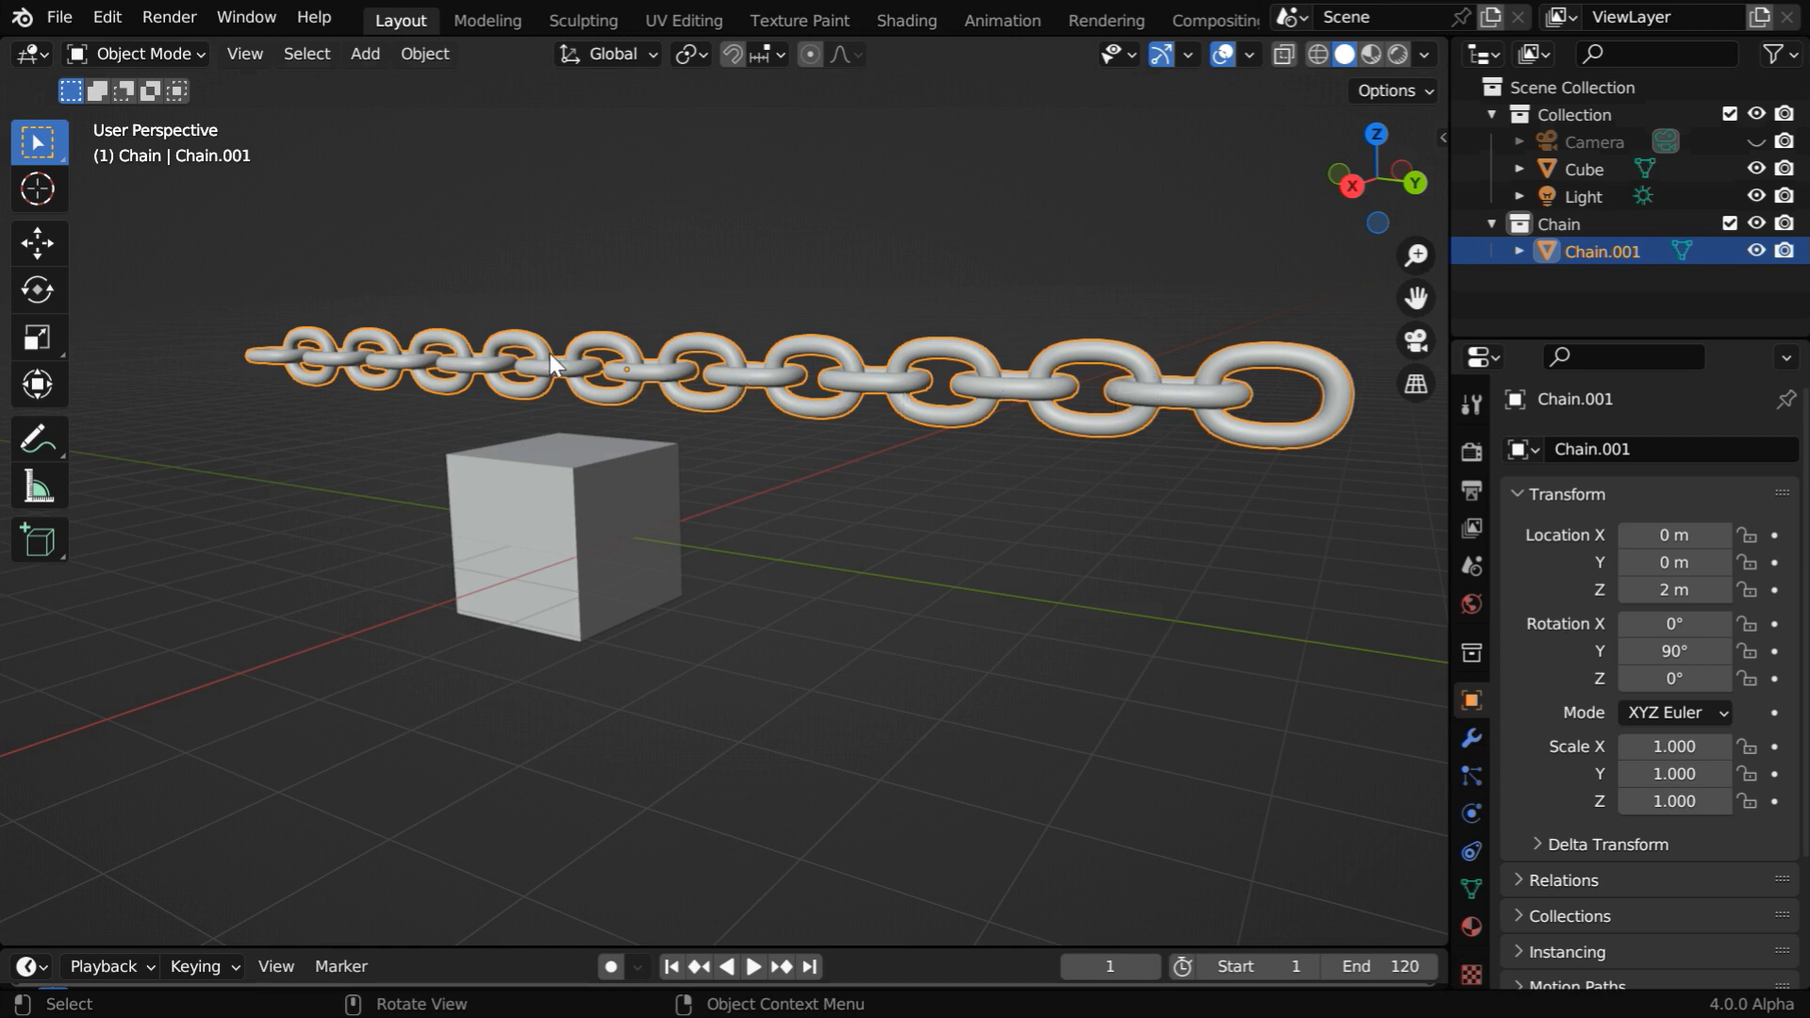
- Select all of the chain in Edit Mode and separate it by loose parts
{"action": "left_click", "coordinate": [138, 53]}
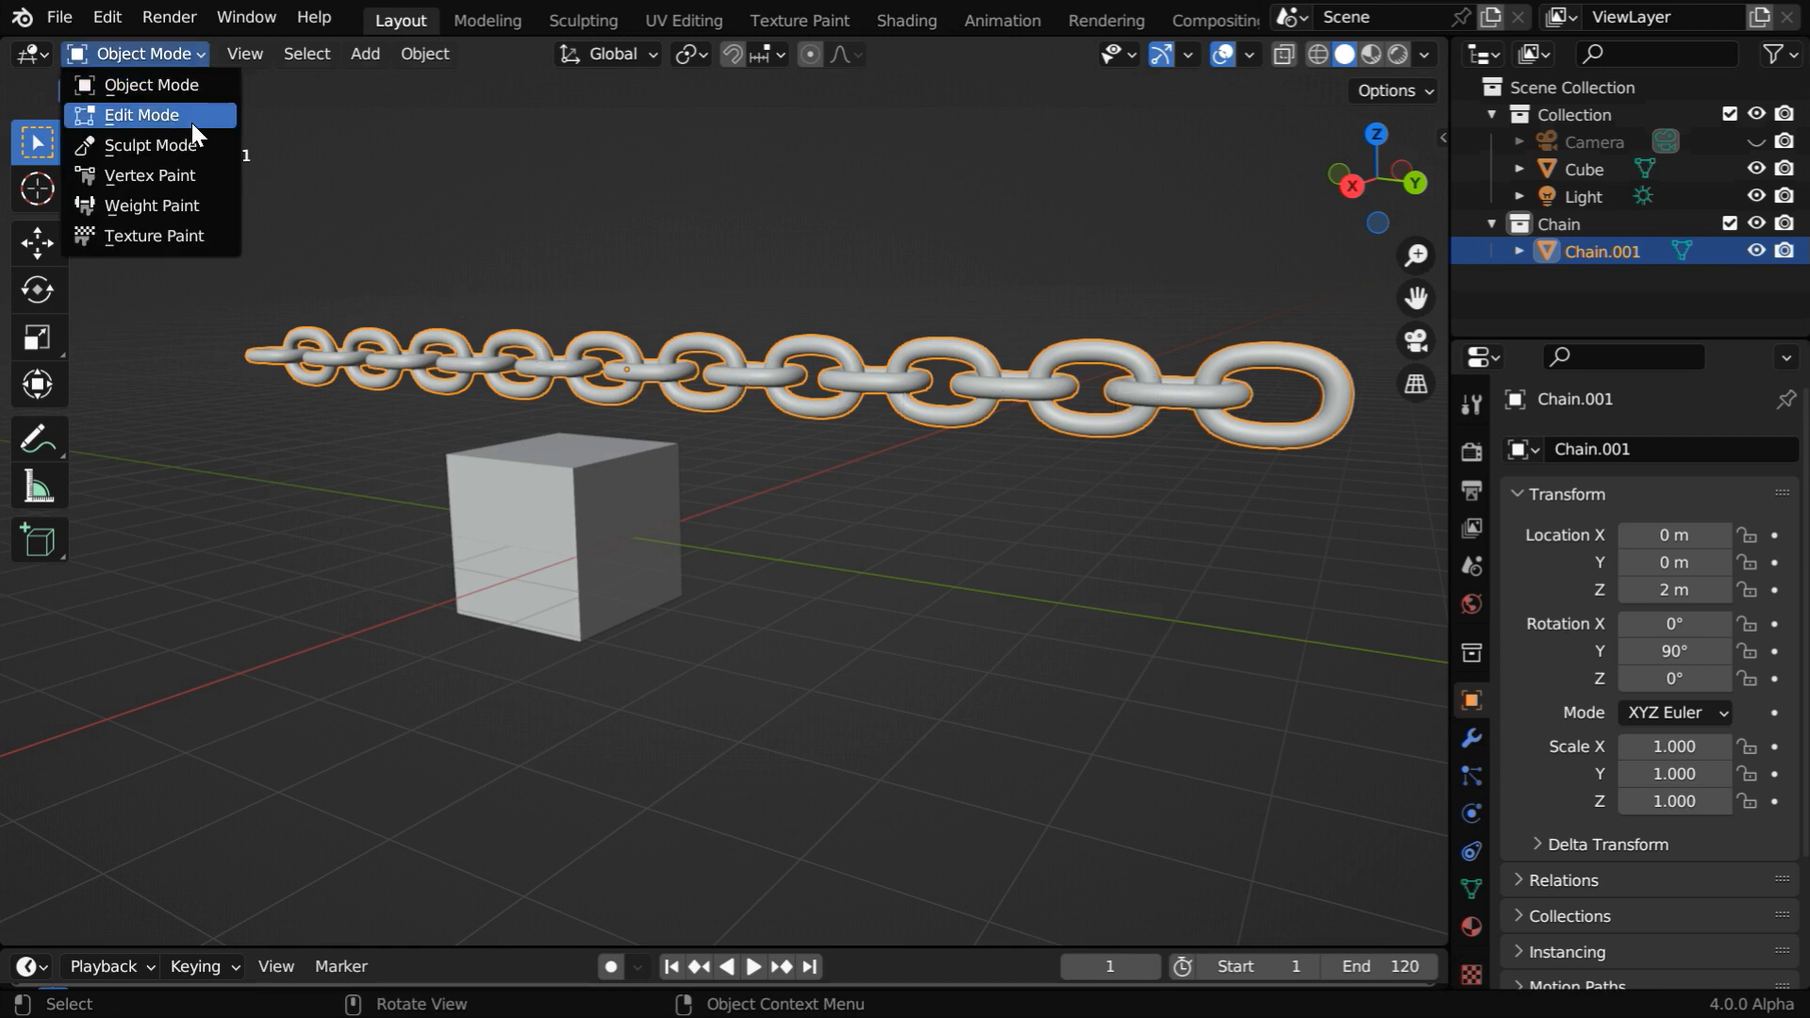
{"action": "left_click", "coordinate": [141, 114]}
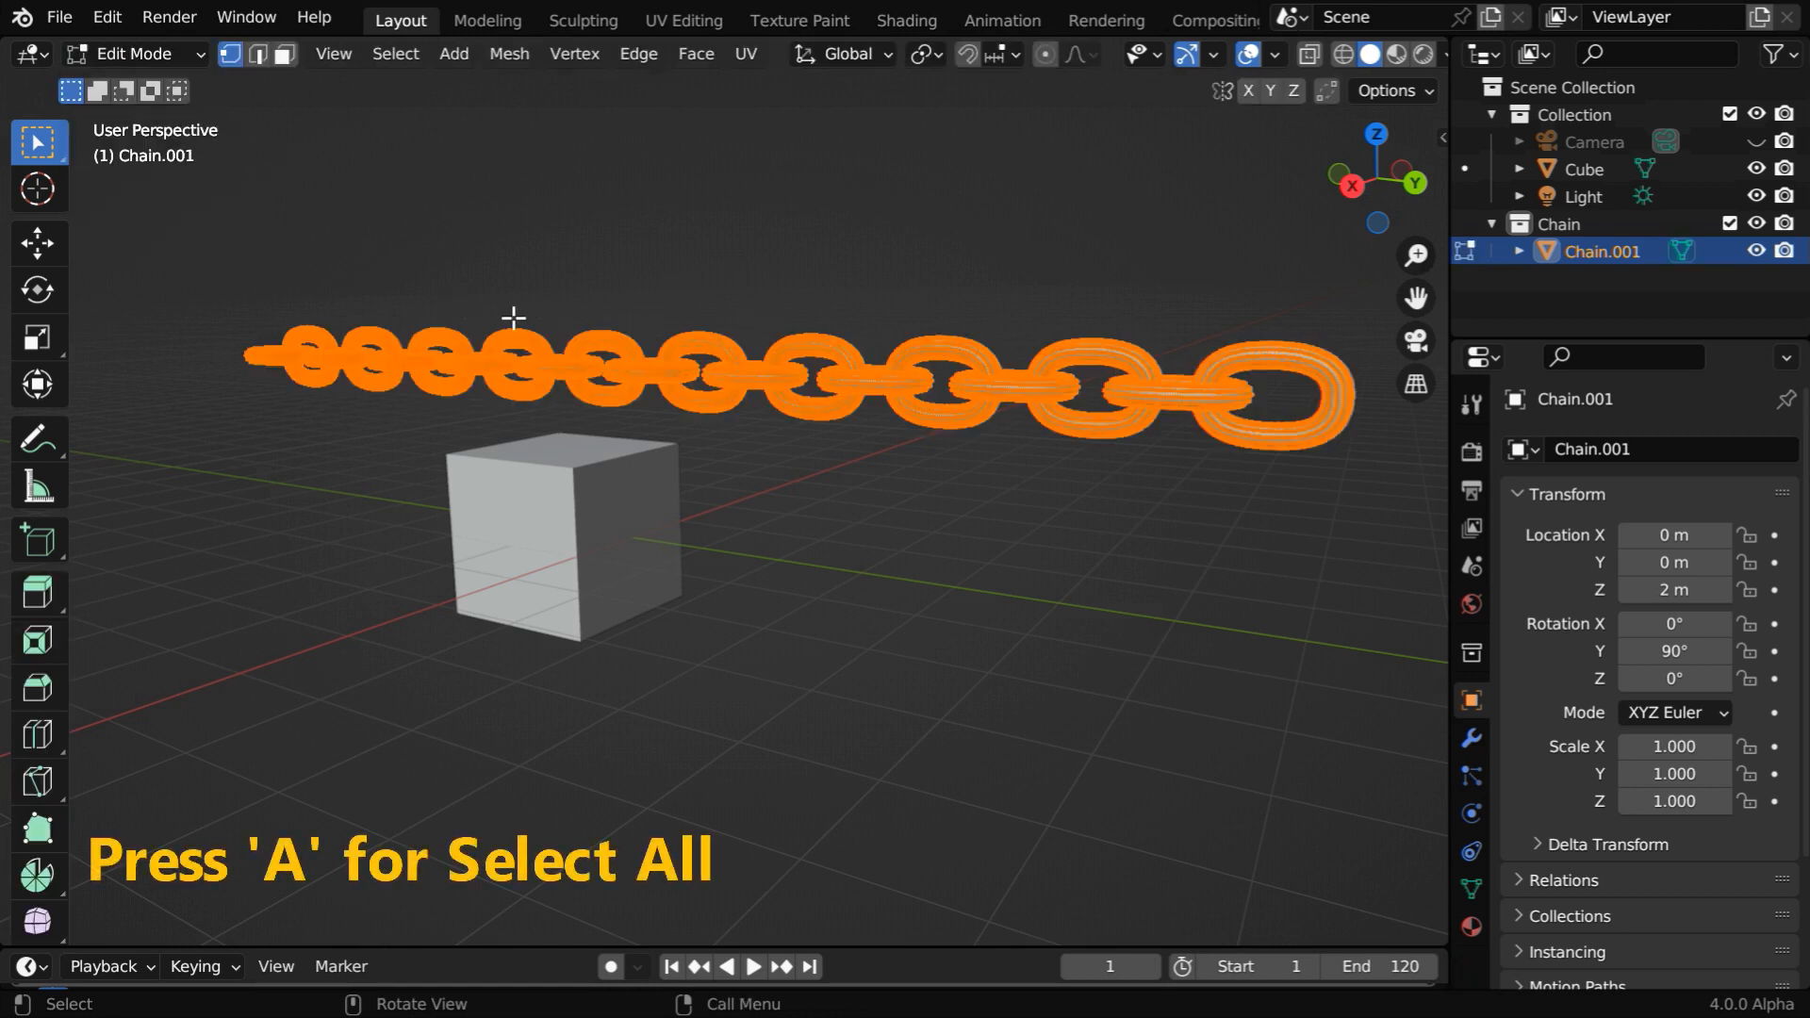
{"action": "left_click", "coordinate": [508, 52]}
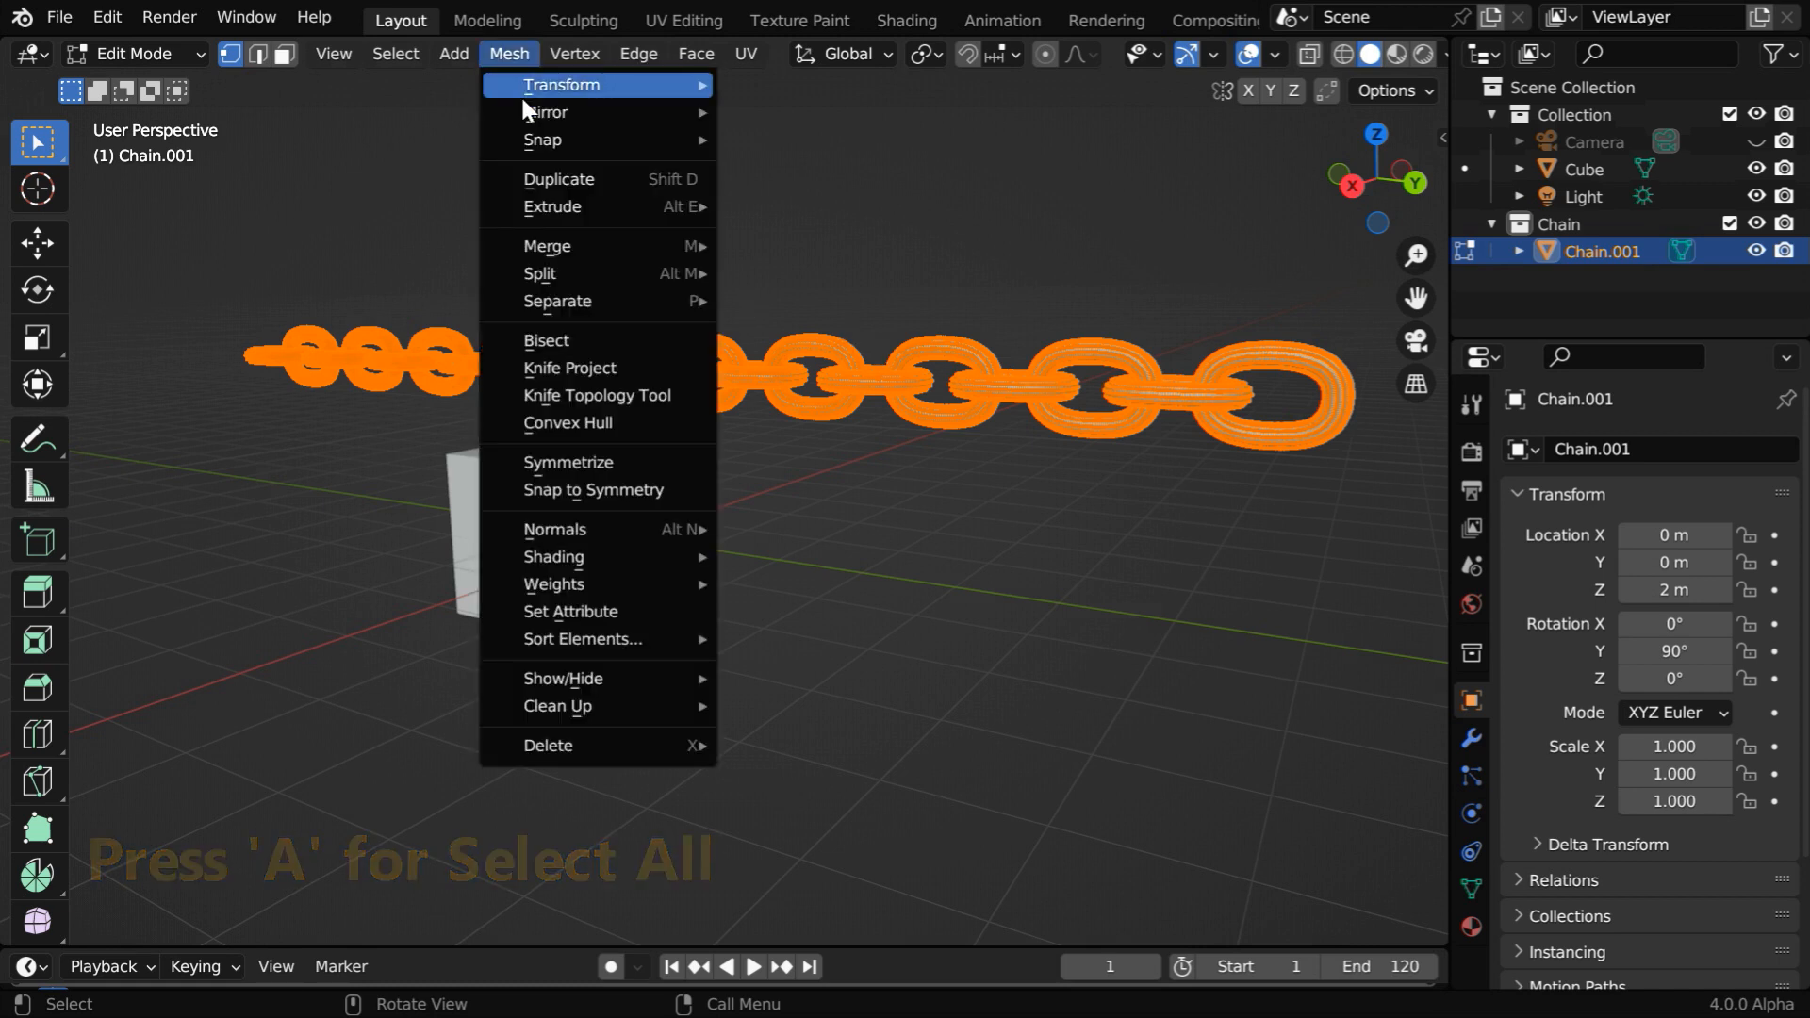
{"action": "mouse_move", "coordinate": [560, 302]}
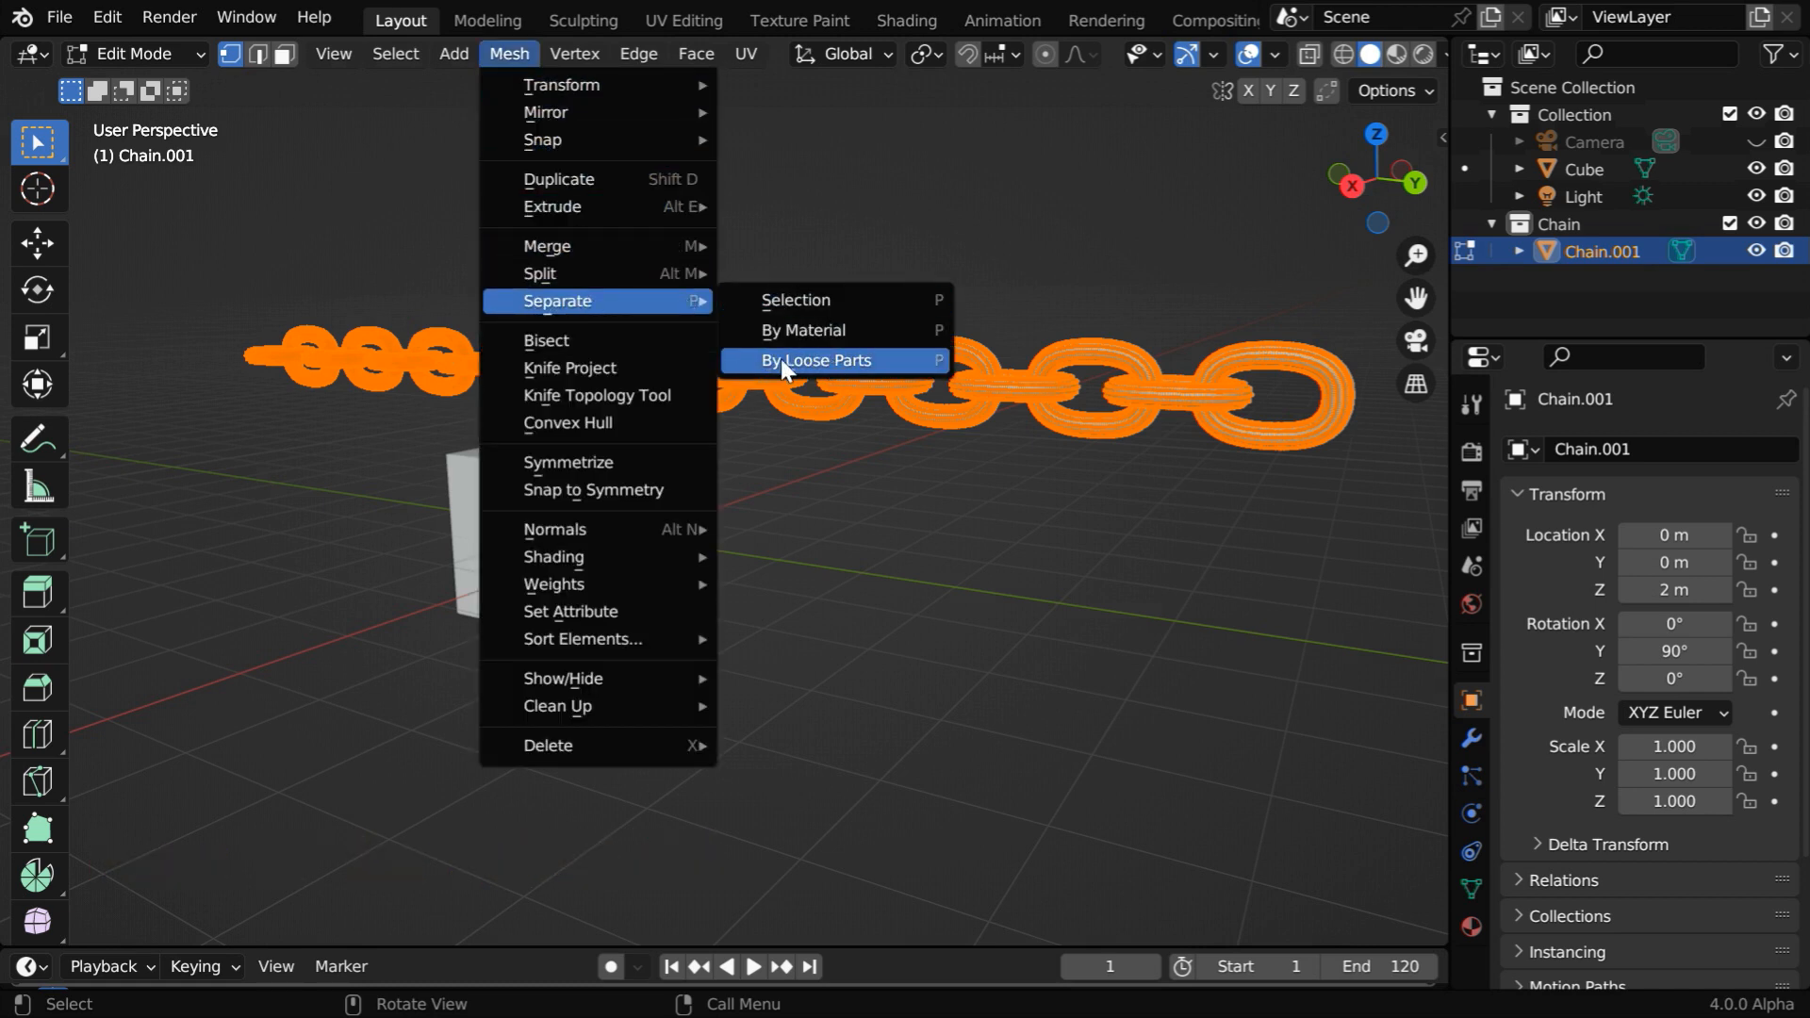
{"action": "left_click", "coordinate": [817, 360]}
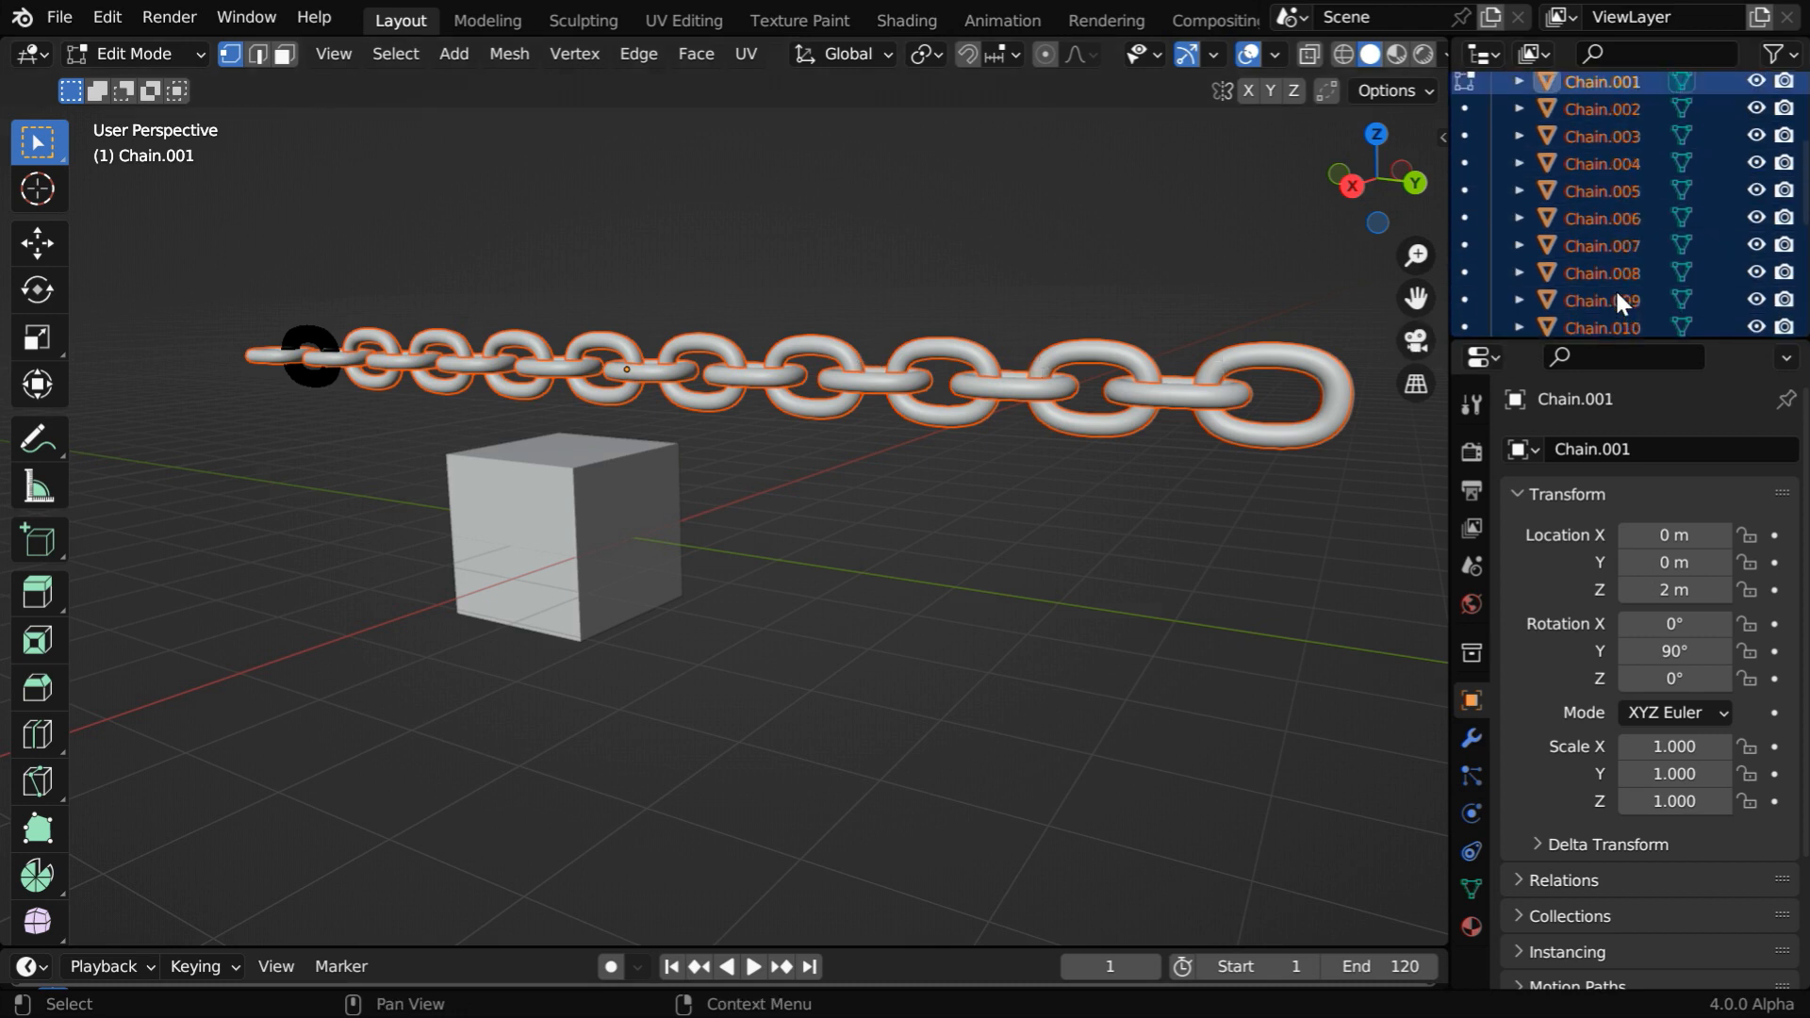
{"action": "scroll", "scroll_direction": "up", "scroll_amount": 3}
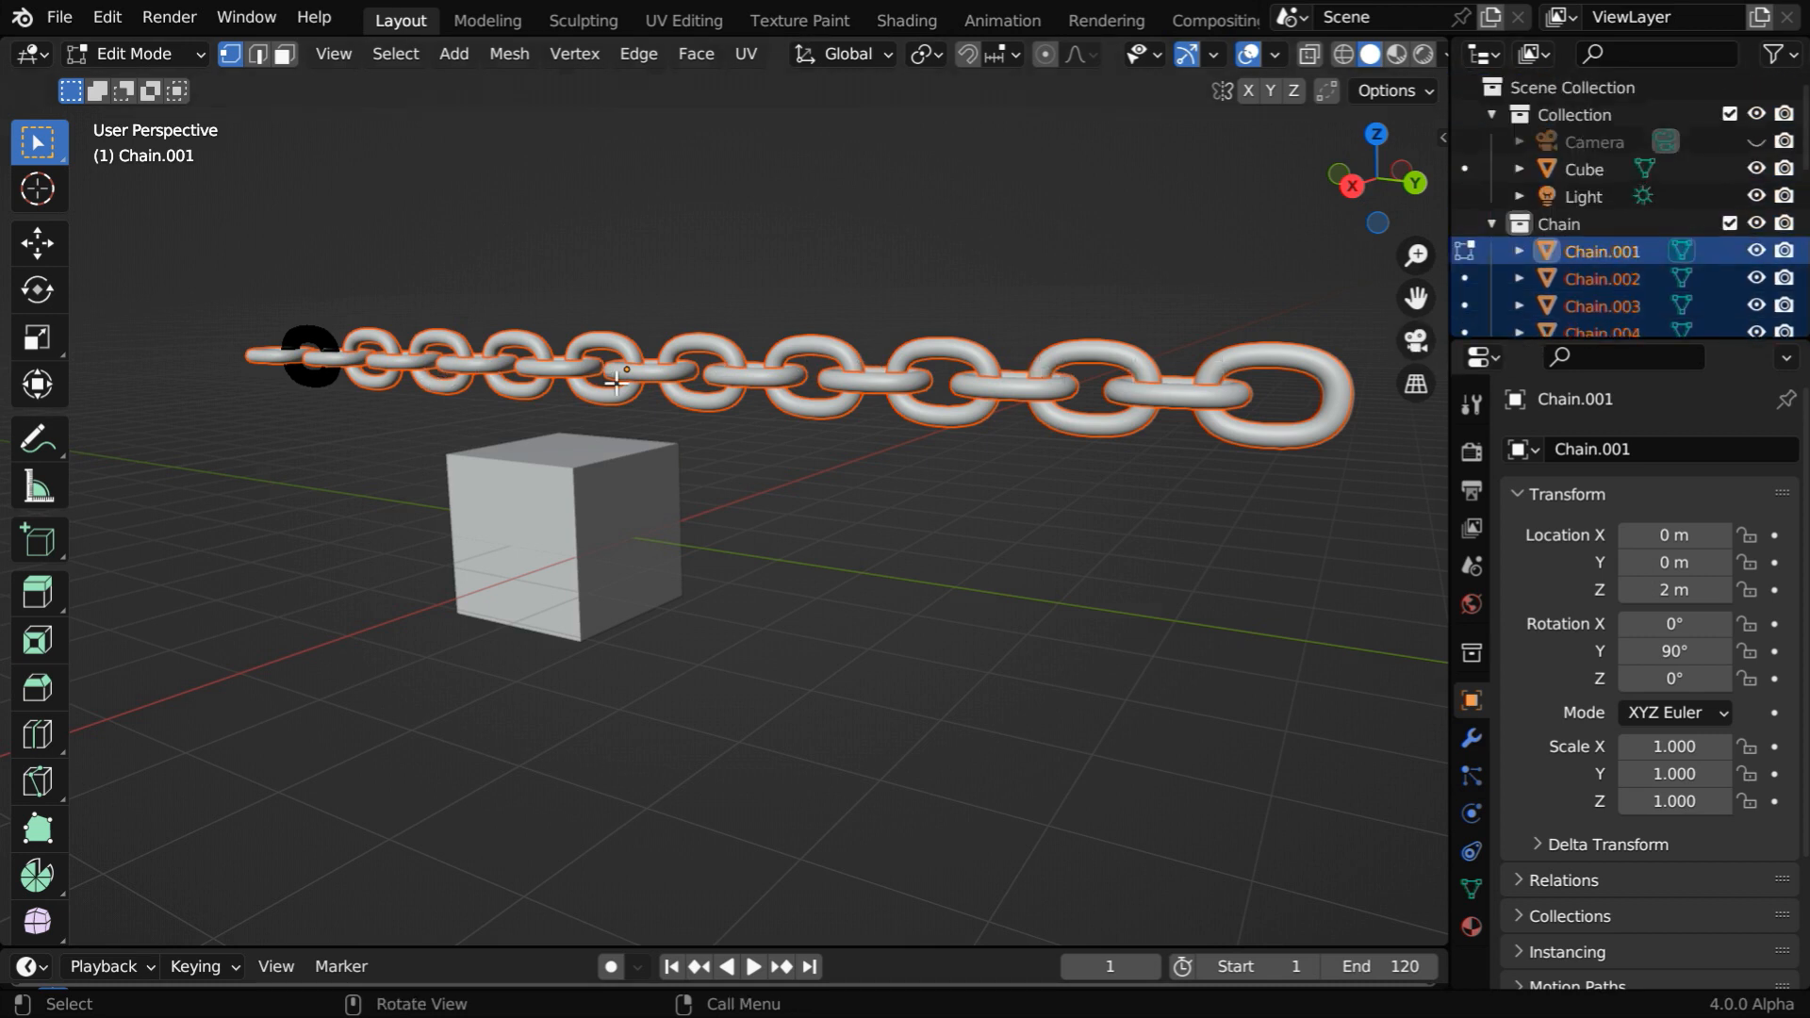
{"action": "left_click", "coordinate": [133, 53]}
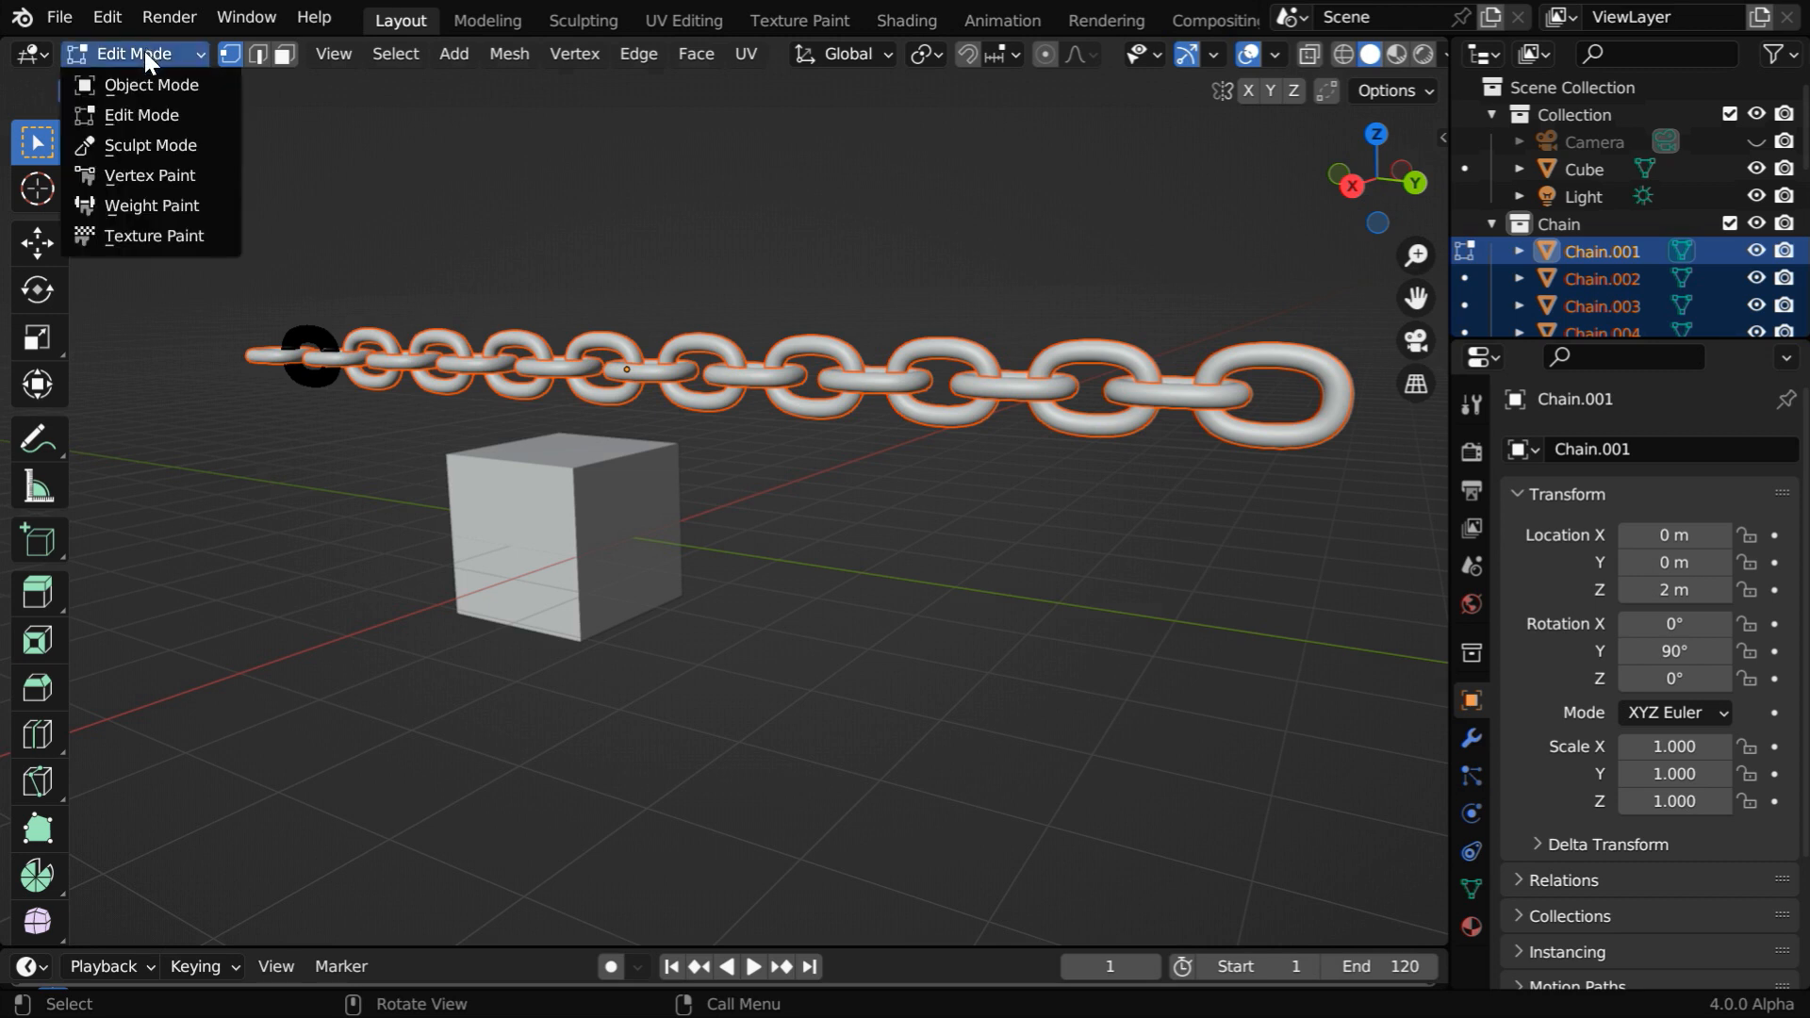
- Back in Object Mode, apply Origin to Geometry to all selected chain links
{"action": "left_click", "coordinate": [150, 84]}
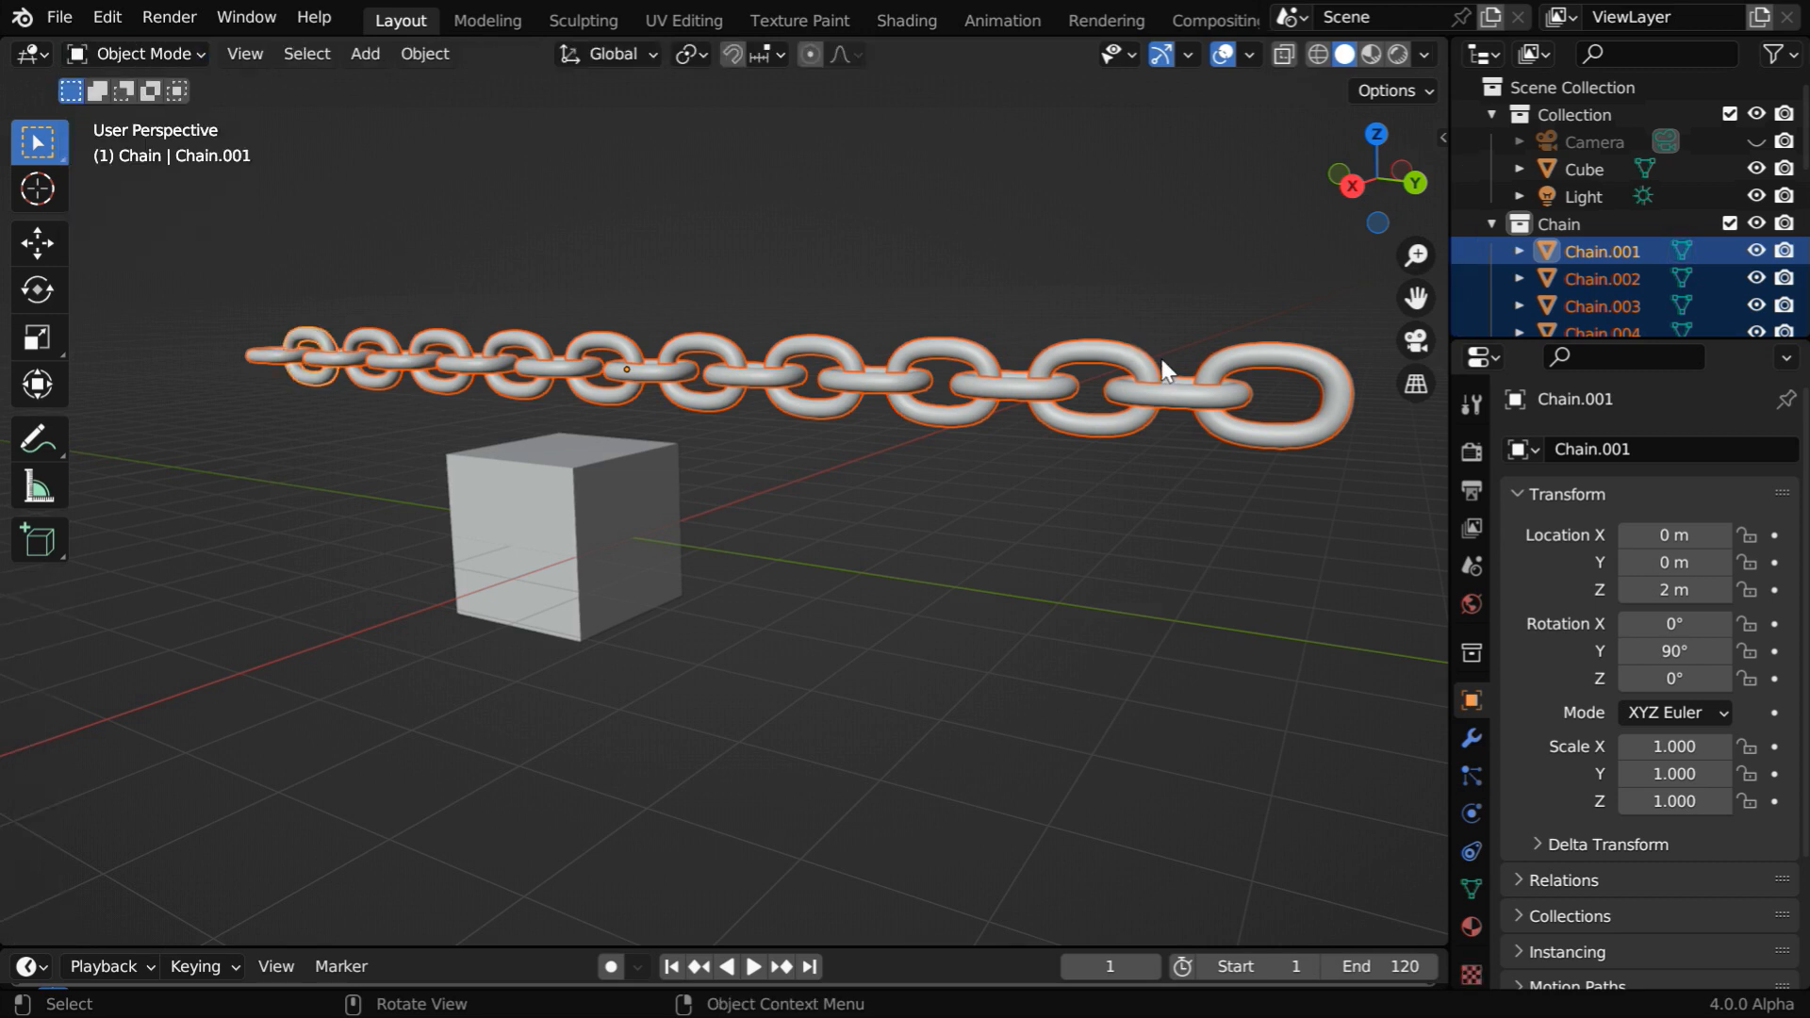
{"action": "mouse_move", "coordinate": [448, 90]}
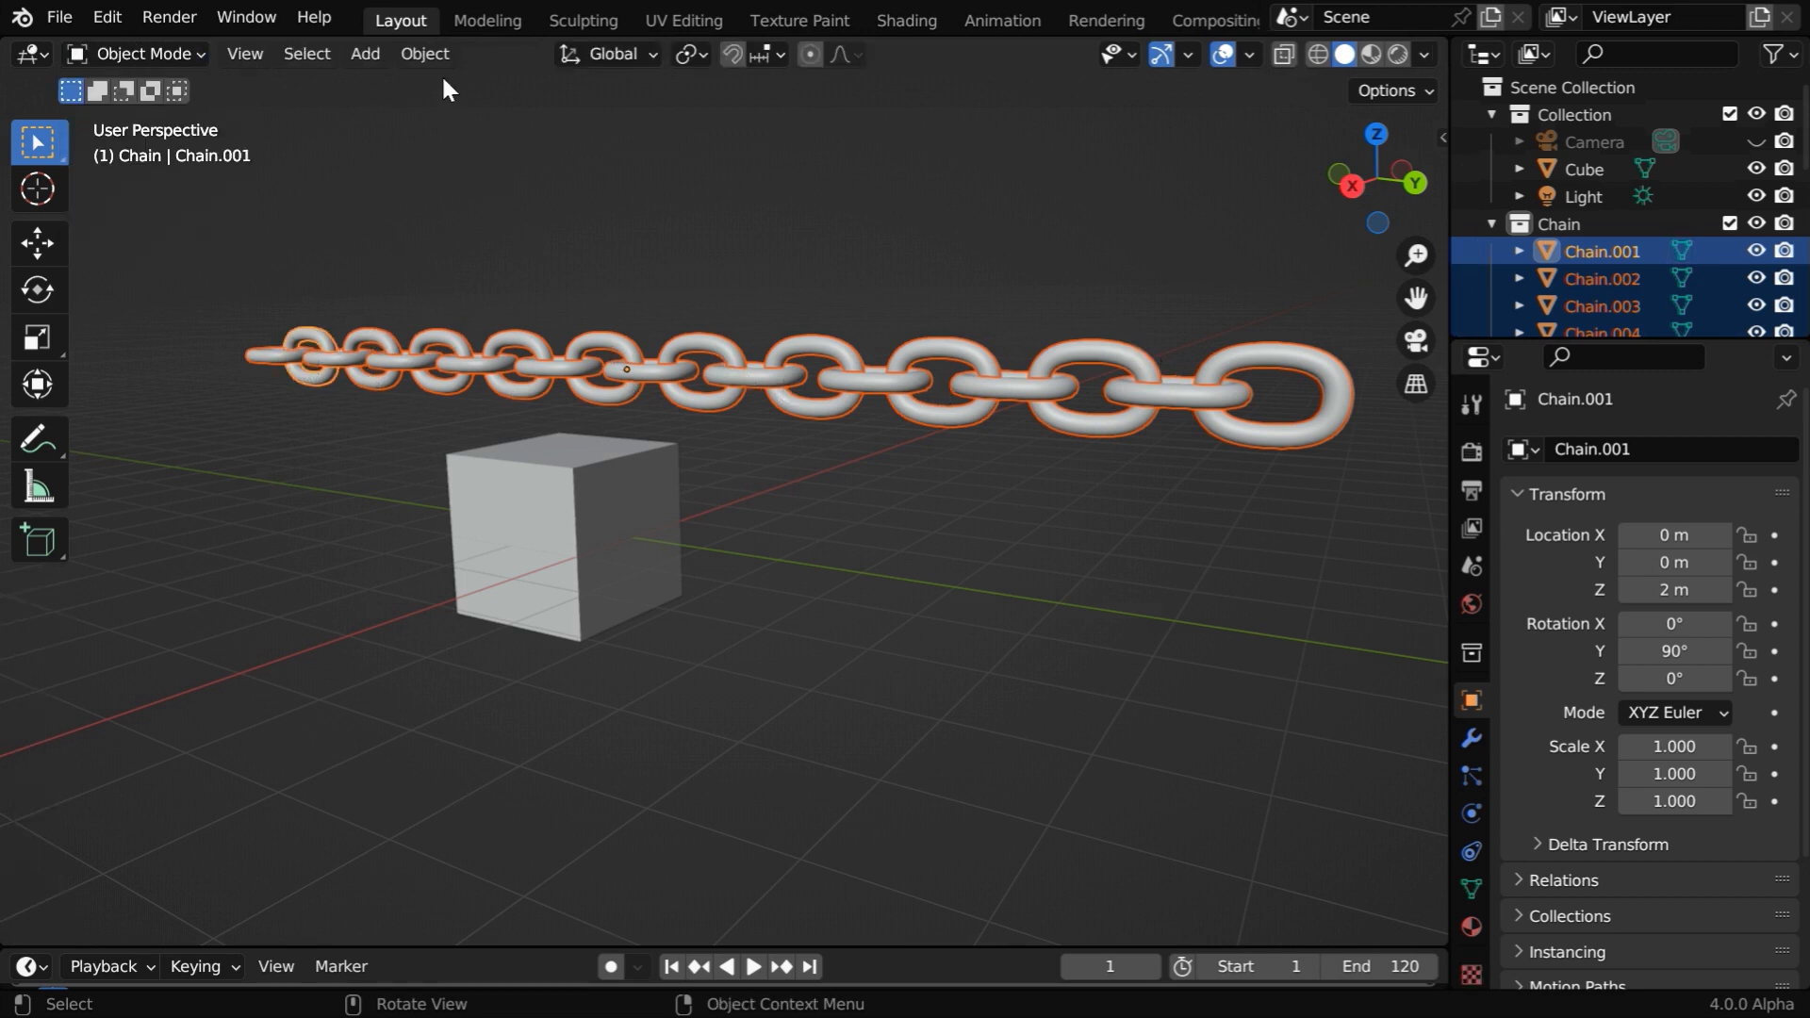
{"action": "left_click", "coordinate": [424, 53]}
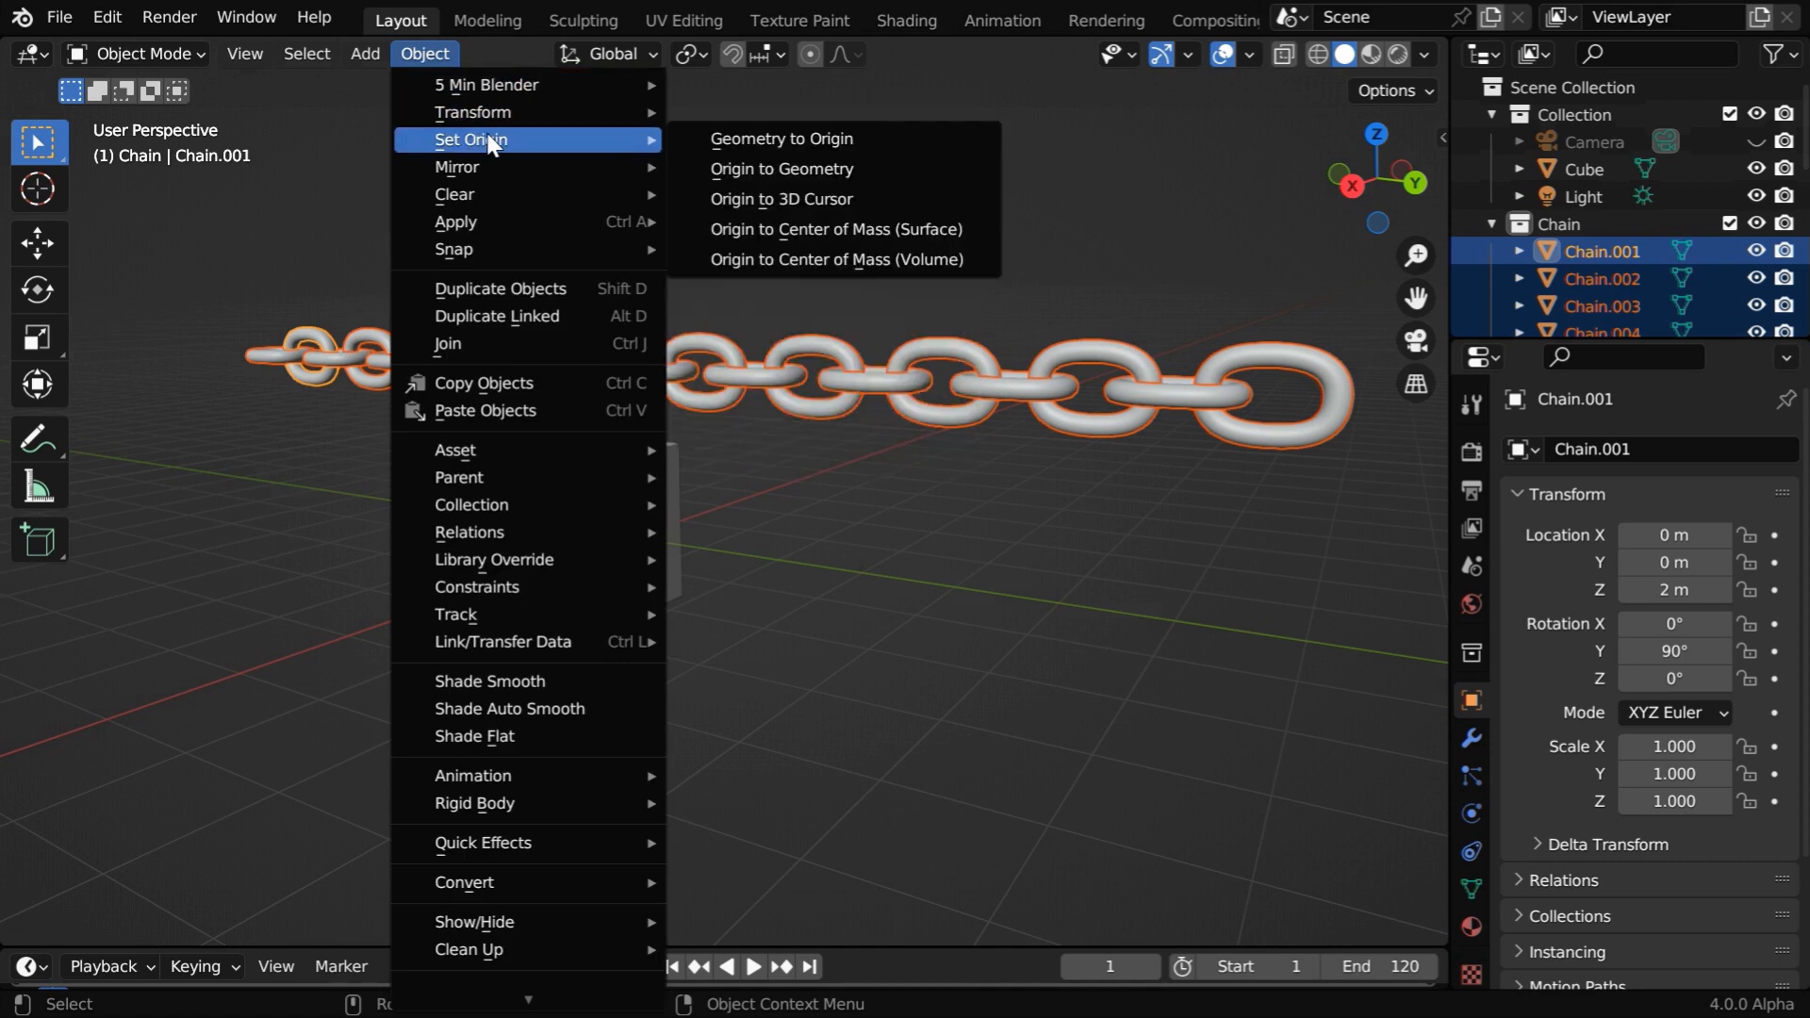
{"action": "left_click", "coordinate": [782, 169]}
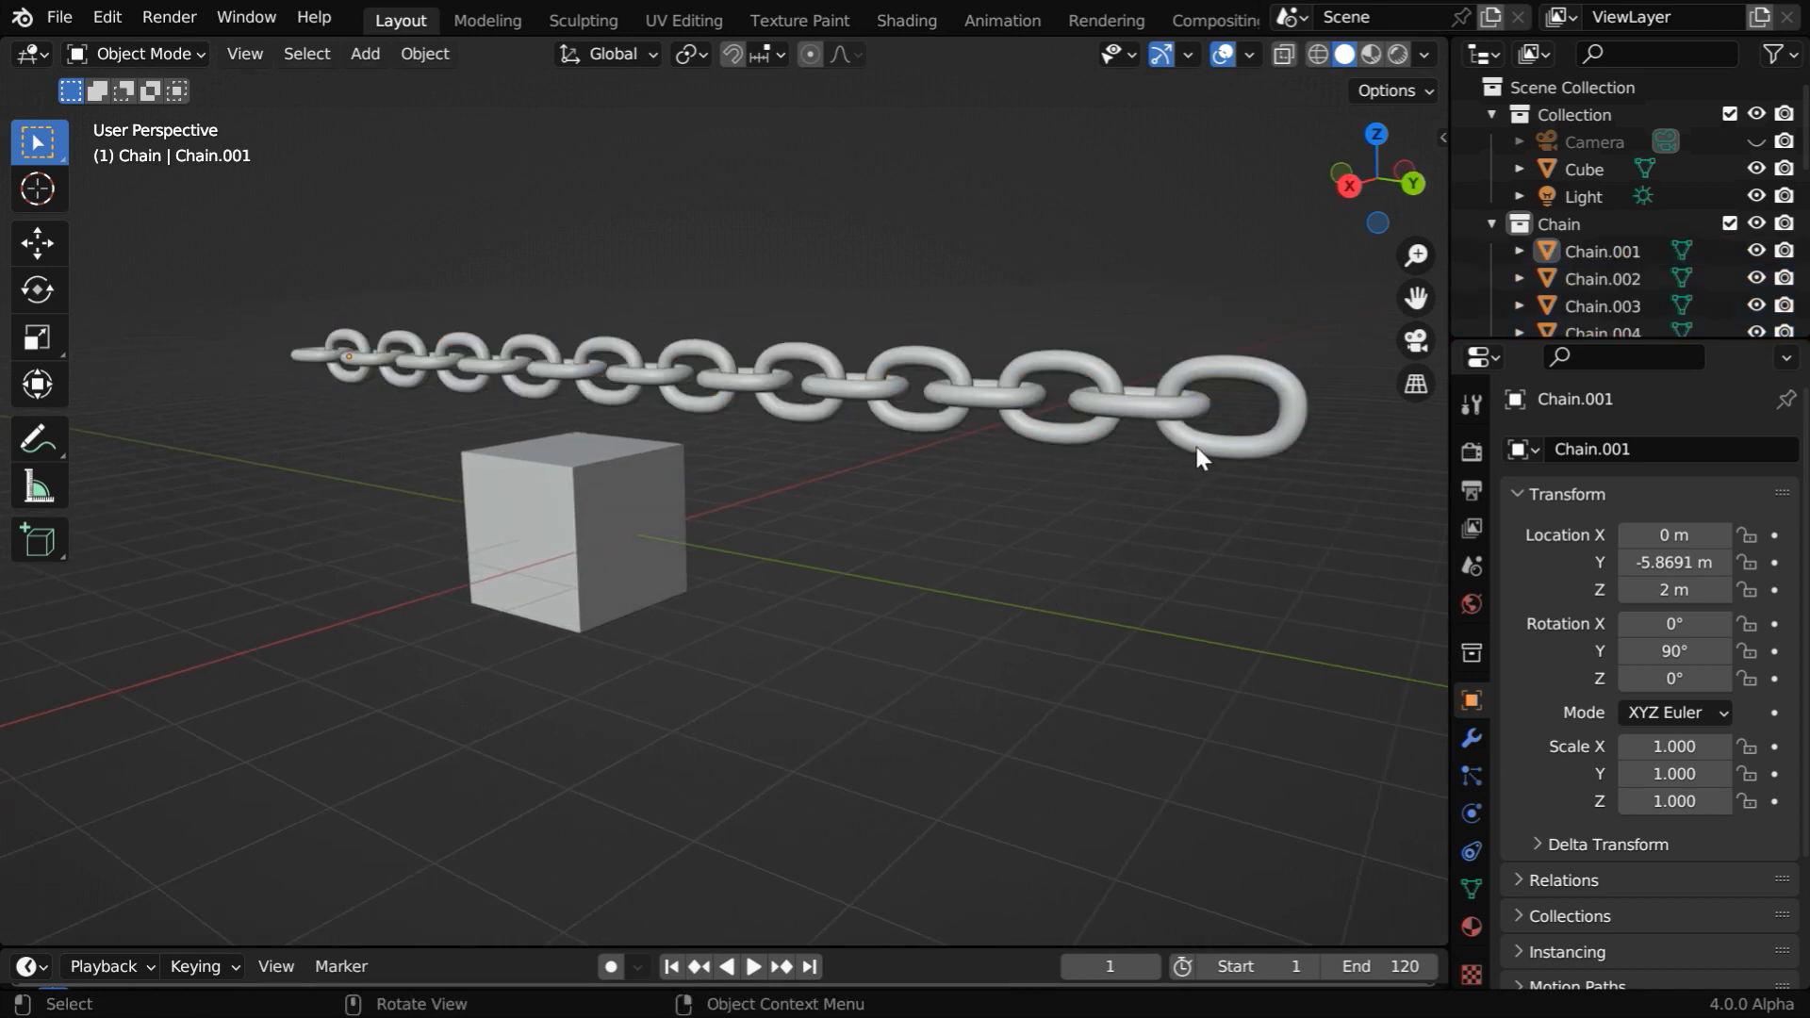
- Add rigid body physics to the end link with a Mesh collision shape
{"action": "left_click", "coordinate": [1472, 814]}
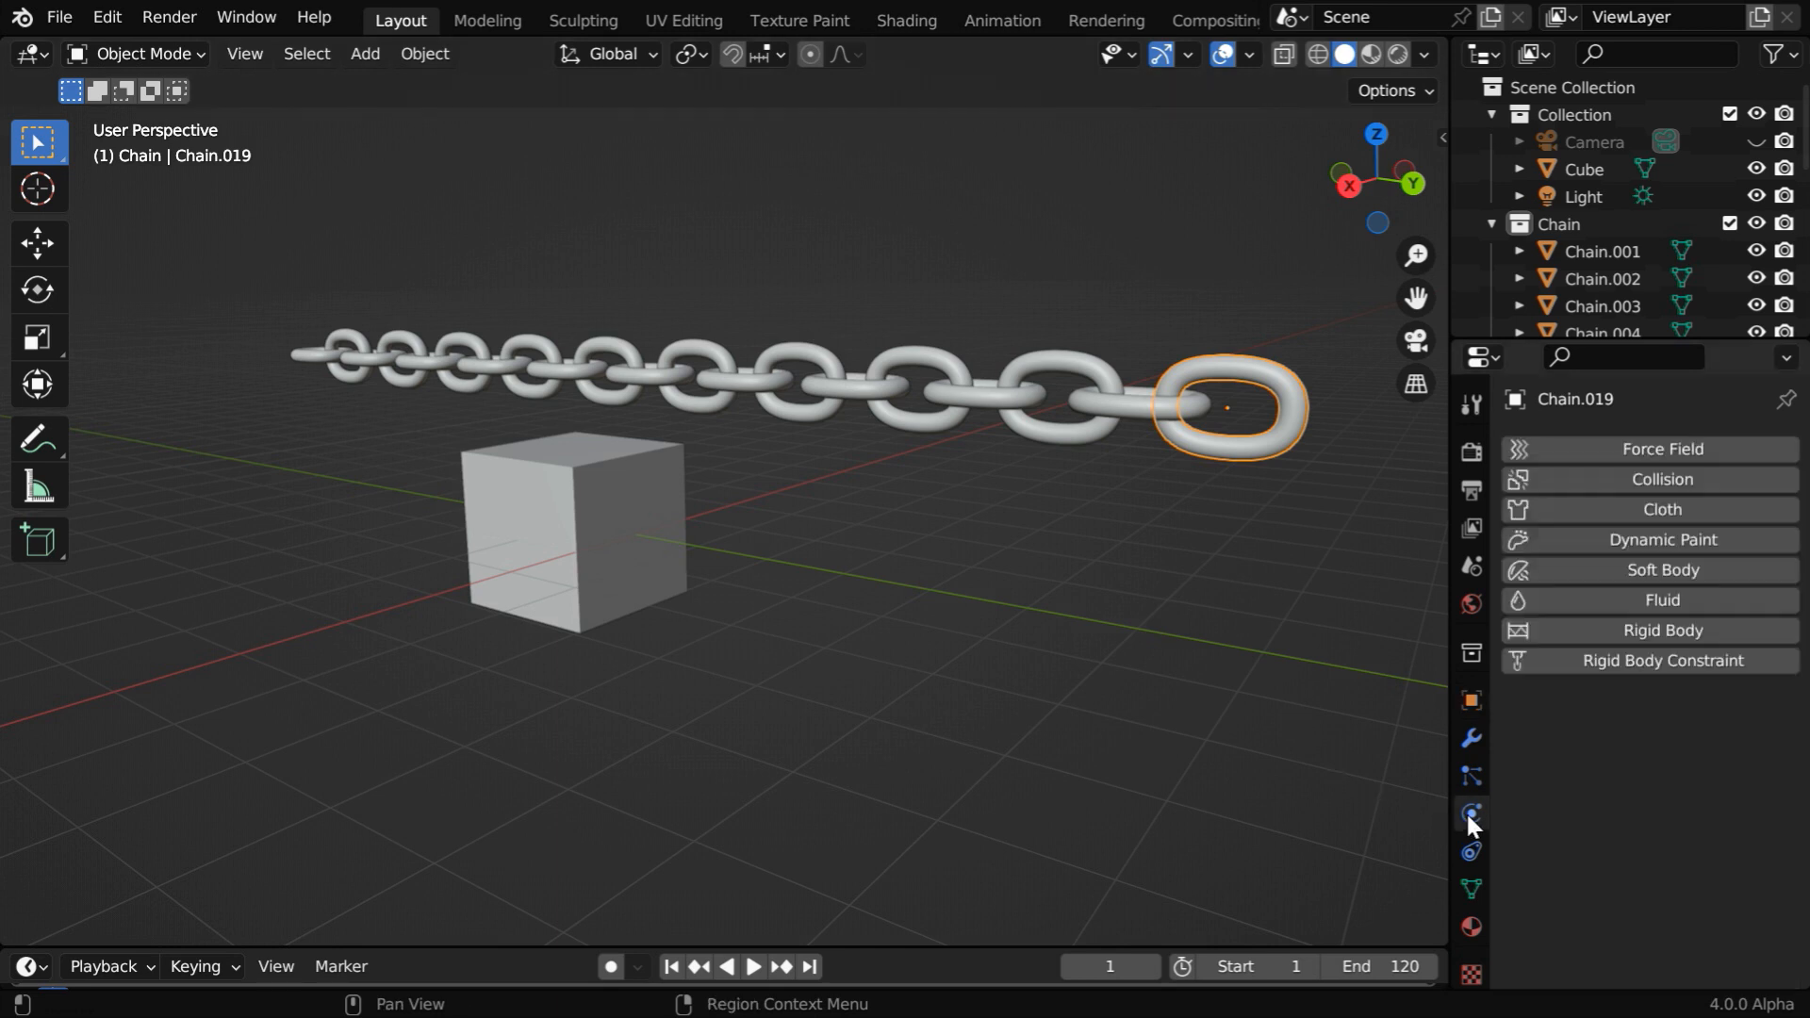
{"action": "left_click", "coordinate": [1661, 629]}
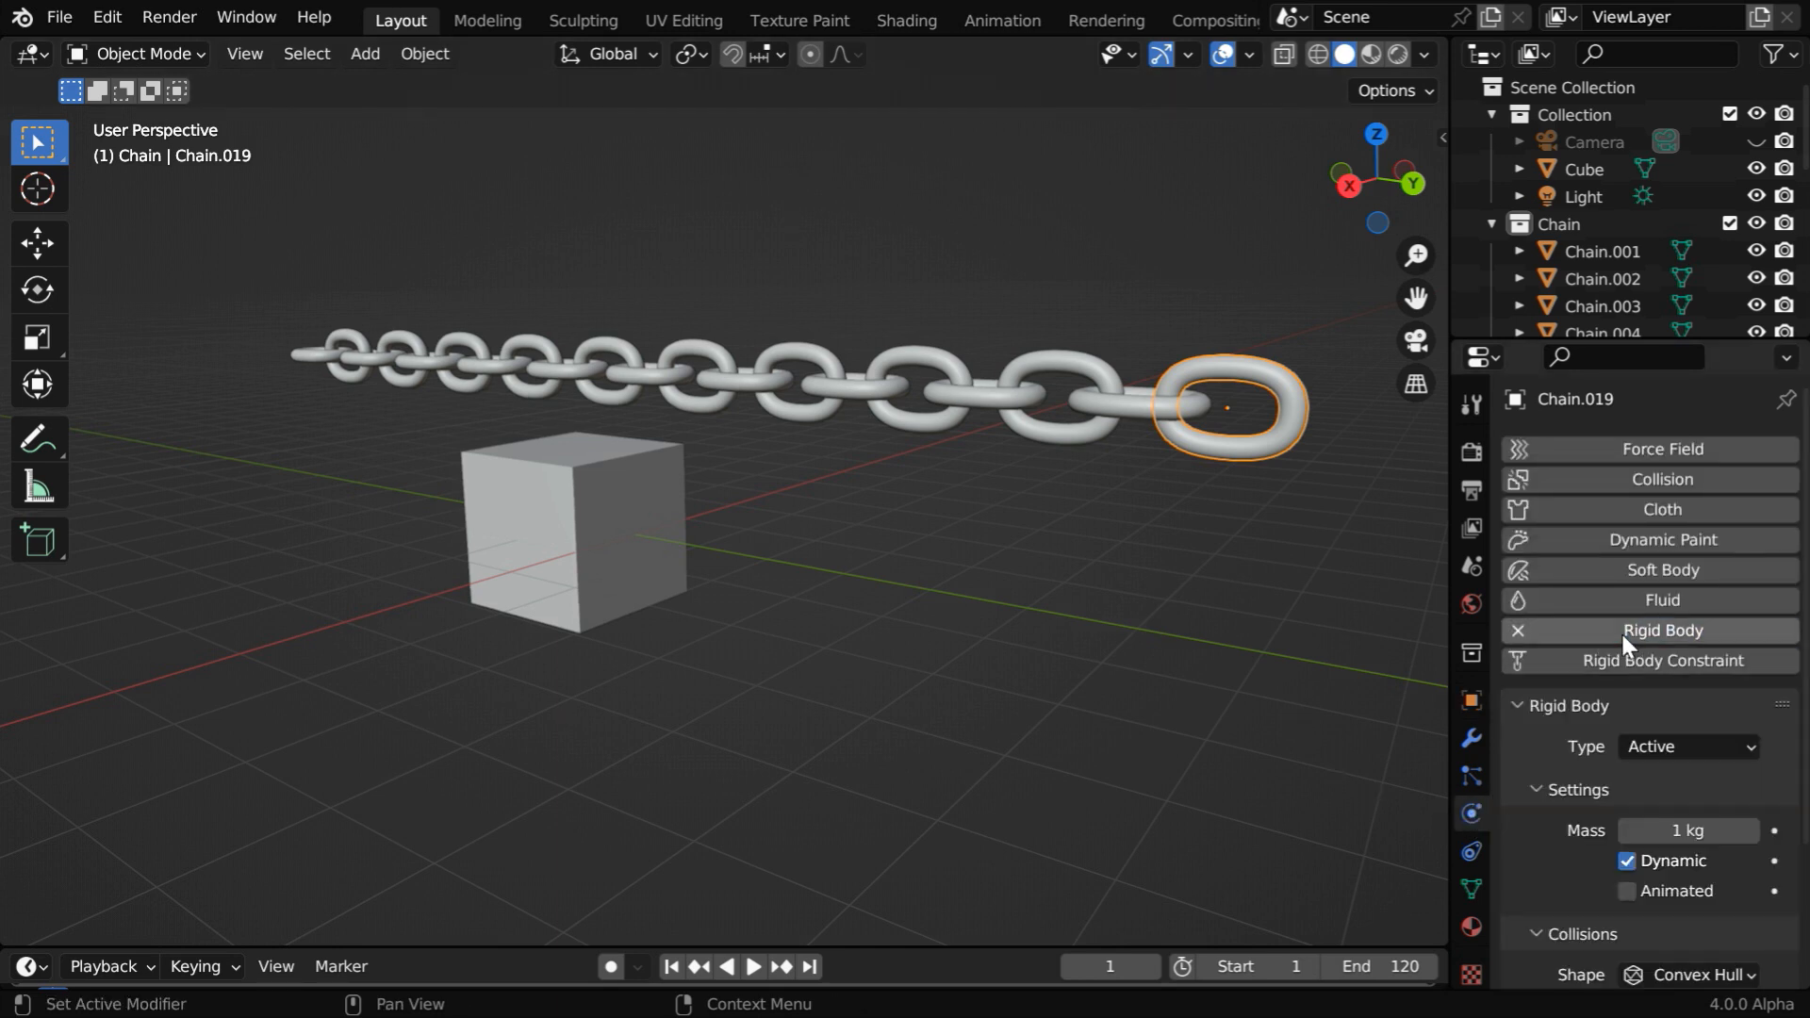
{"action": "mouse_move", "coordinate": [1701, 761]}
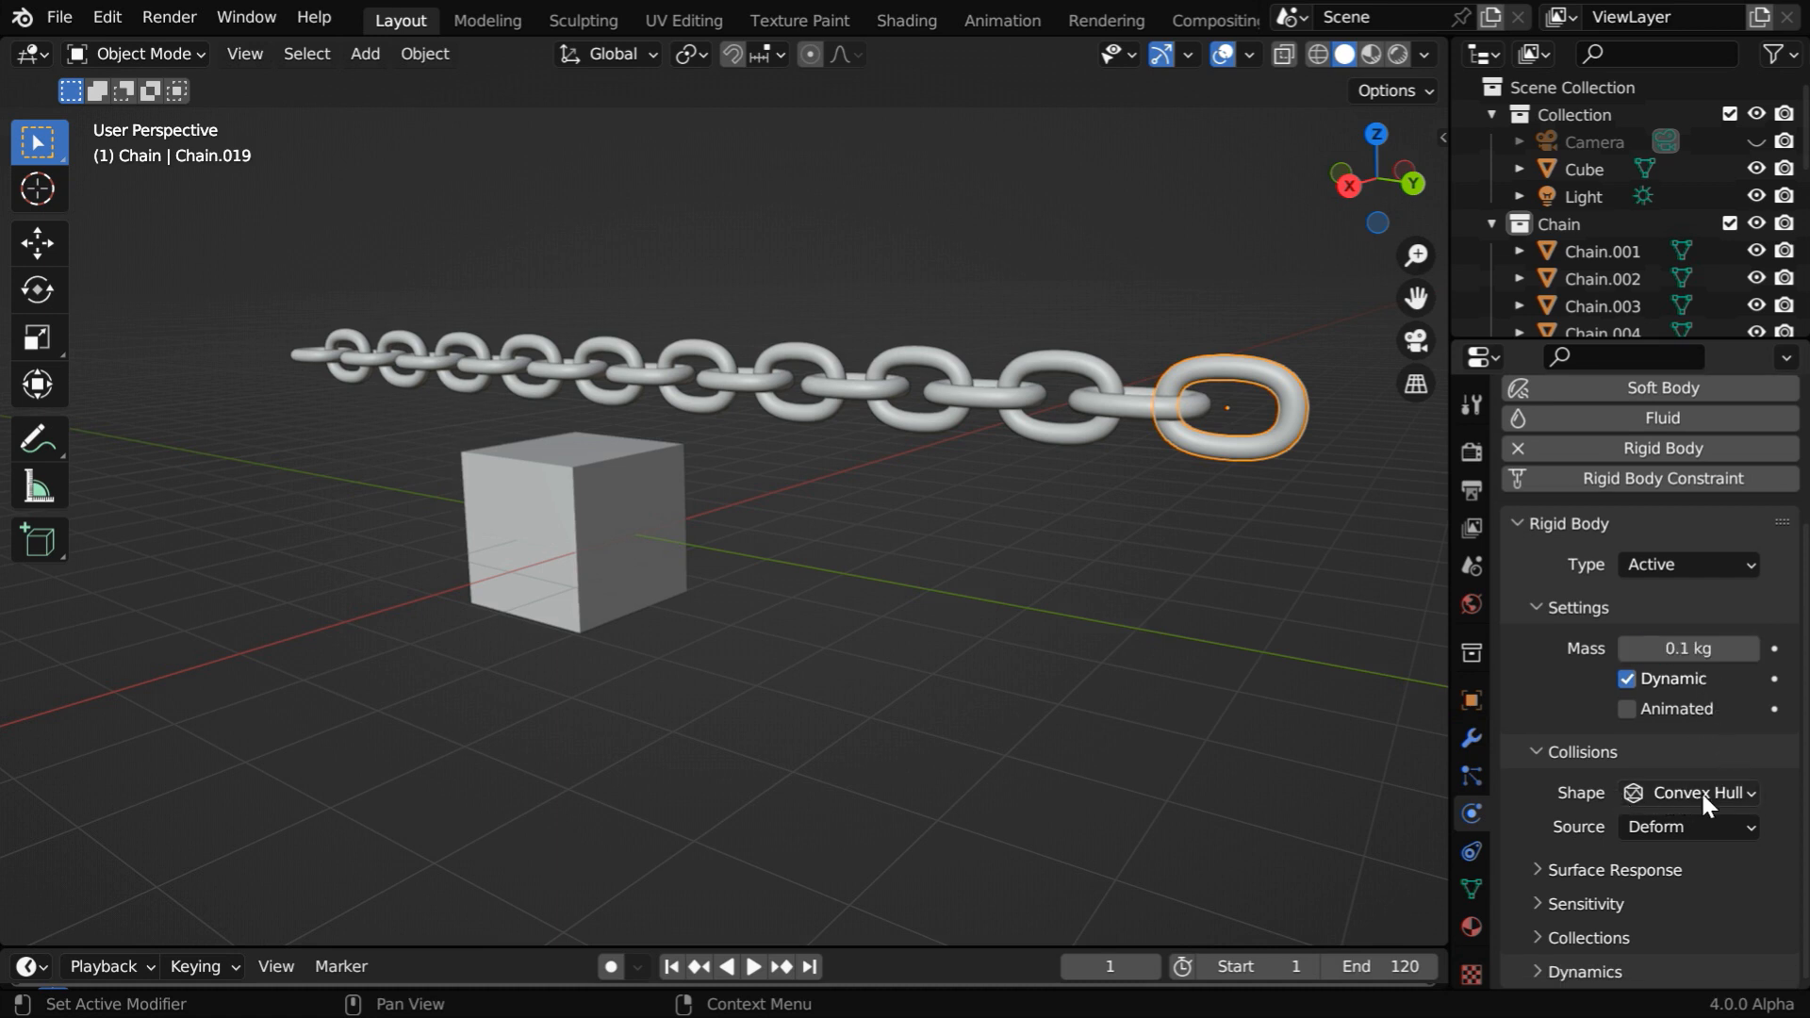
{"action": "left_click", "coordinate": [1691, 792]}
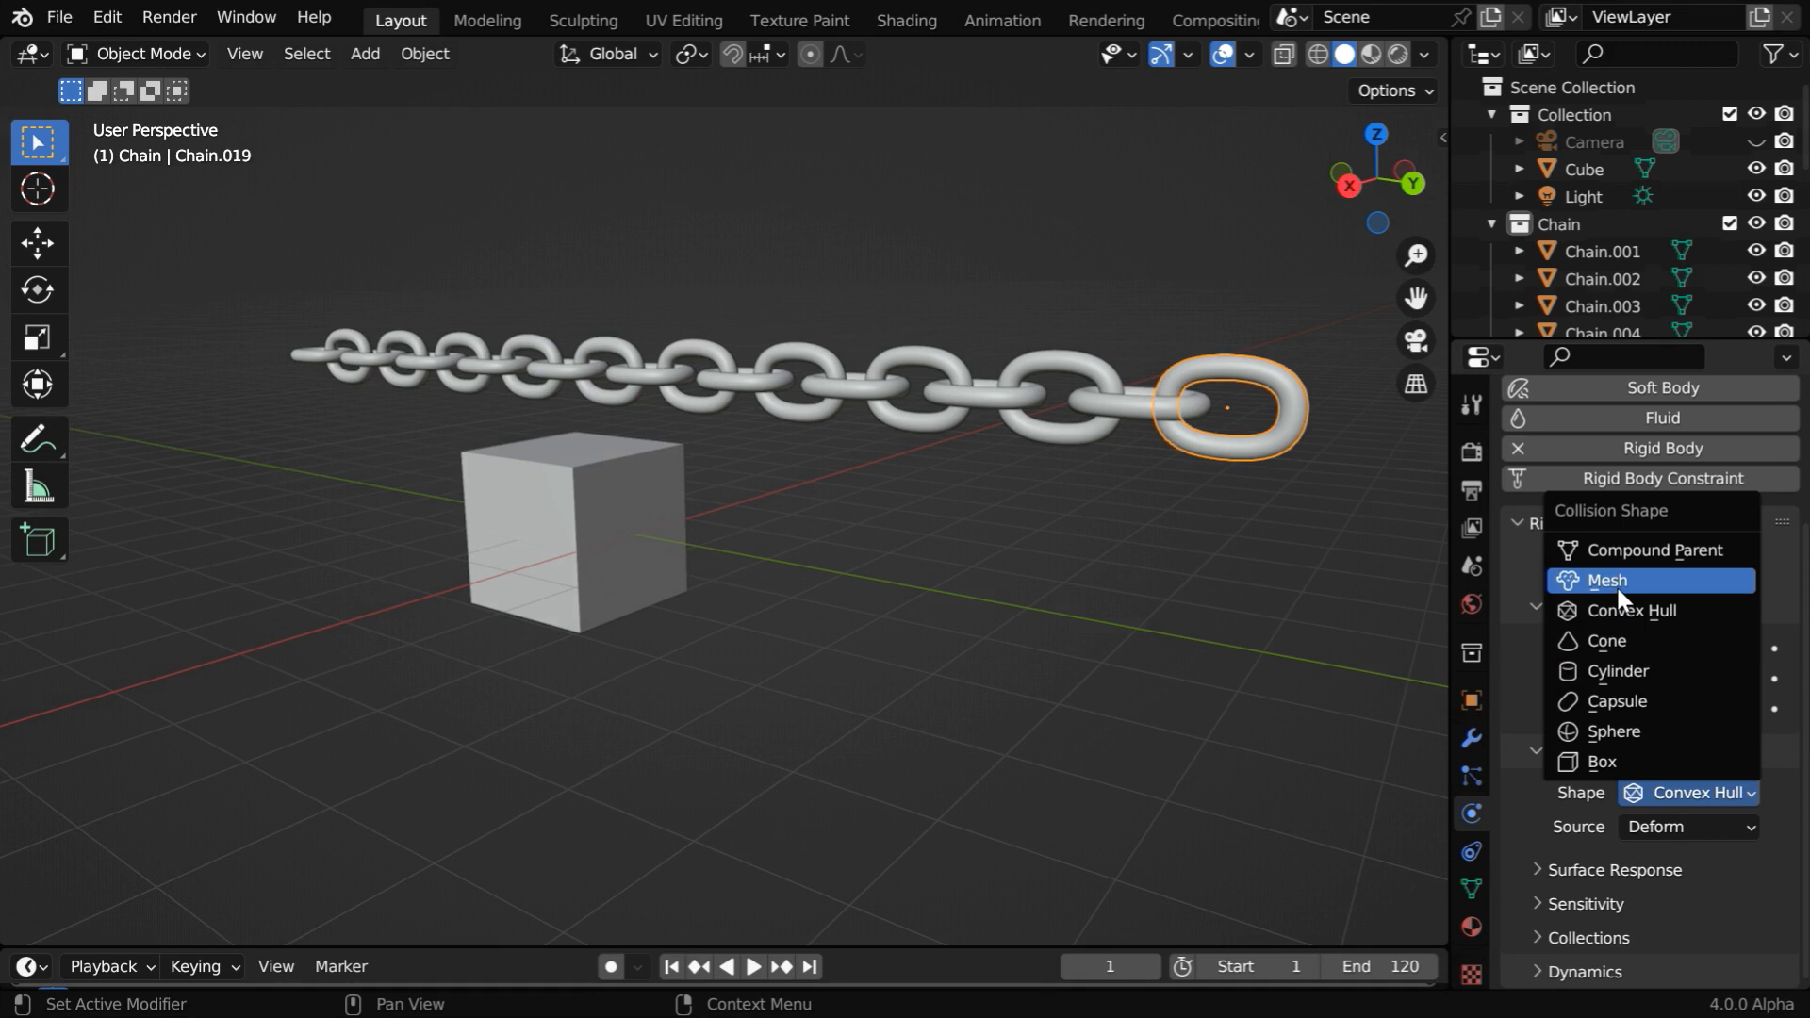
{"action": "left_click", "coordinate": [1604, 580]}
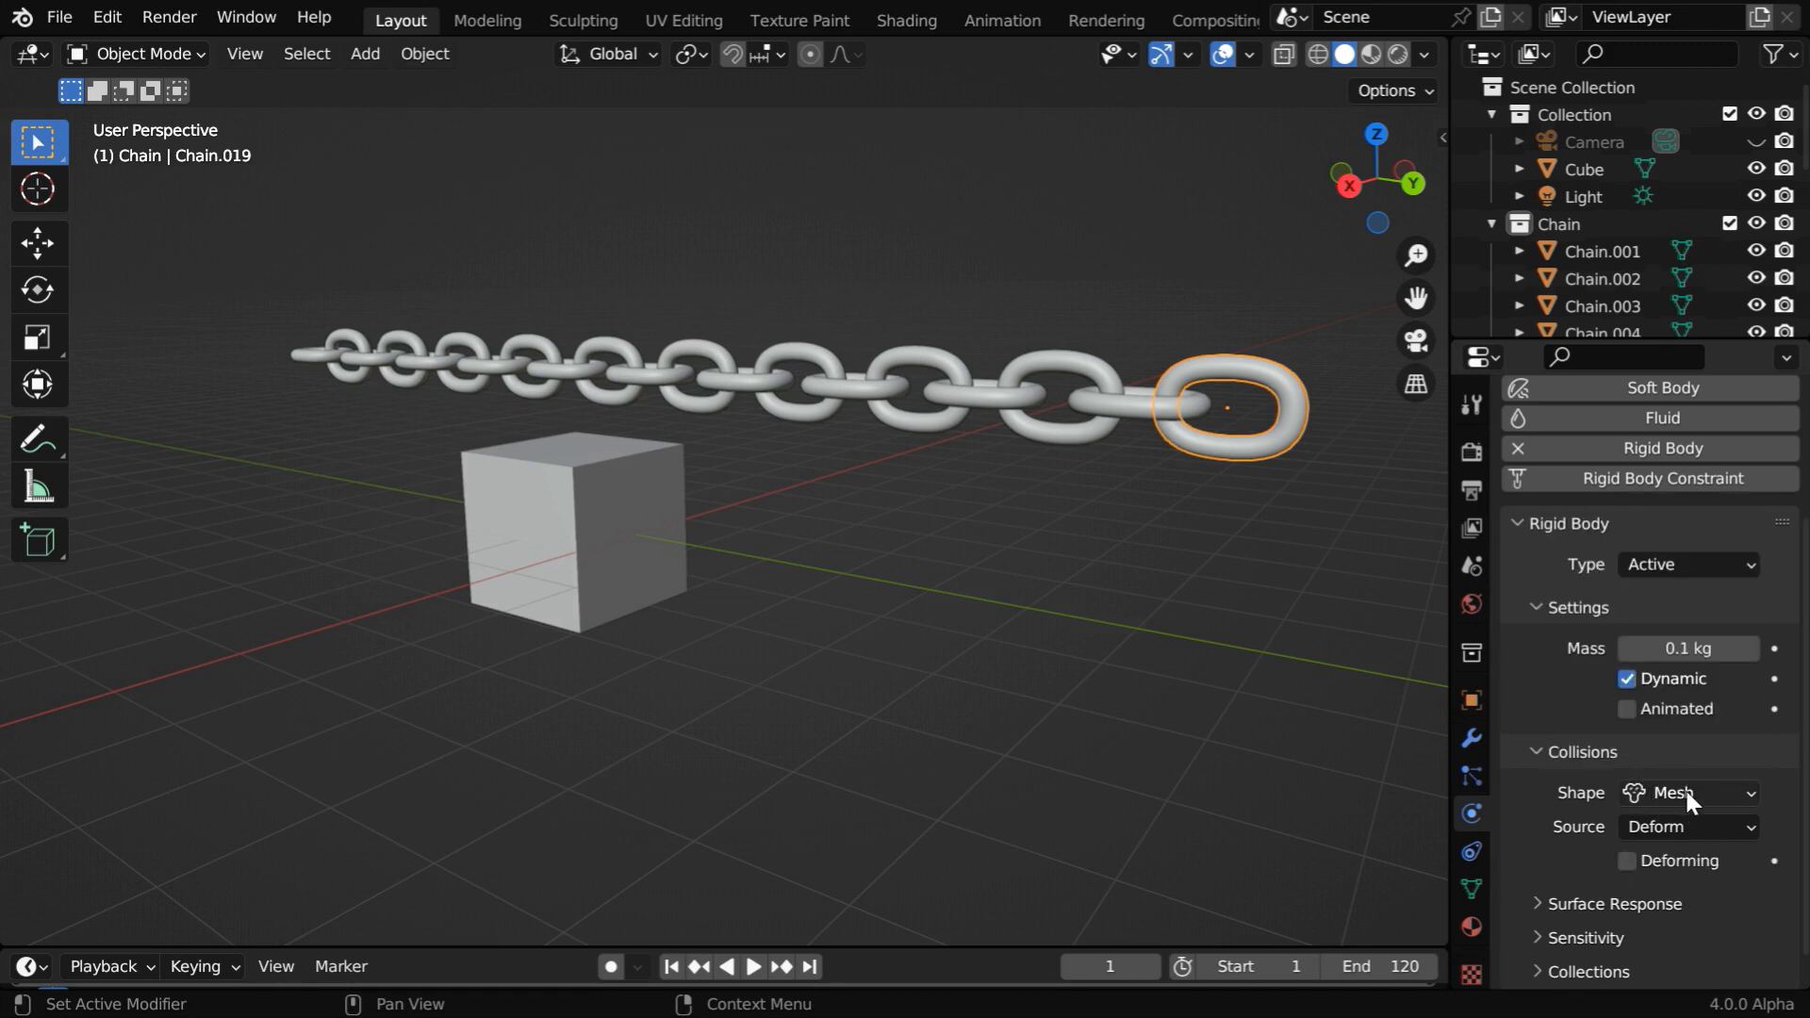
- Set the end link's friction and bounciness to 0.25
{"action": "left_click", "coordinate": [1611, 903]}
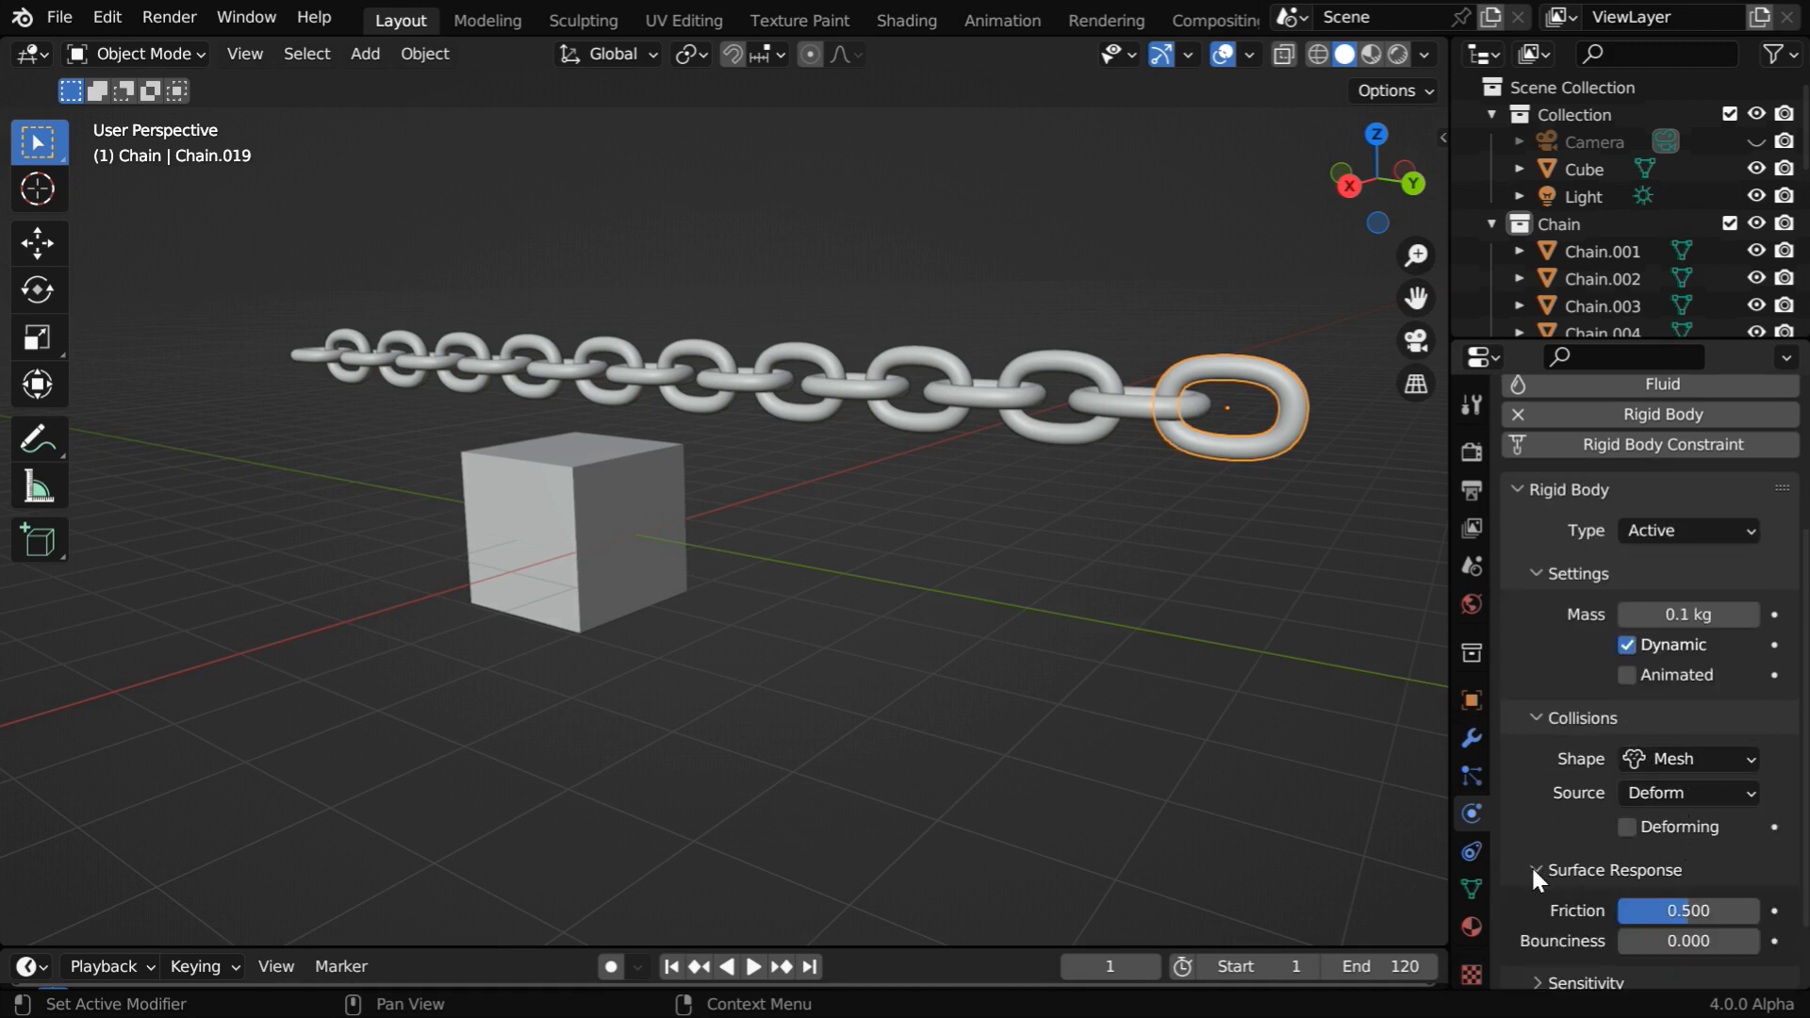
{"action": "double_click", "coordinate": [1686, 911]}
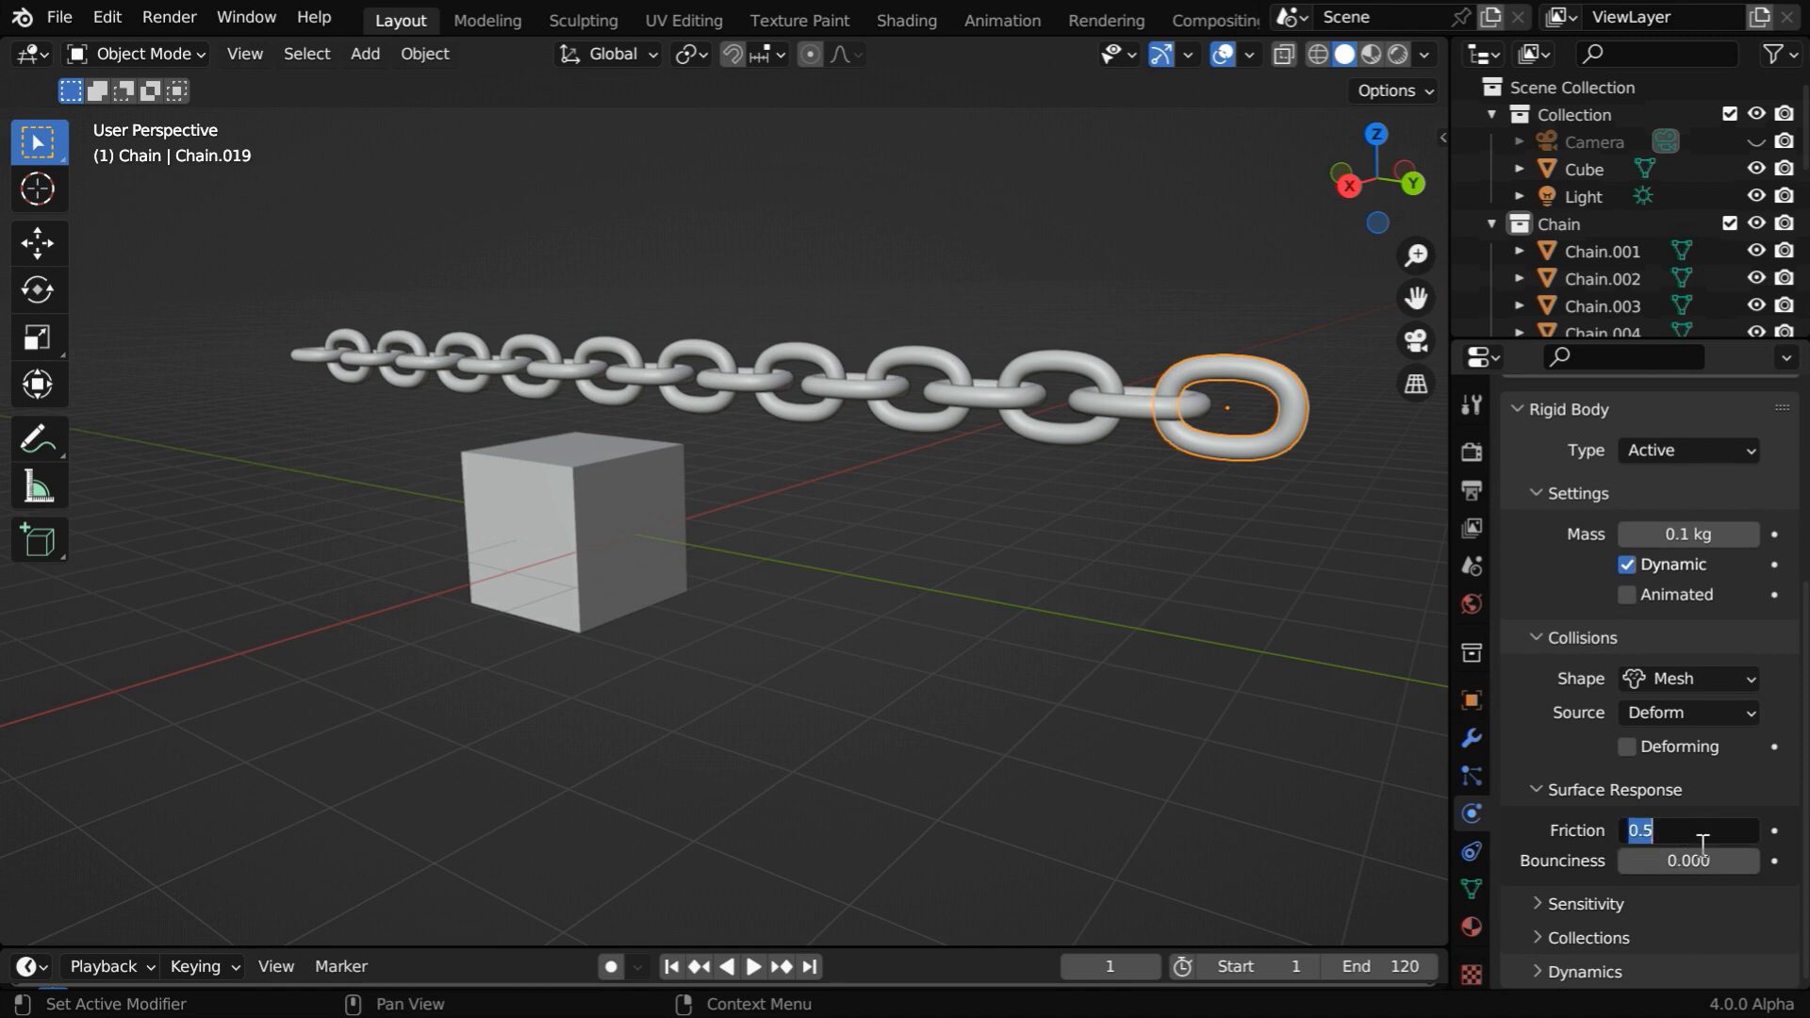
{"action": "left_click", "coordinate": [1688, 860]}
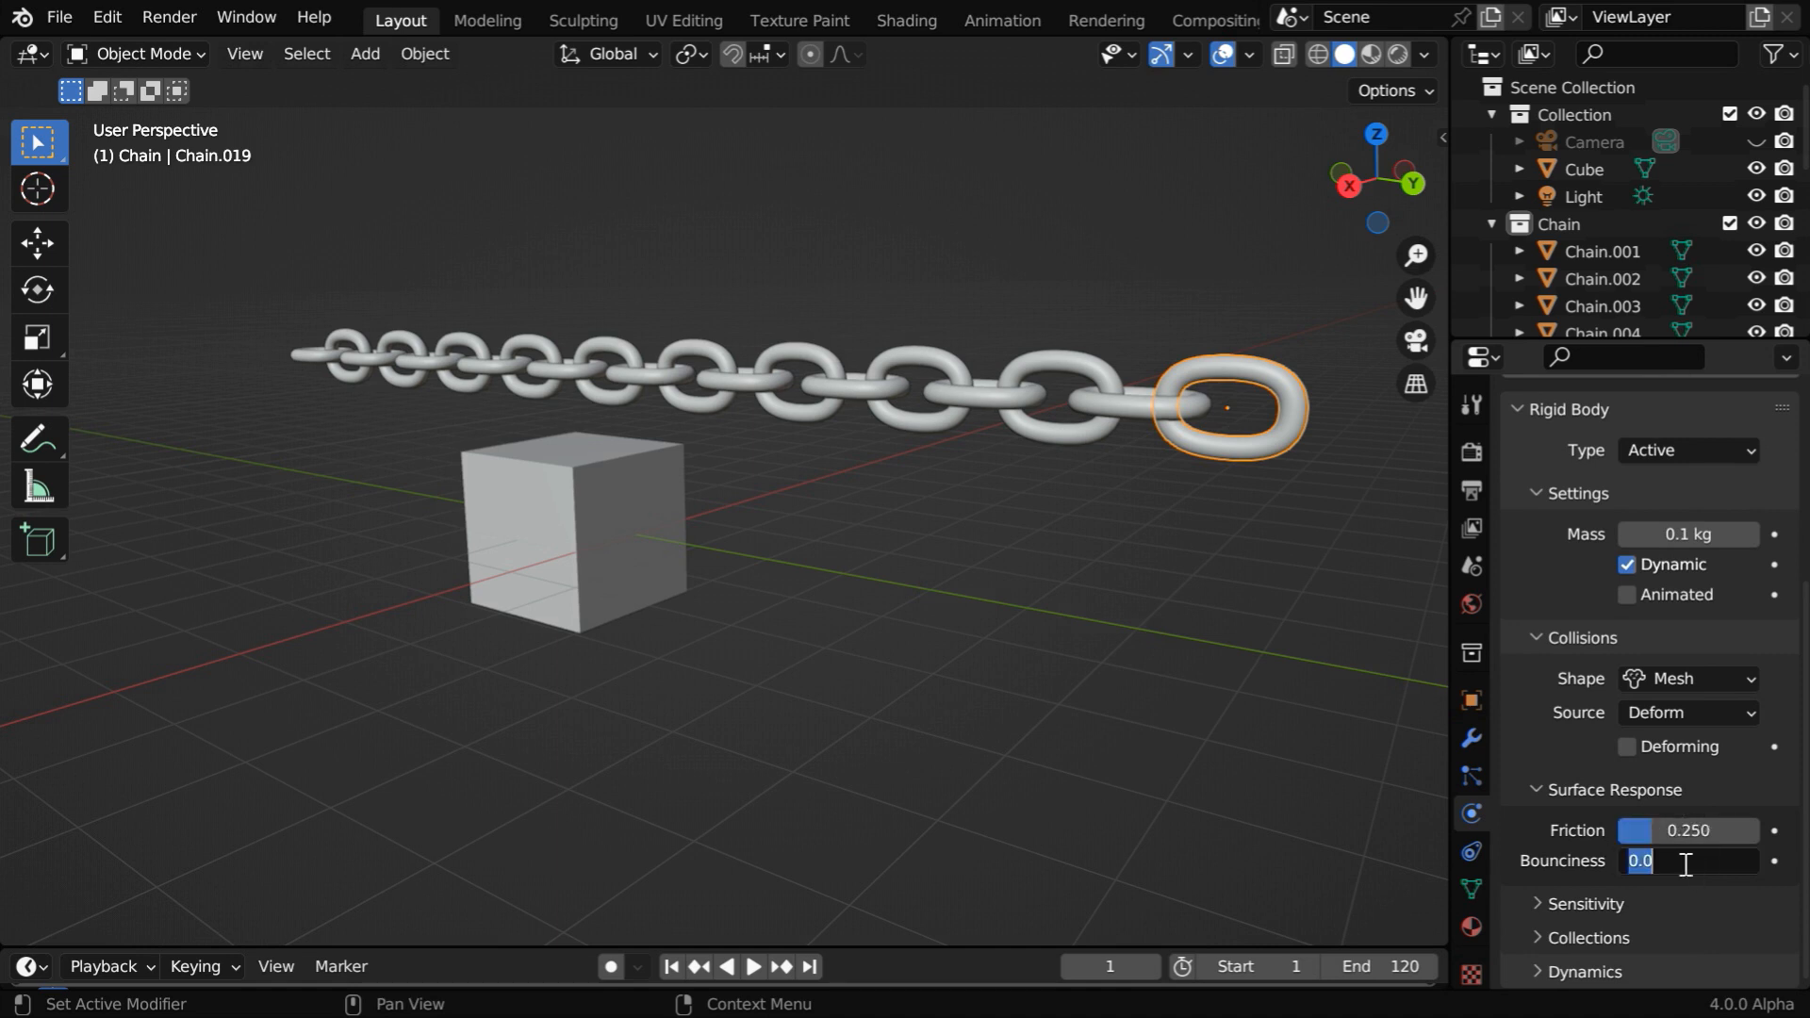
{"action": "type", "text": "0.250"}
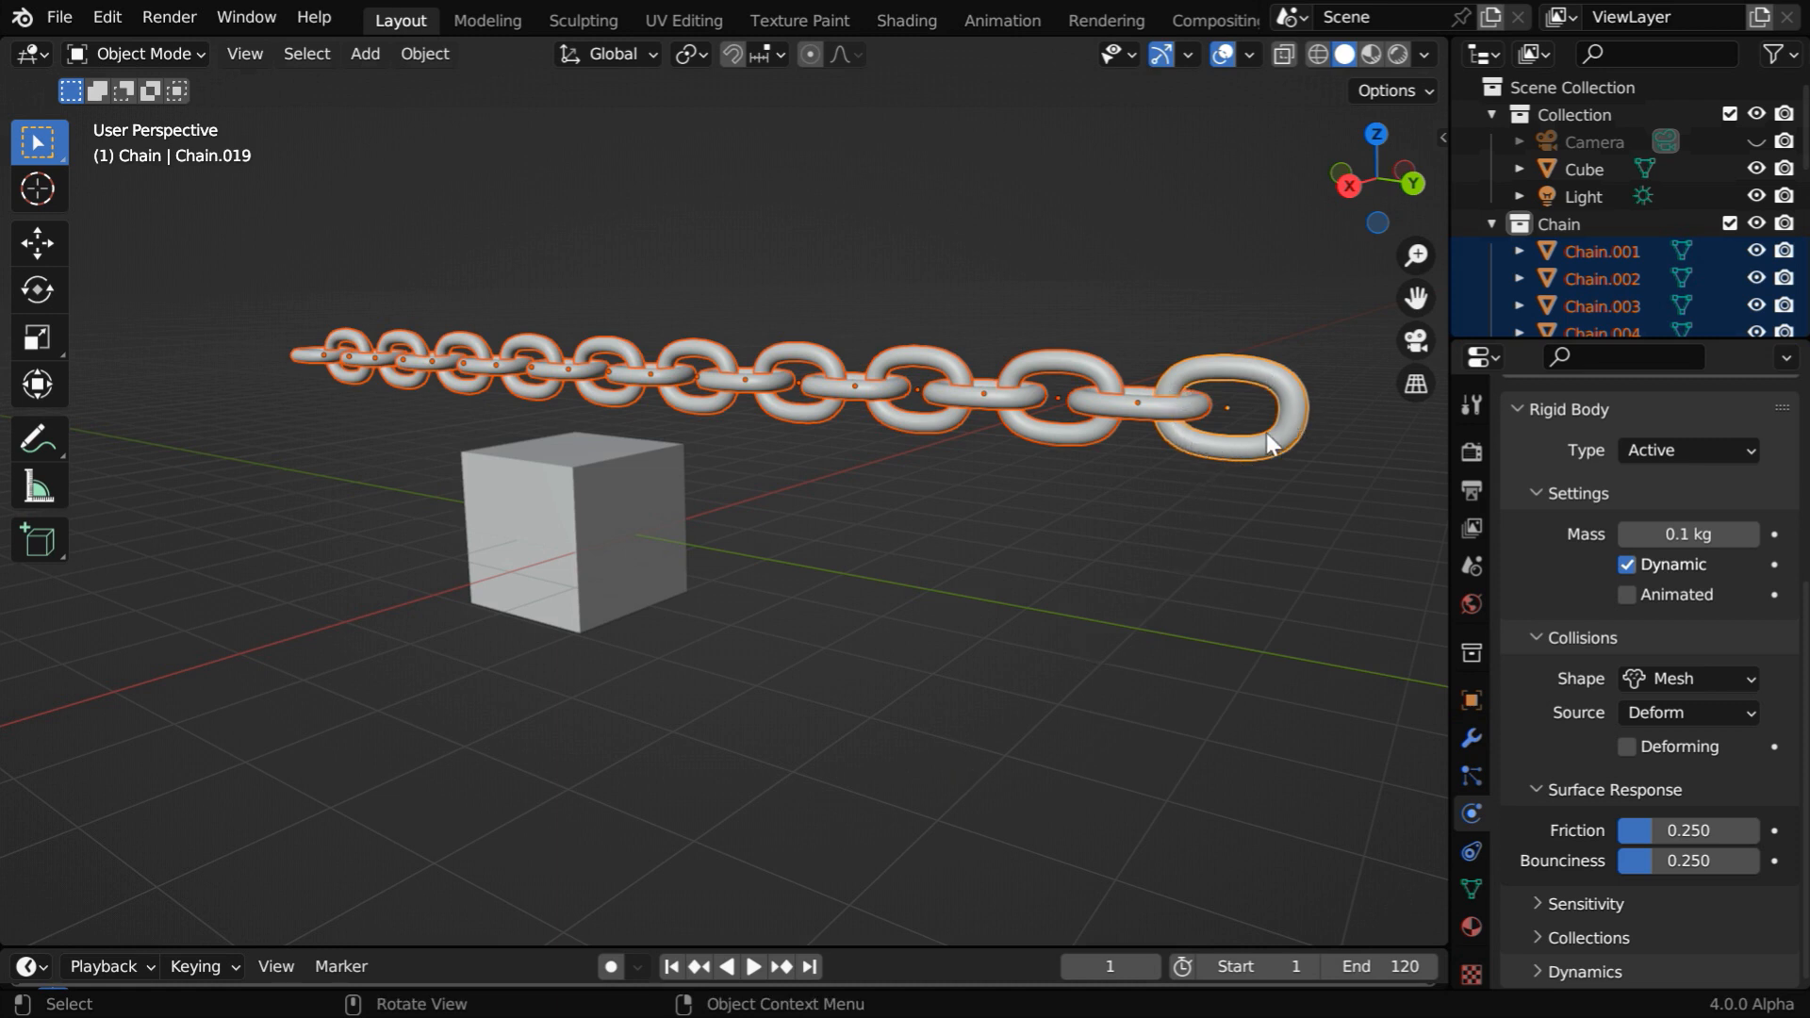
{"action": "mouse_move", "coordinate": [944, 437]}
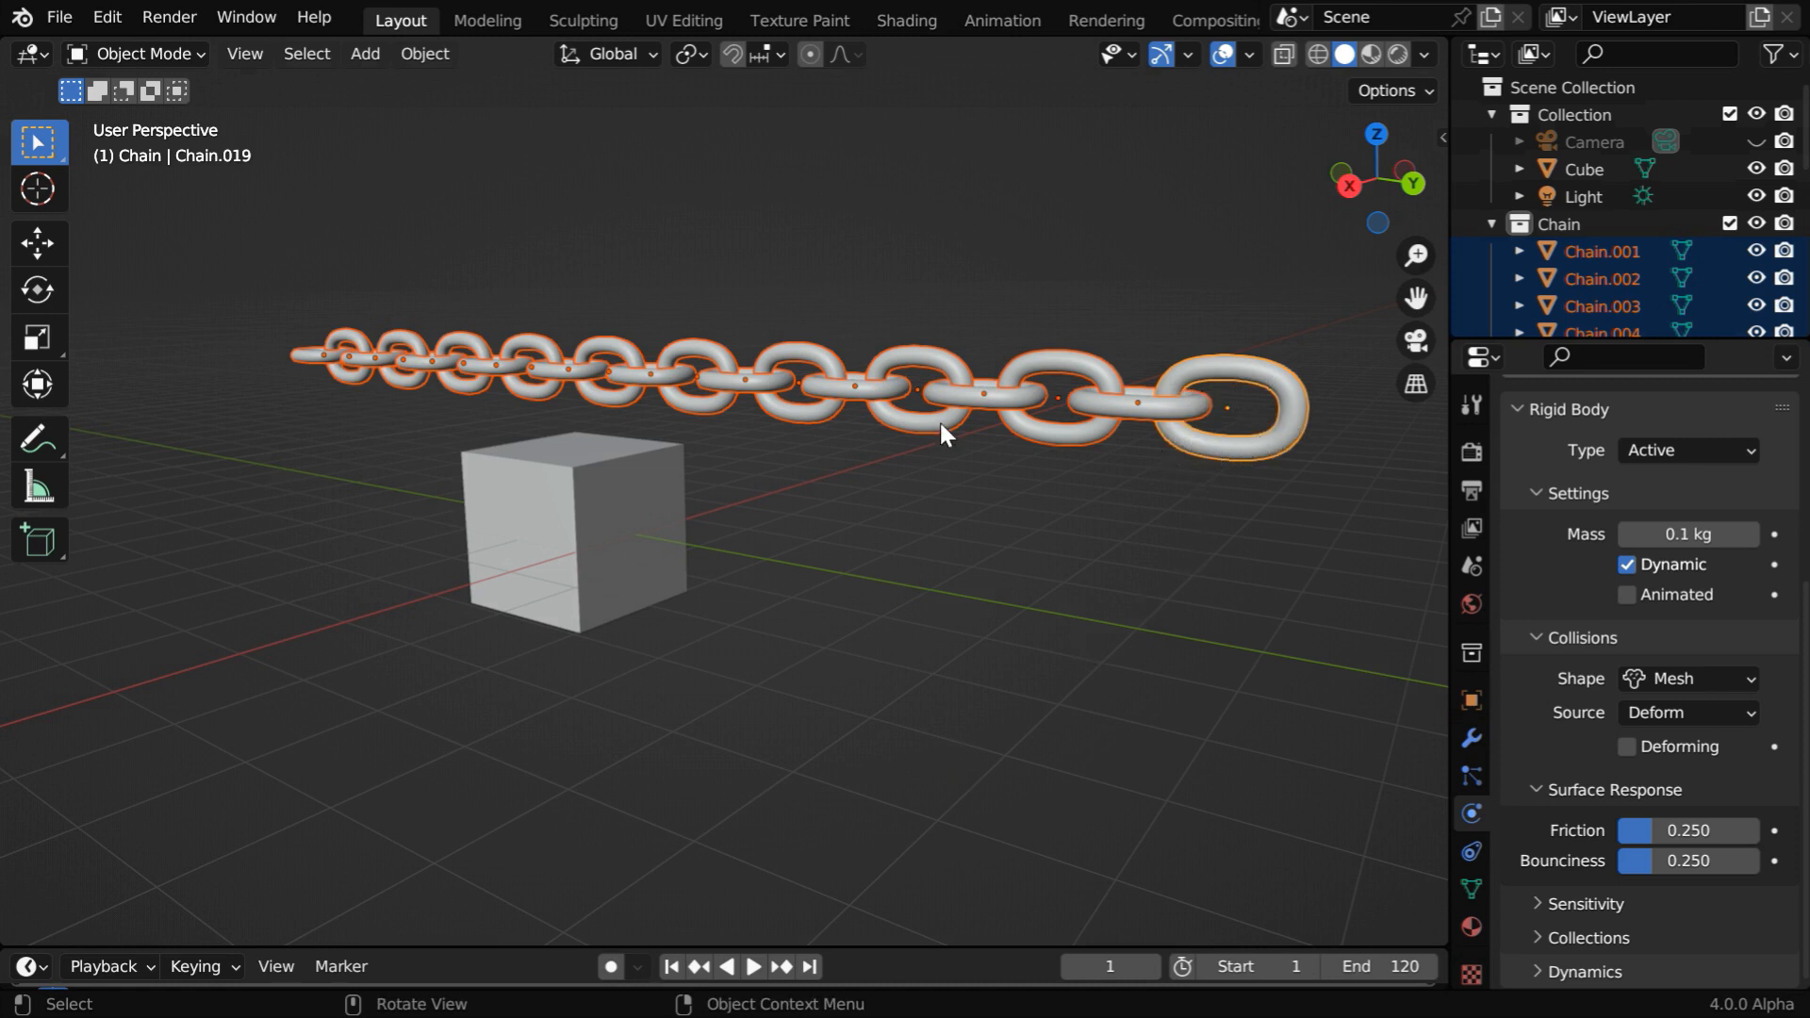
- Copy Chain.019's rigid body settings to all links with Copy from Active, then select the Cube
{"action": "left_click", "coordinate": [423, 53]}
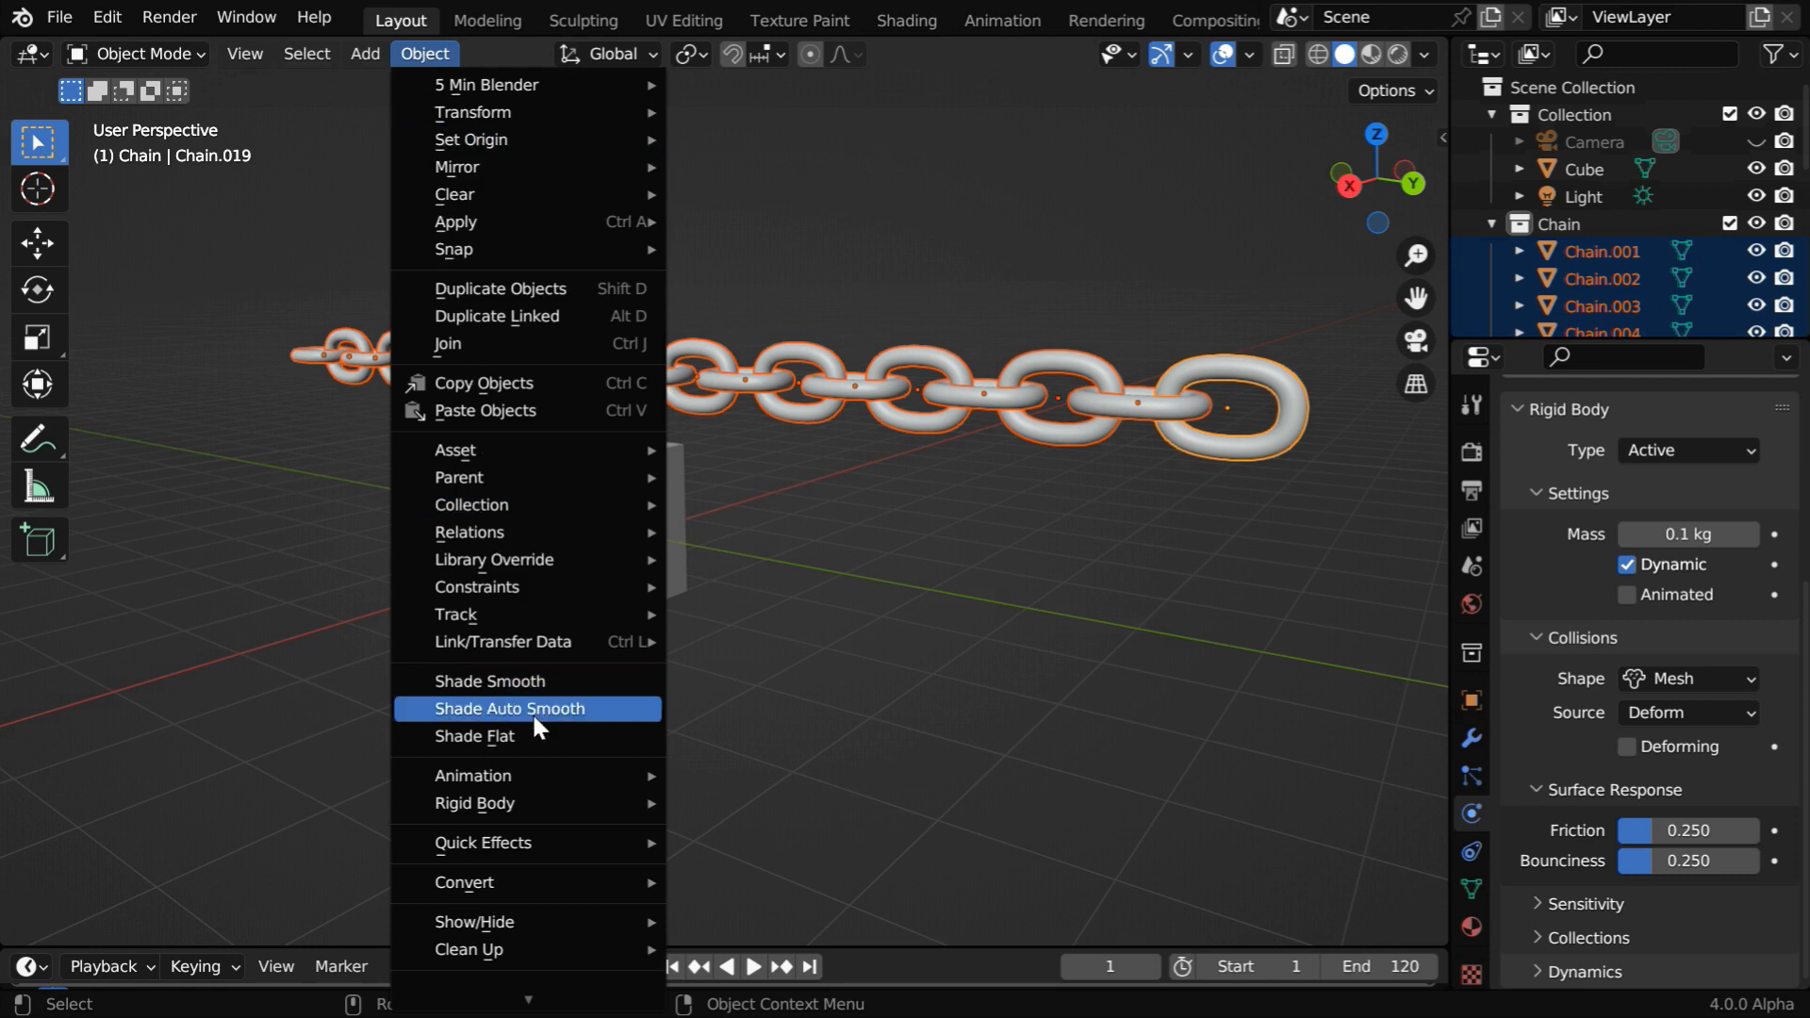
{"action": "mouse_move", "coordinate": [473, 802]}
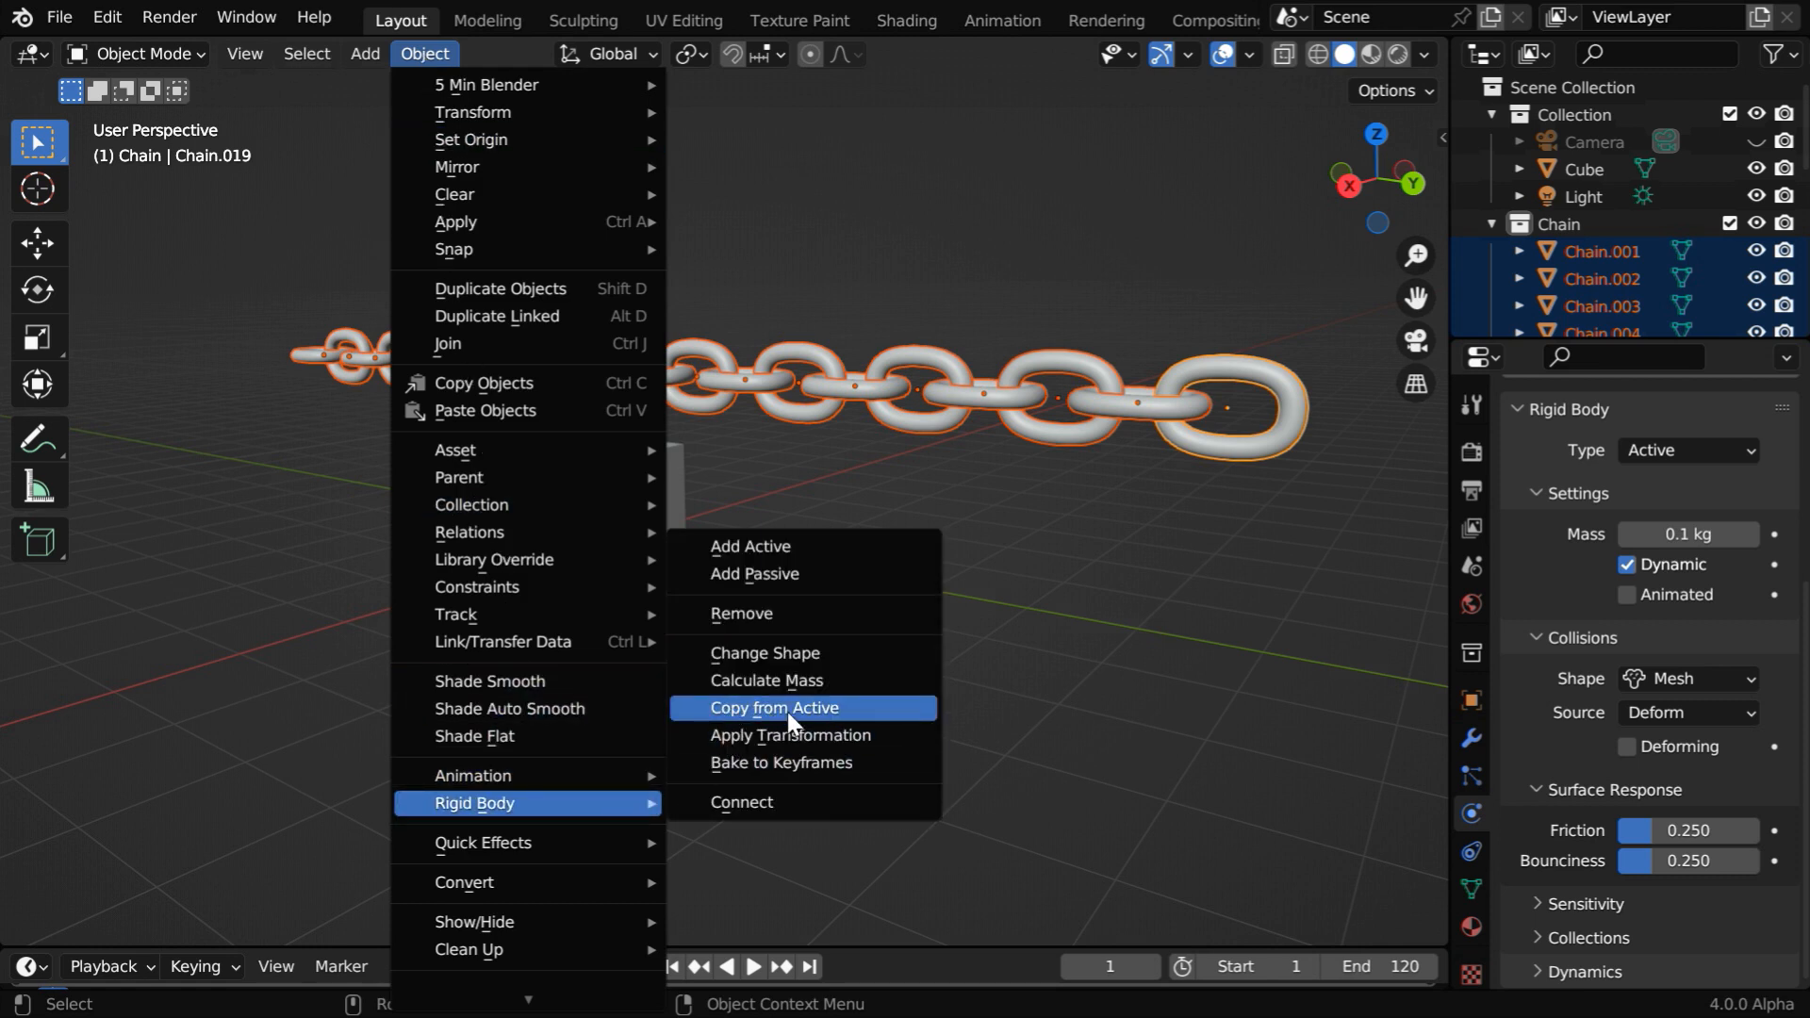
{"action": "left_click", "coordinate": [773, 708]}
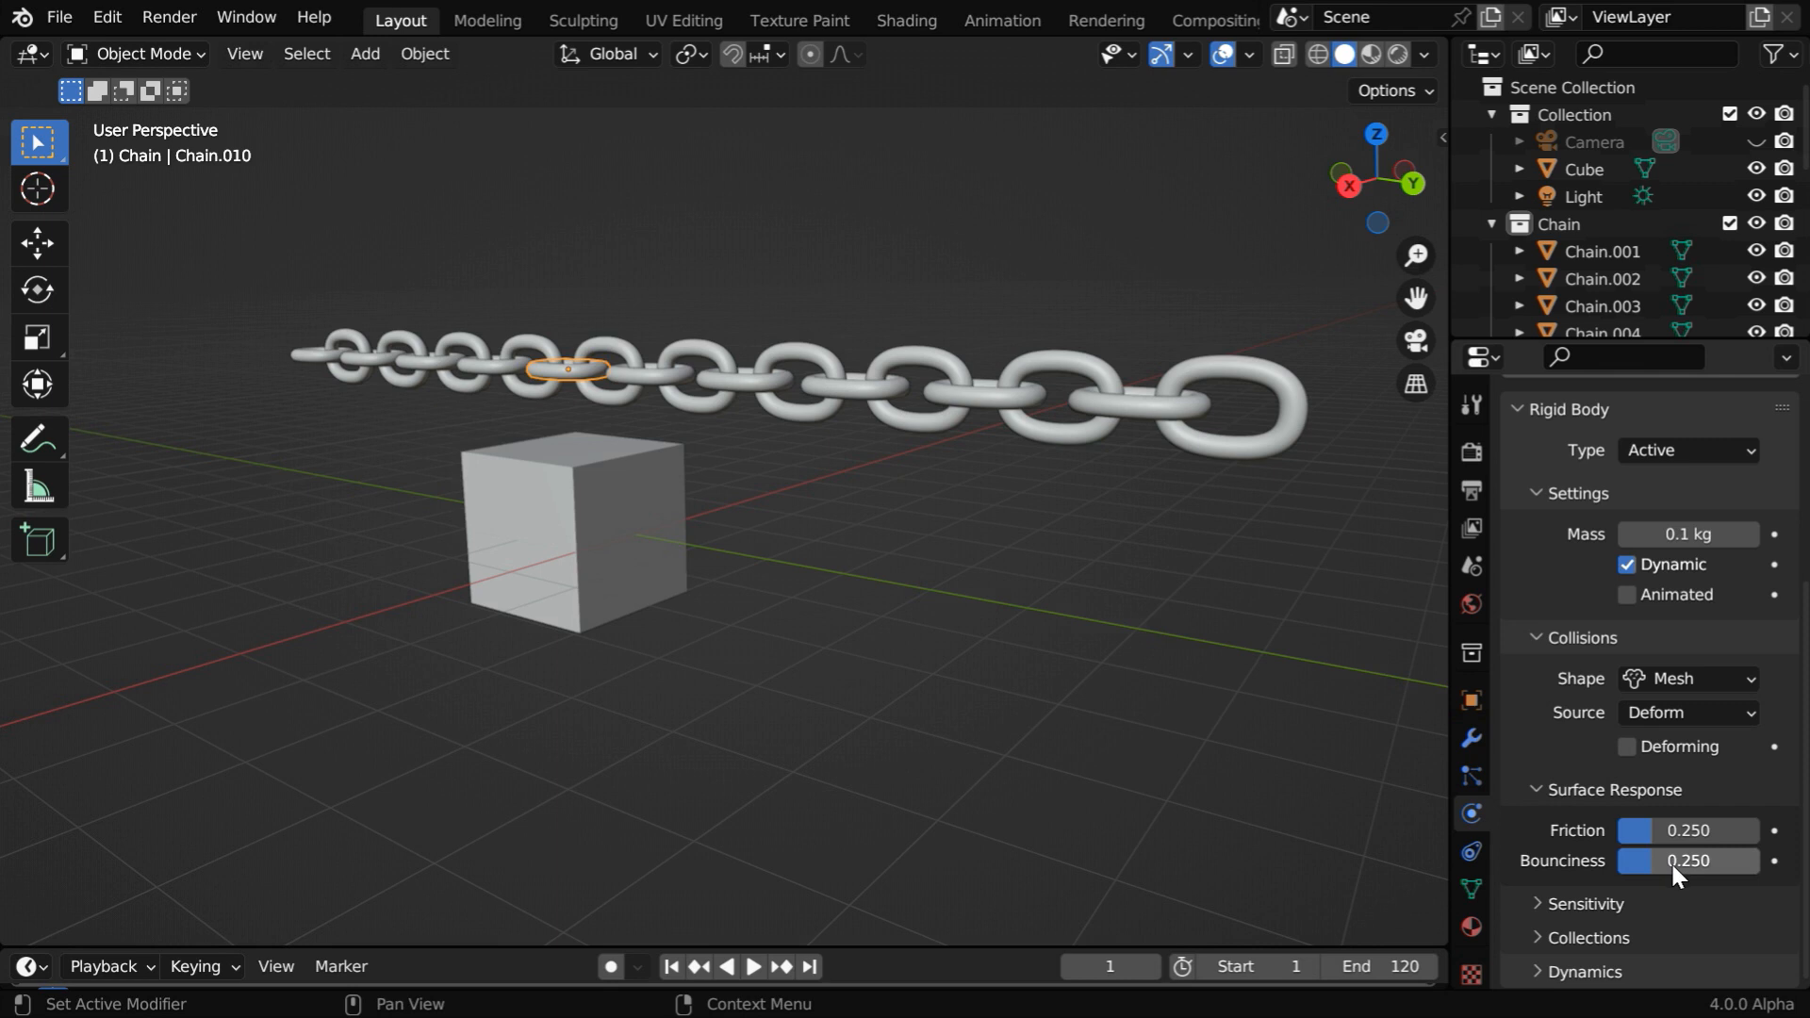
{"action": "left_click", "coordinate": [565, 531]}
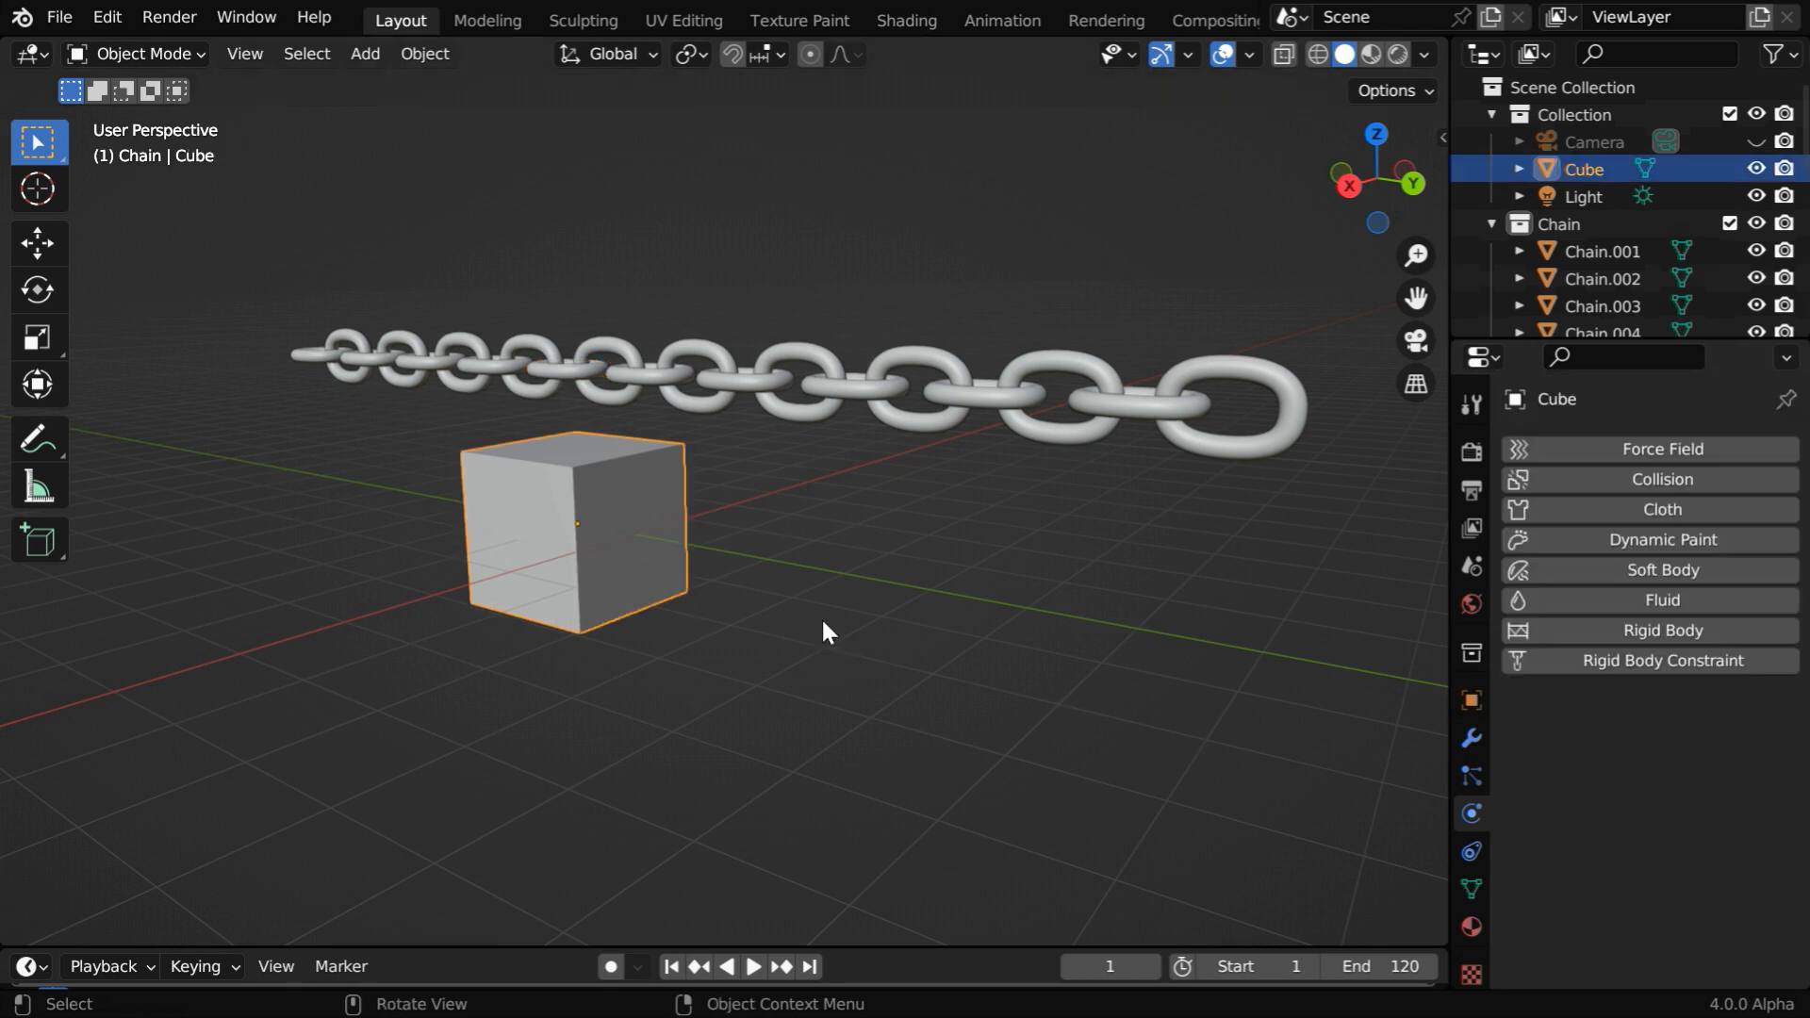
- Give the cube a Passive rigid body with Box shape and play the timeline
{"action": "left_click", "coordinate": [1661, 629]}
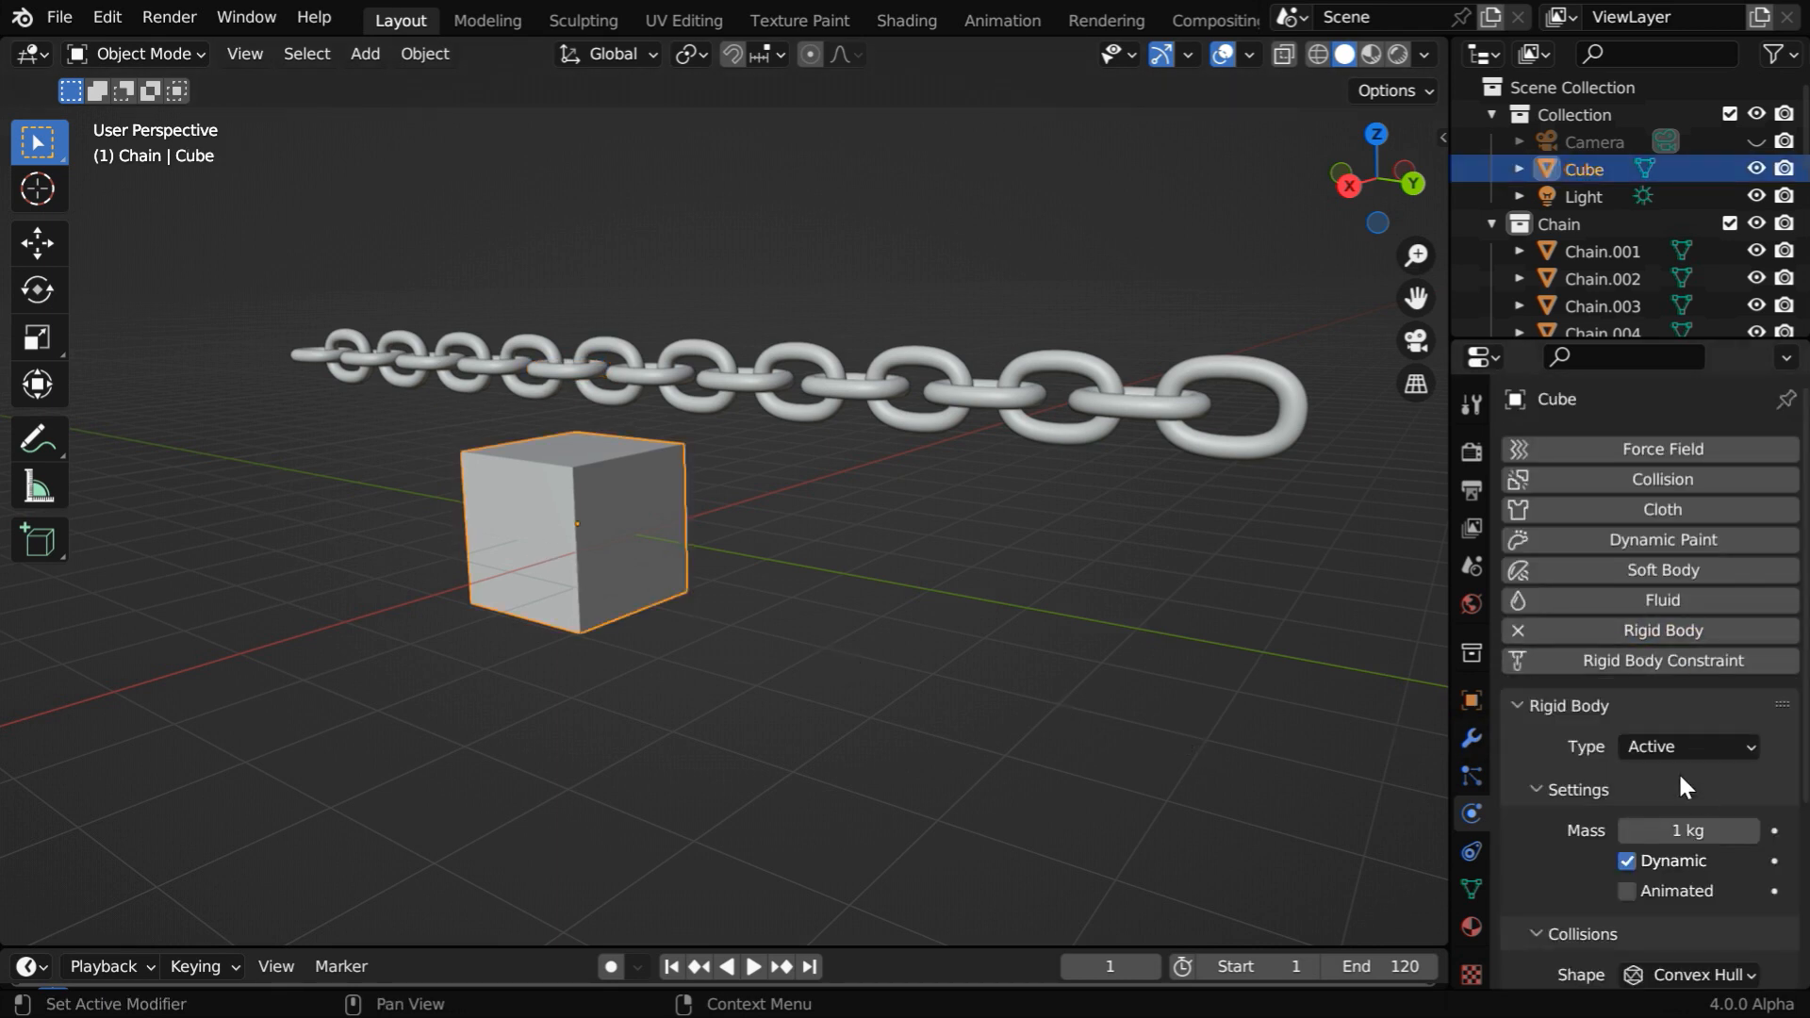
{"action": "left_click", "coordinate": [1687, 746]}
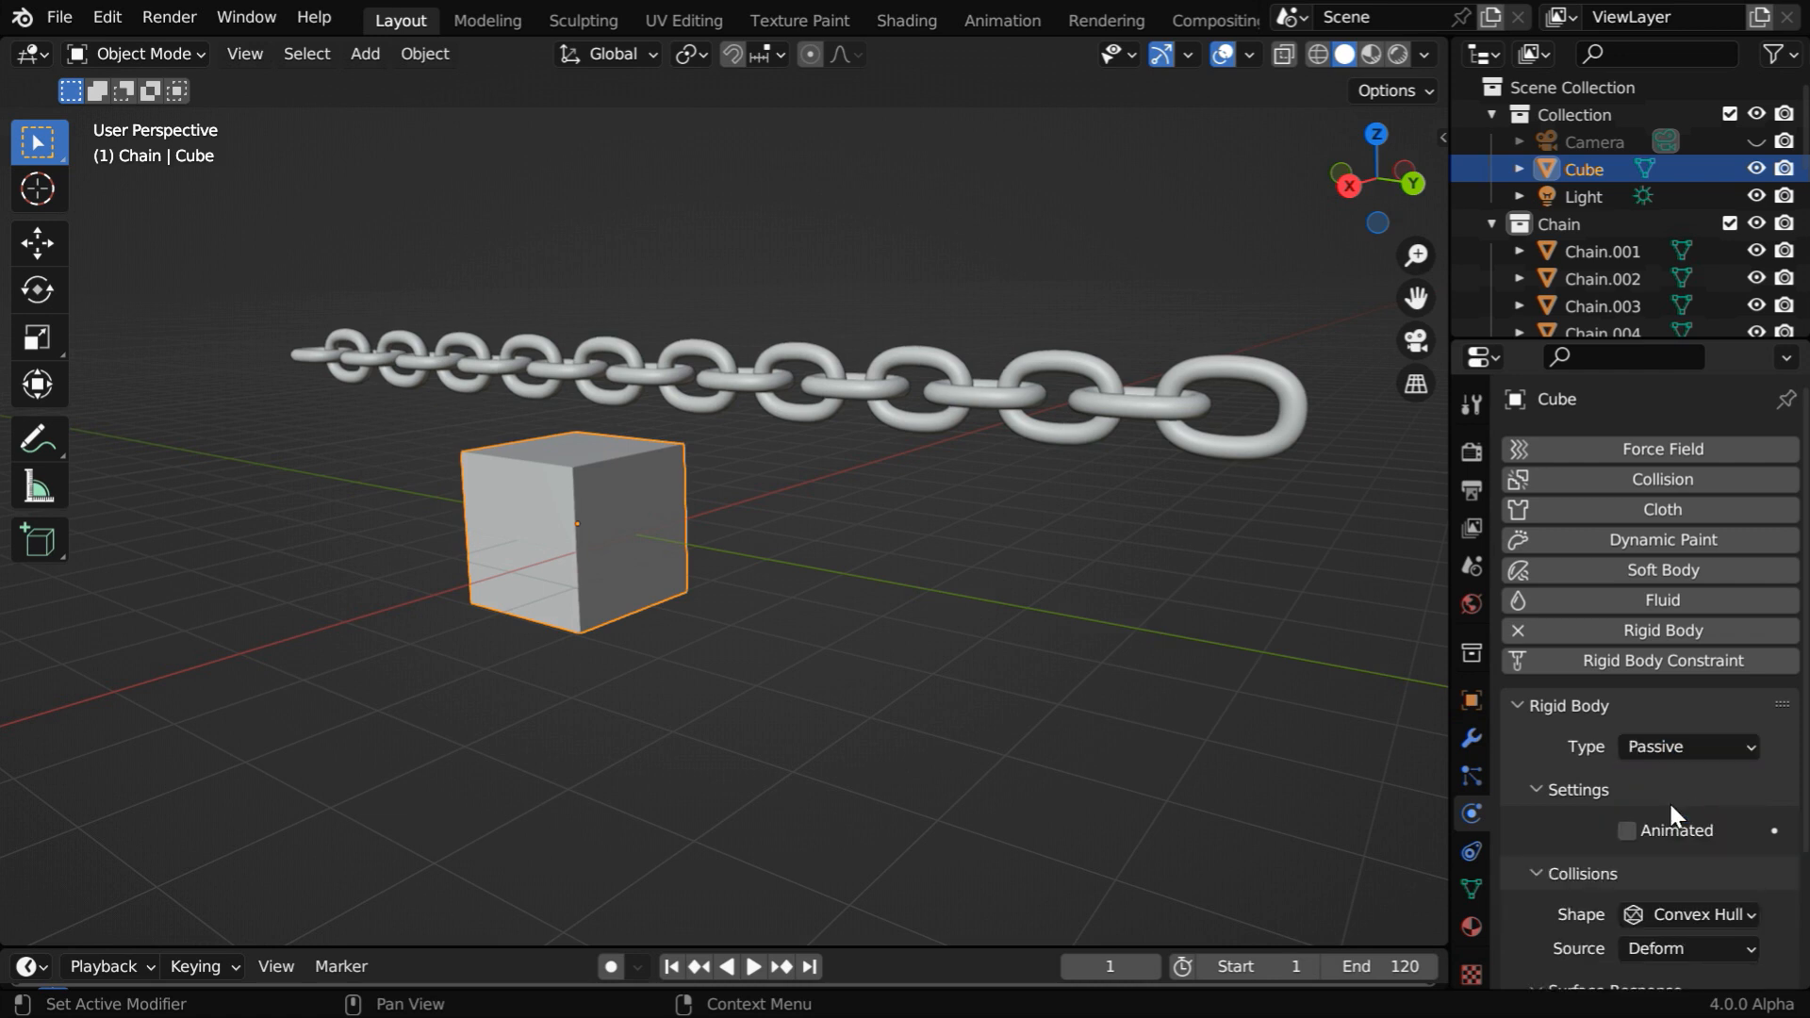
{"action": "left_click", "coordinate": [1685, 915]}
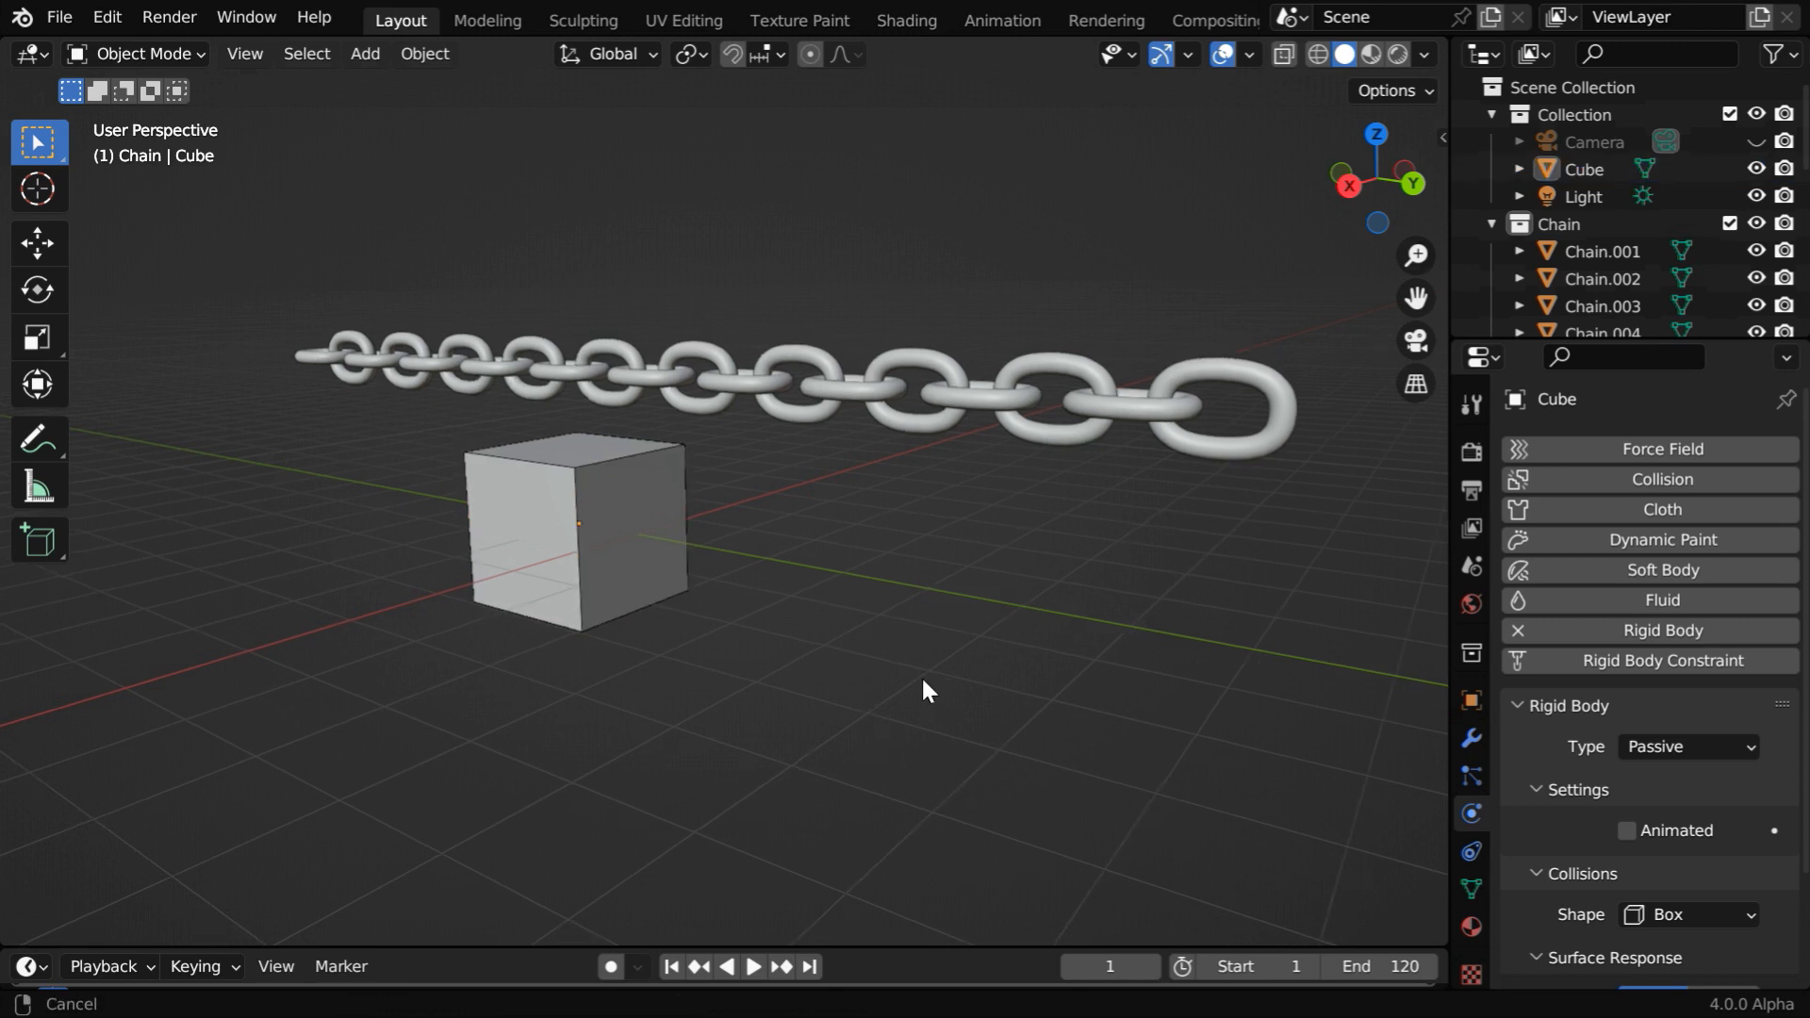
{"action": "left_click_drag", "start_coordinate": [924, 689], "coordinate": [1125, 694]}
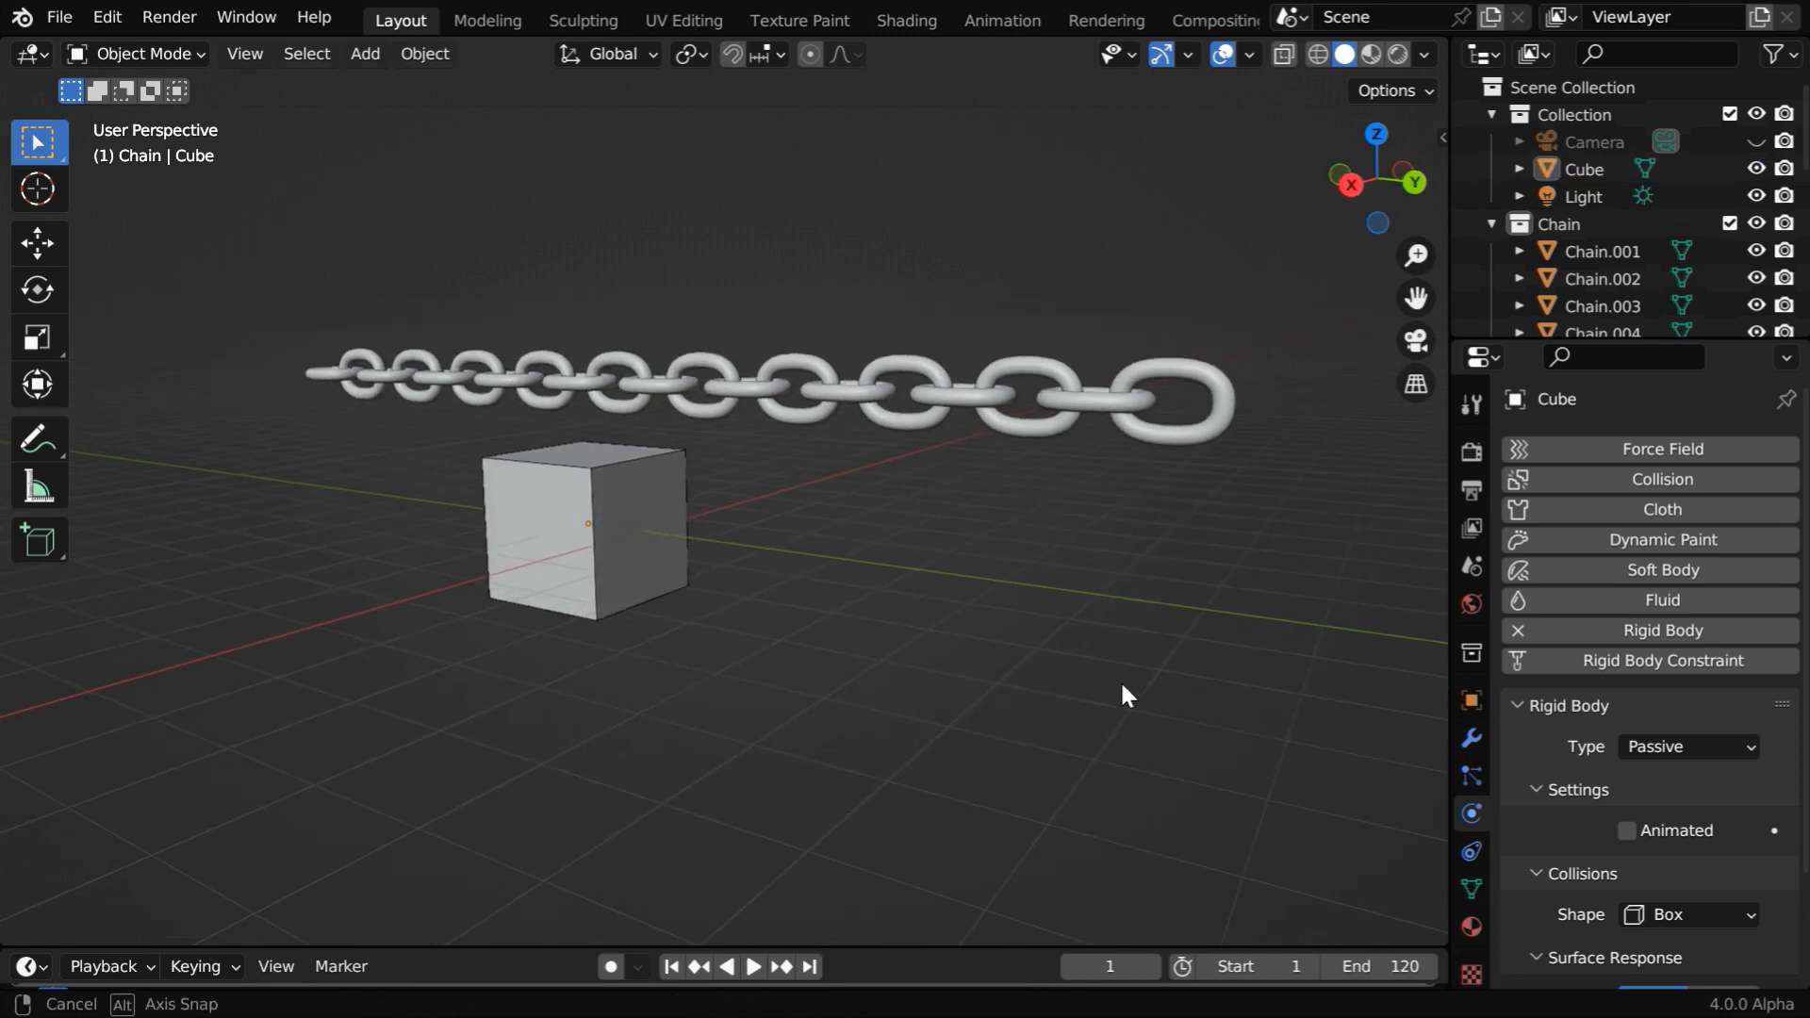
{"action": "left_click", "coordinate": [750, 966]}
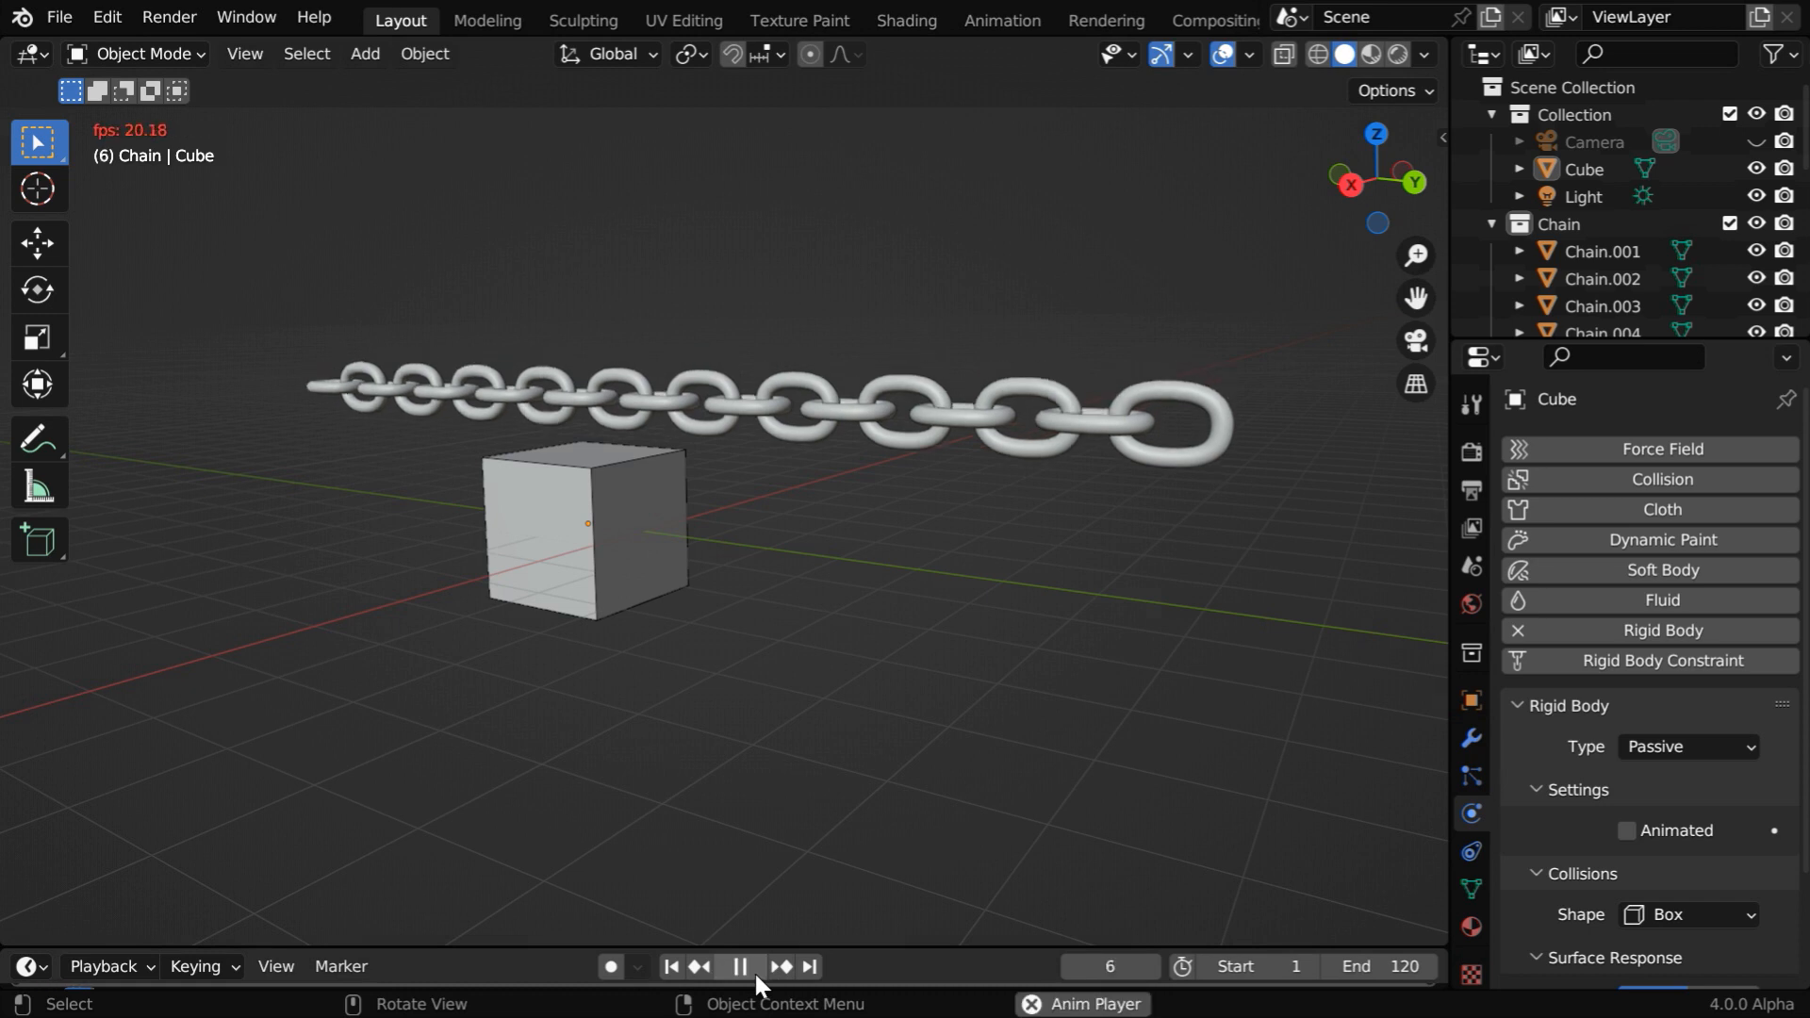